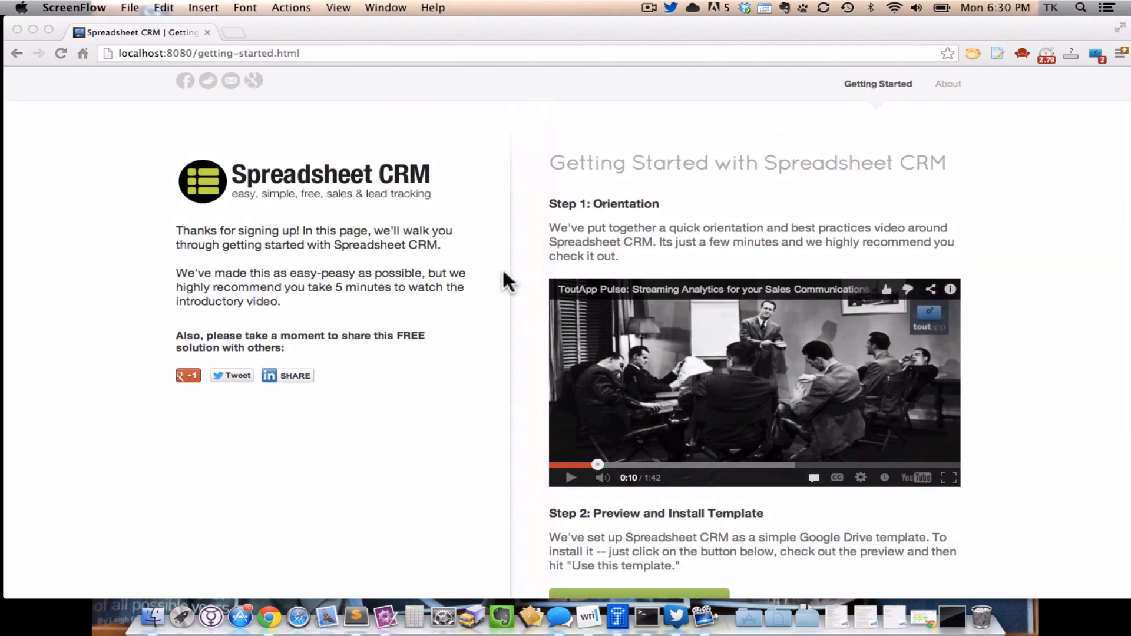
Install the Spreadsheet CRM v1.0a template to Drive and scroll through its Dashboard preview
scroll("down", 3)
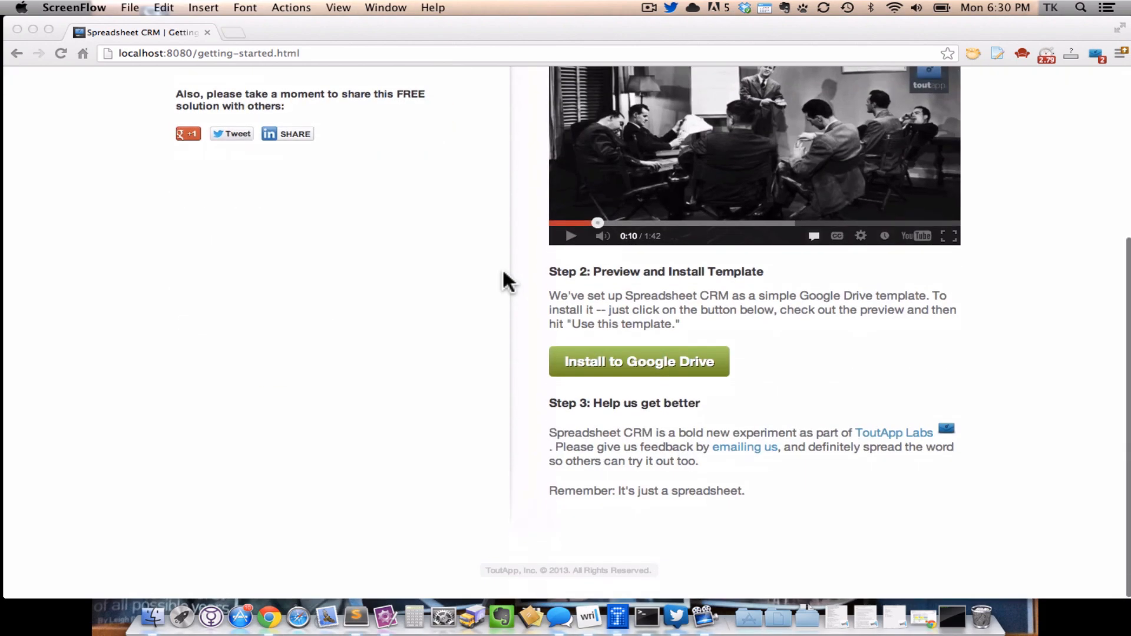
mouse_move(538, 288)
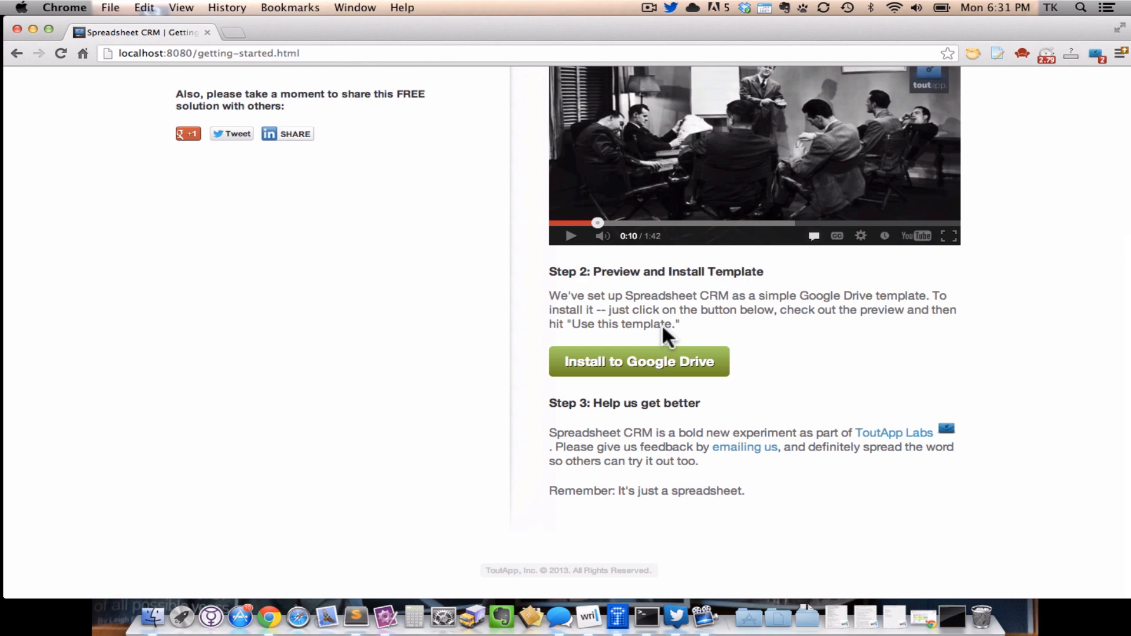
mouse_move(671, 346)
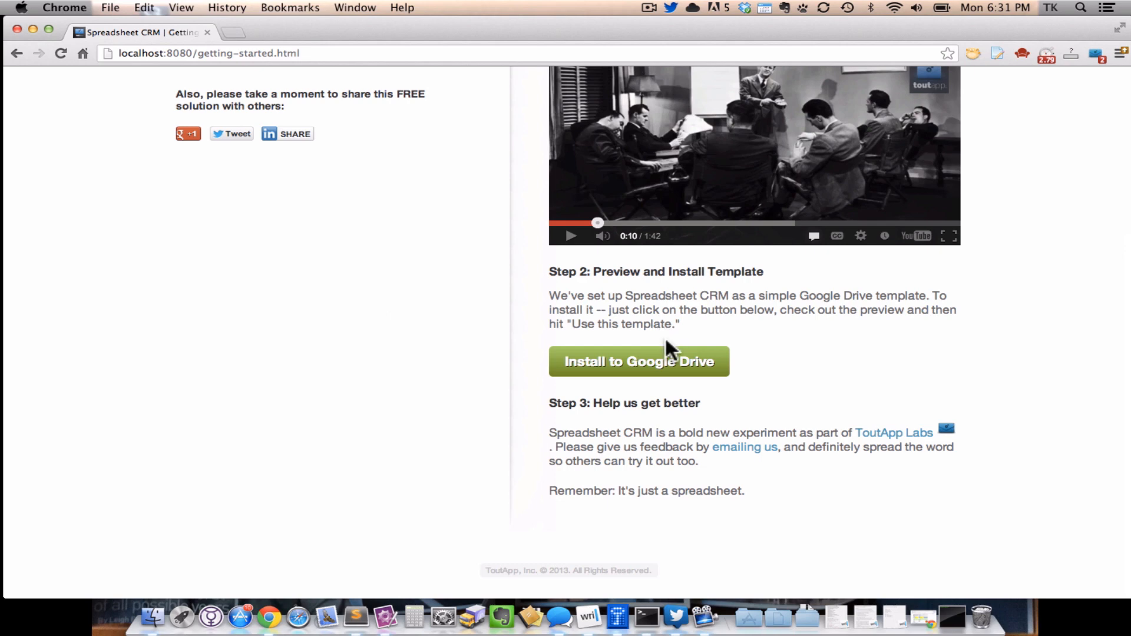
left_click(638, 361)
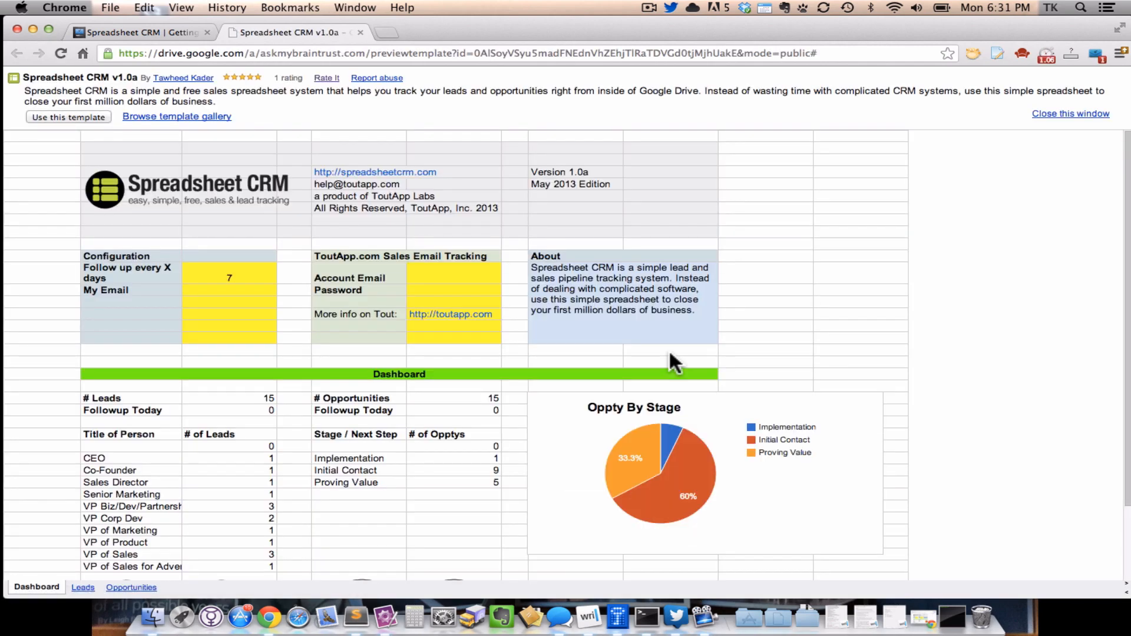
mouse_move(502, 209)
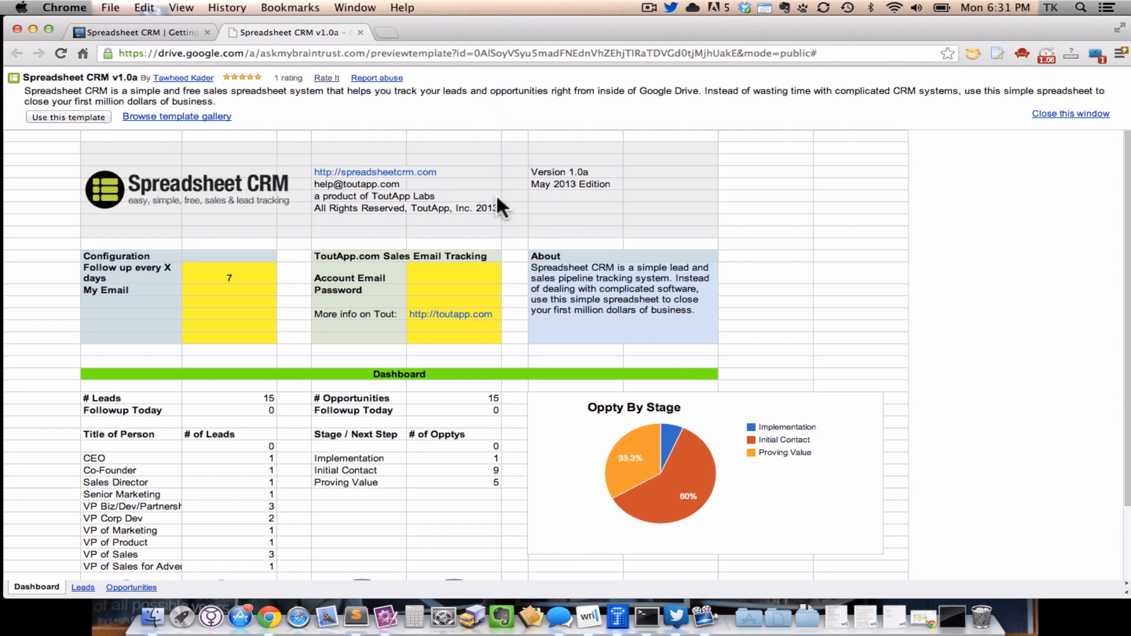
scroll("down", 3)
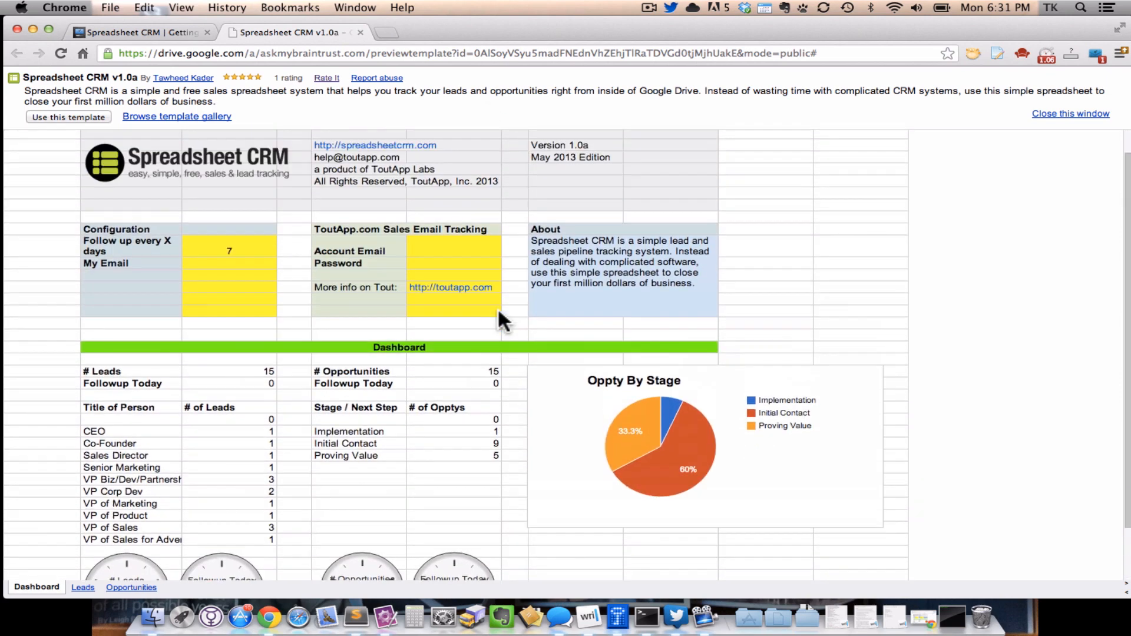
scroll("down", 3)
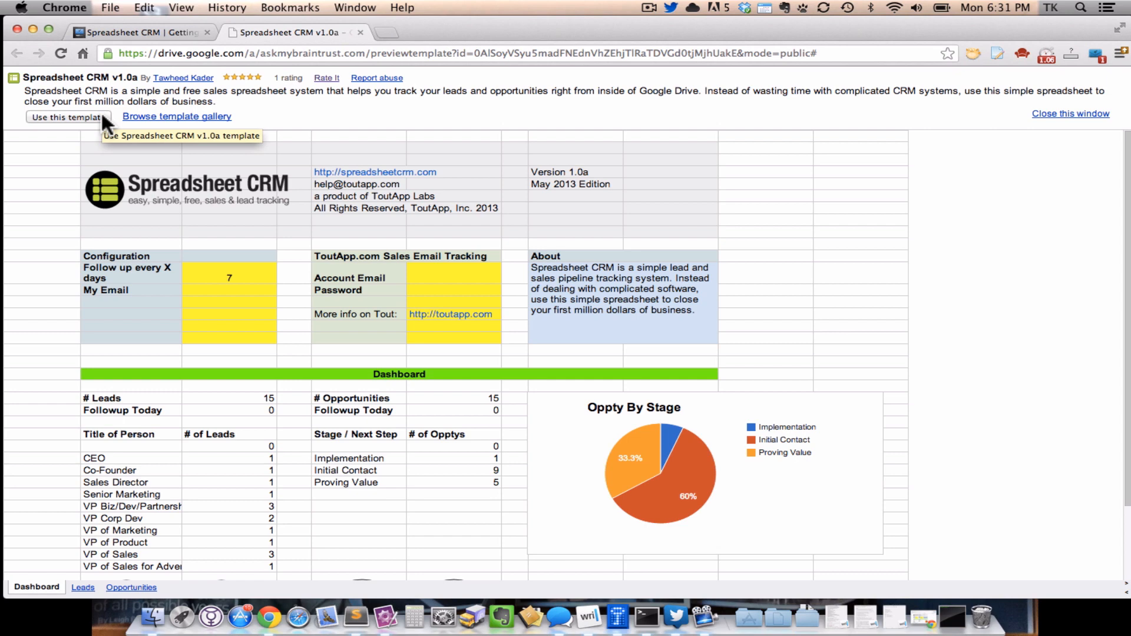
mouse_move(54, 129)
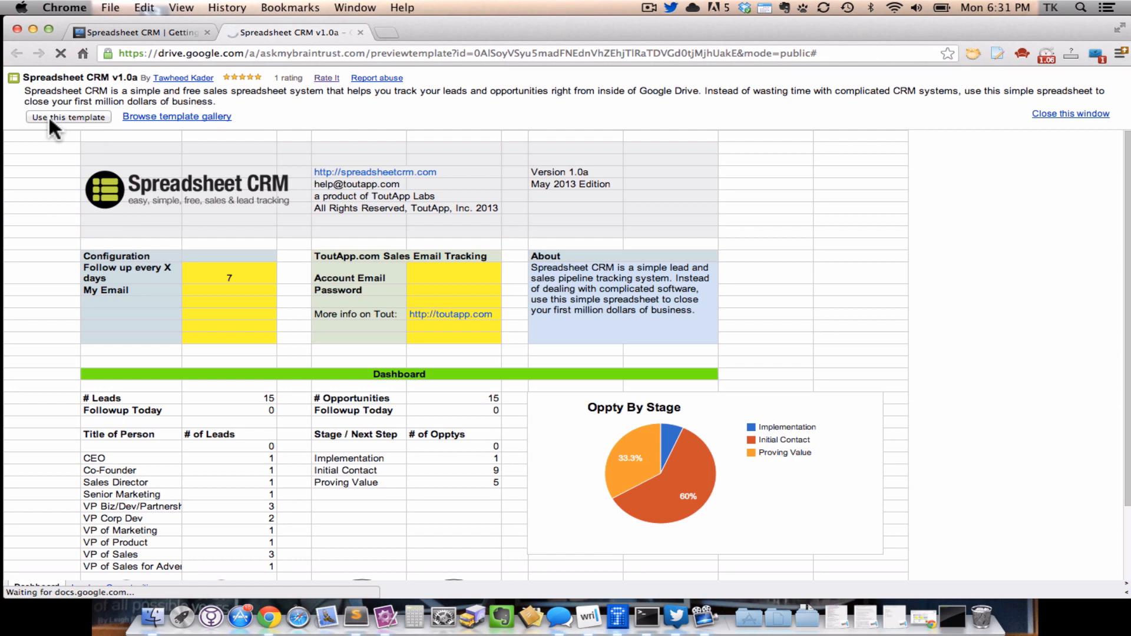
Make an editable copy of the CRM template and start renaming its title
left_click(67, 117)
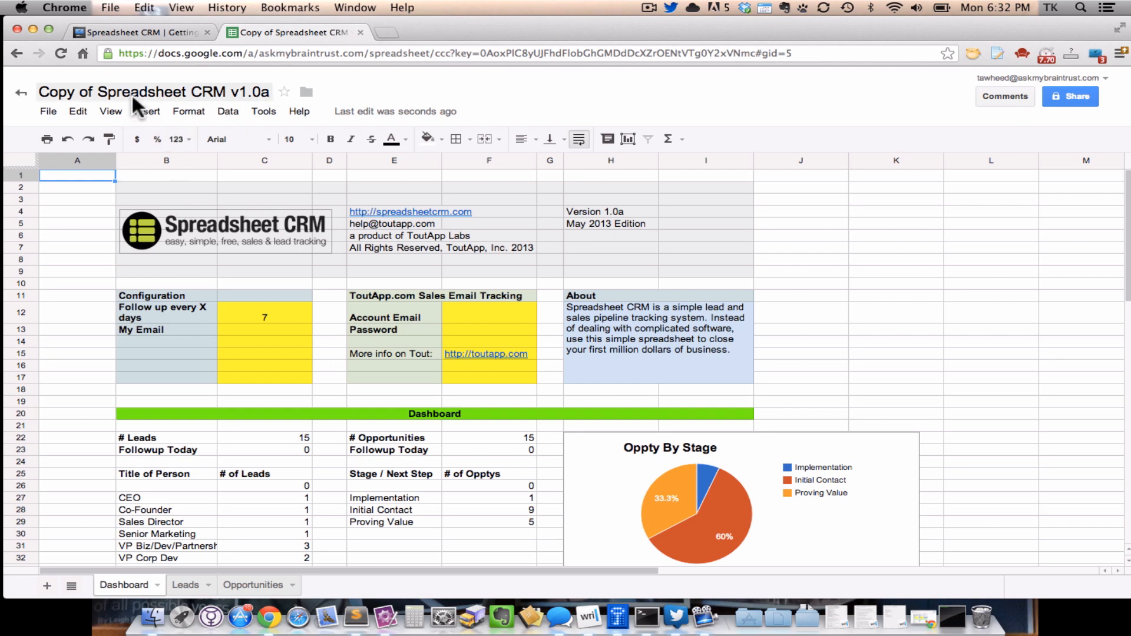
left_click(153, 92)
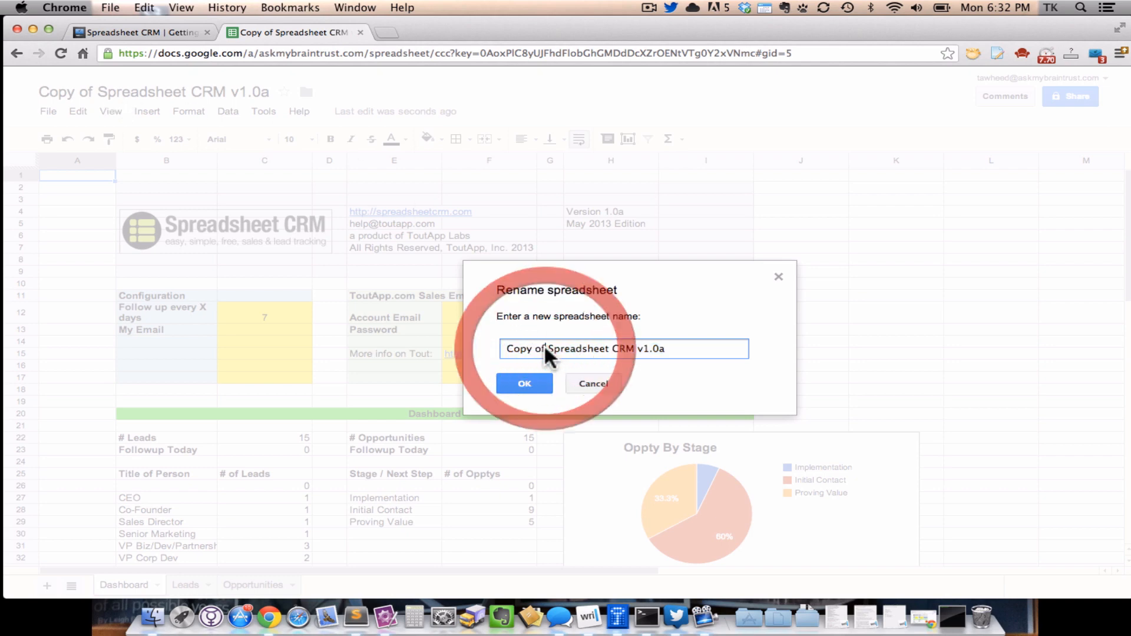
Delete the 'Copy of' prefix, leaving the name 'Spreadsheet CRM v1.0a'
double_click(521, 348)
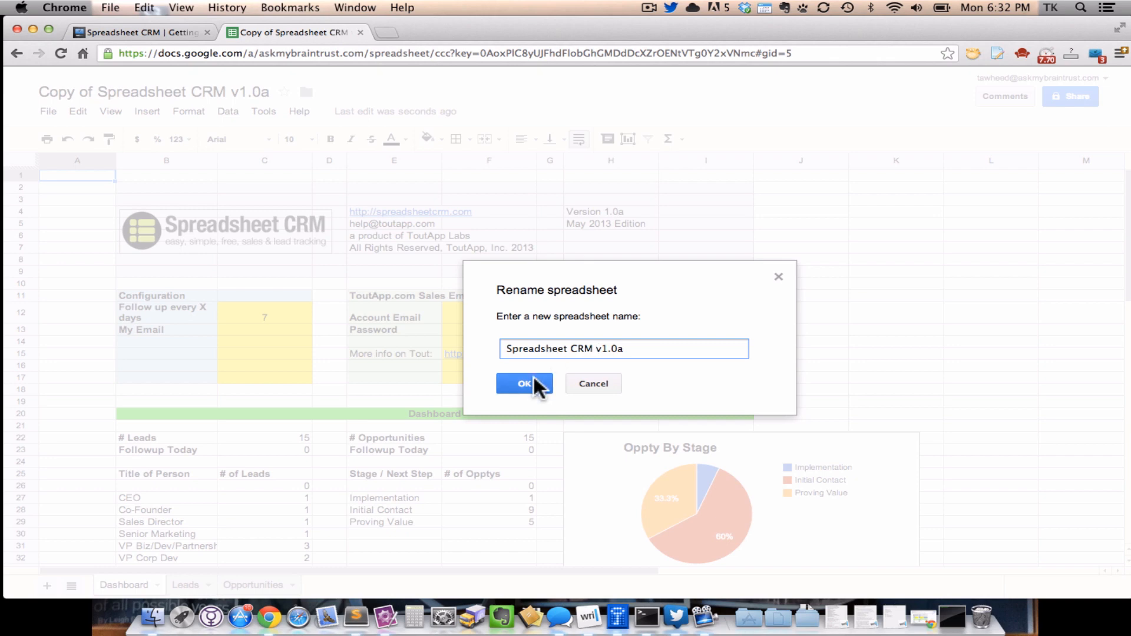
left_click(524, 383)
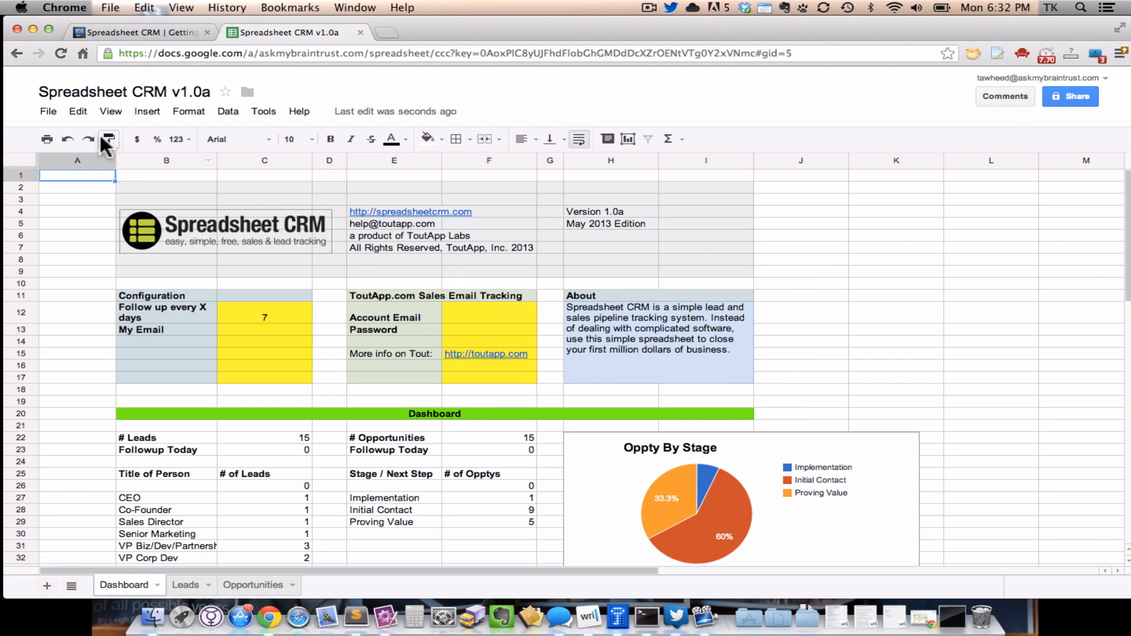
Turn on Compact controls from the View menu and click back into the sheet
left_click(111, 111)
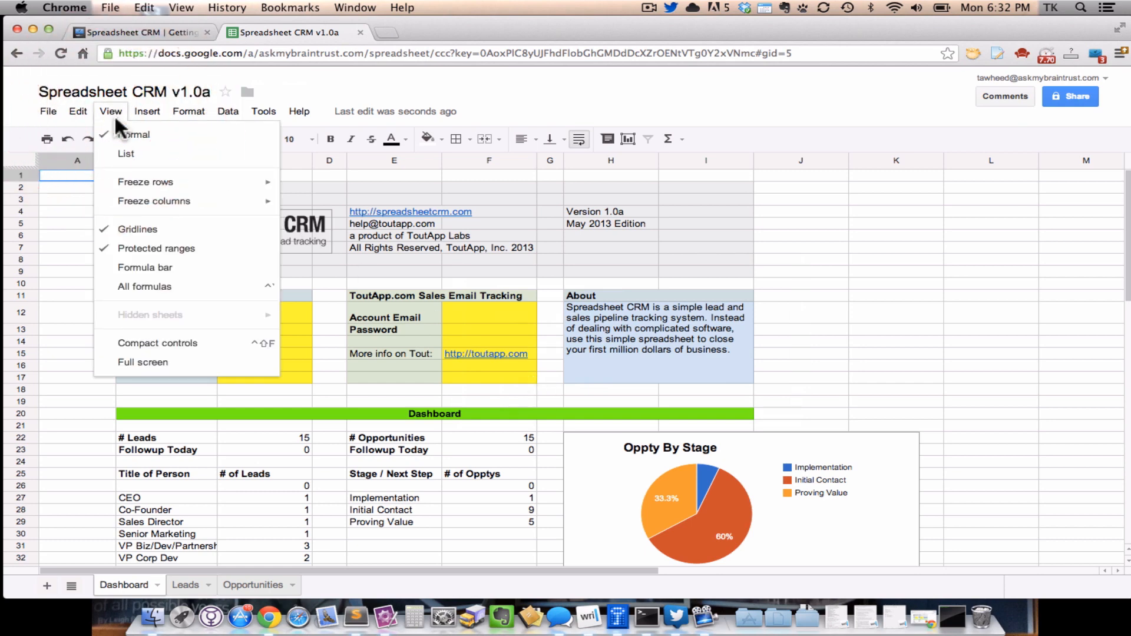
mouse_move(145, 286)
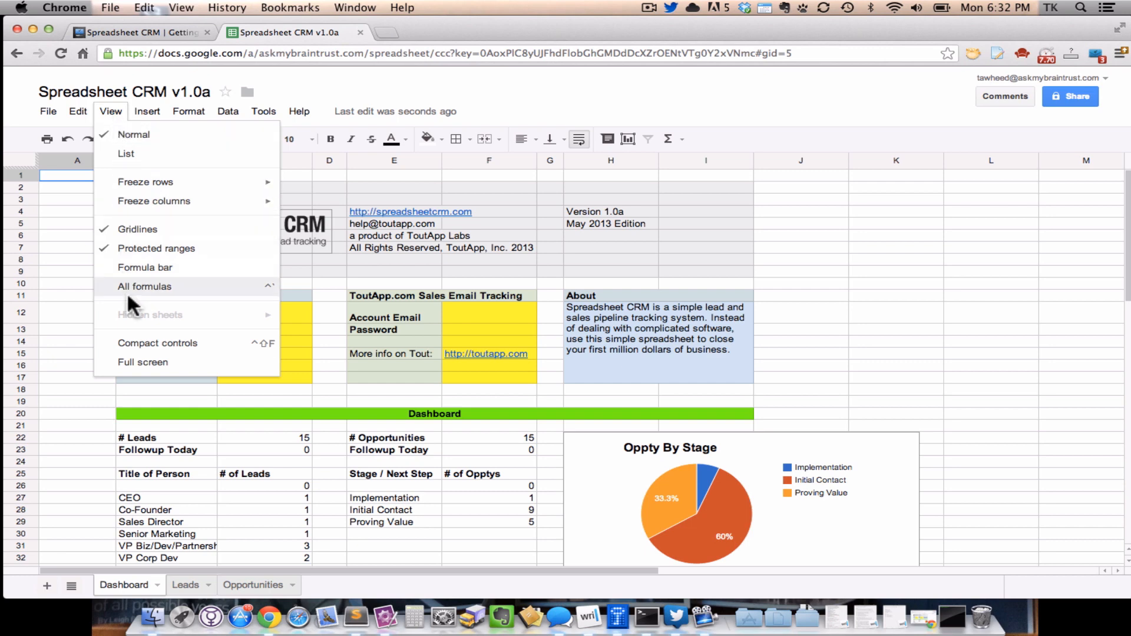
left_click(157, 343)
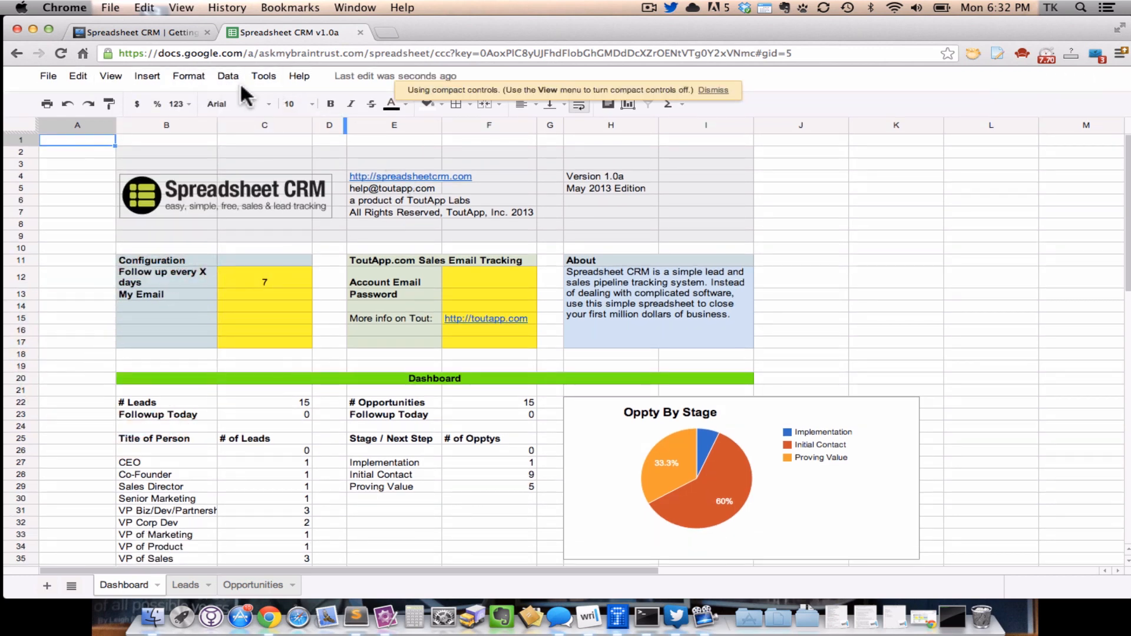
left_click(800, 293)
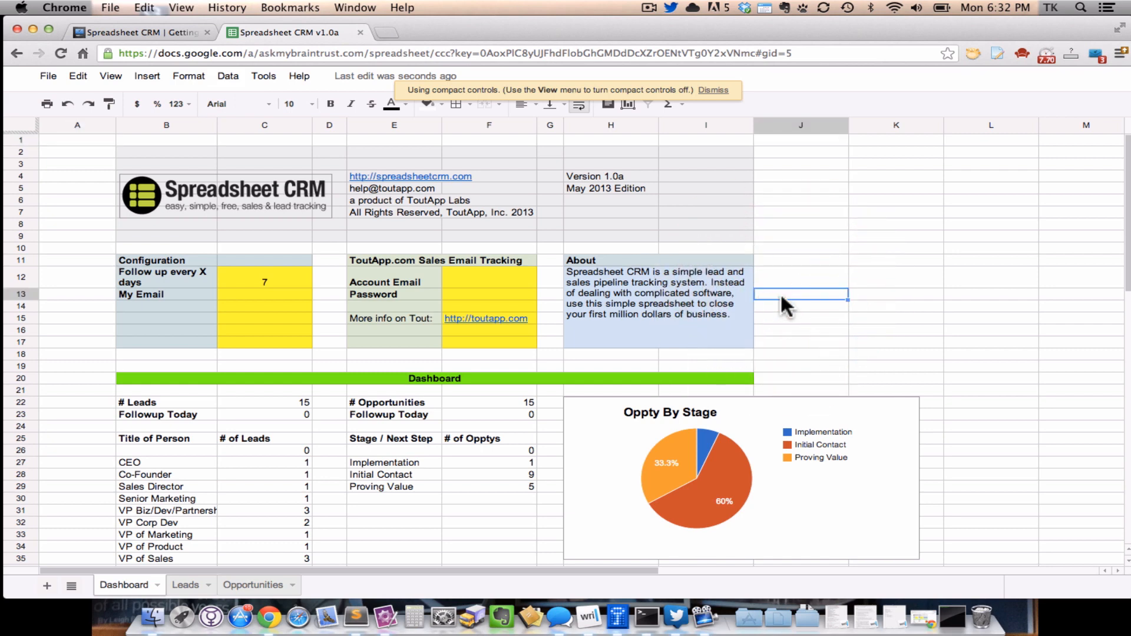
left_click(713, 89)
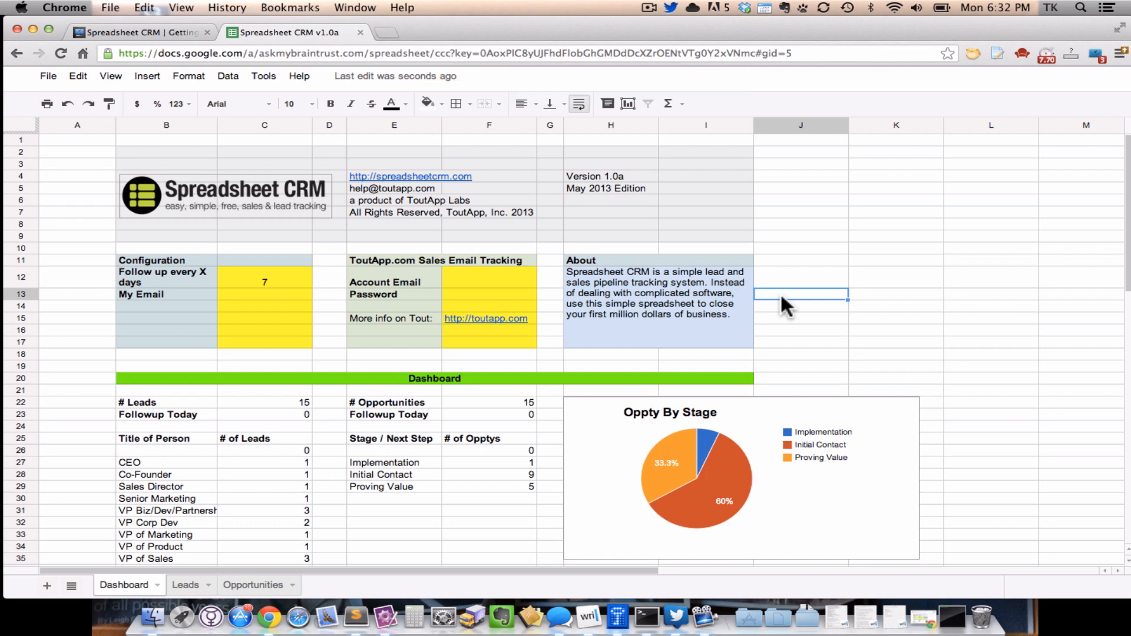
mouse_move(585, 367)
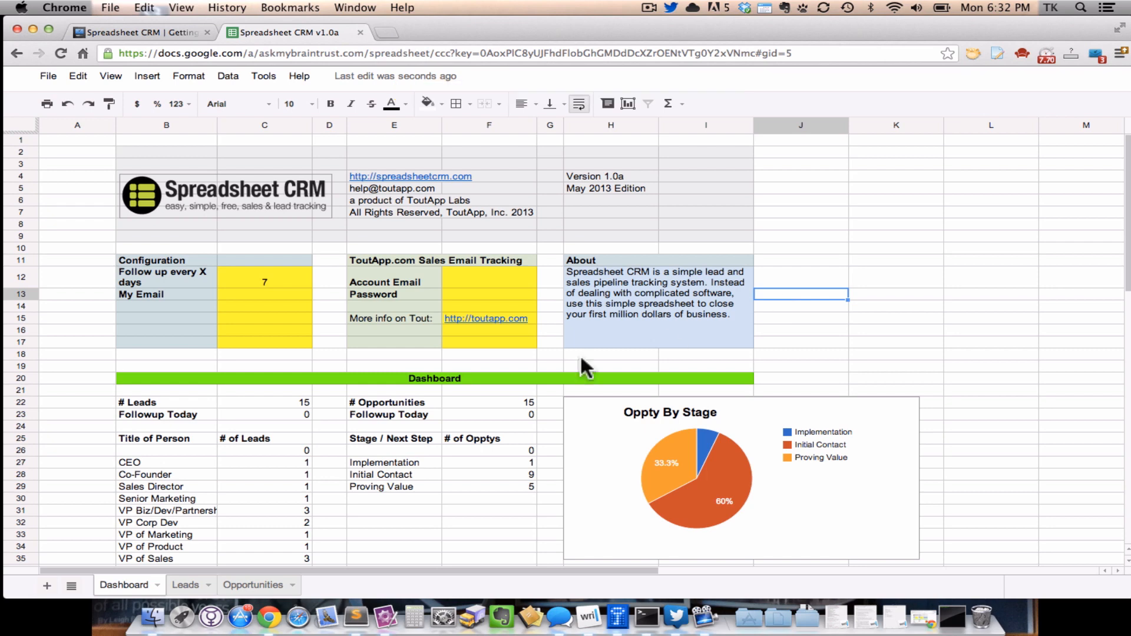
mouse_move(138, 592)
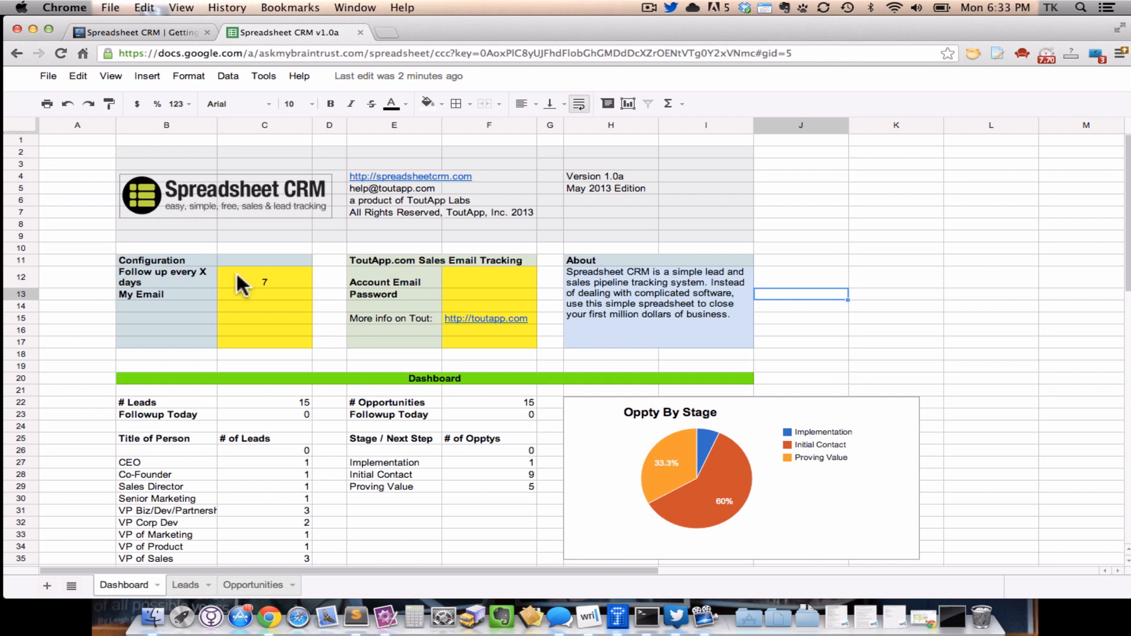
left_click(264, 281)
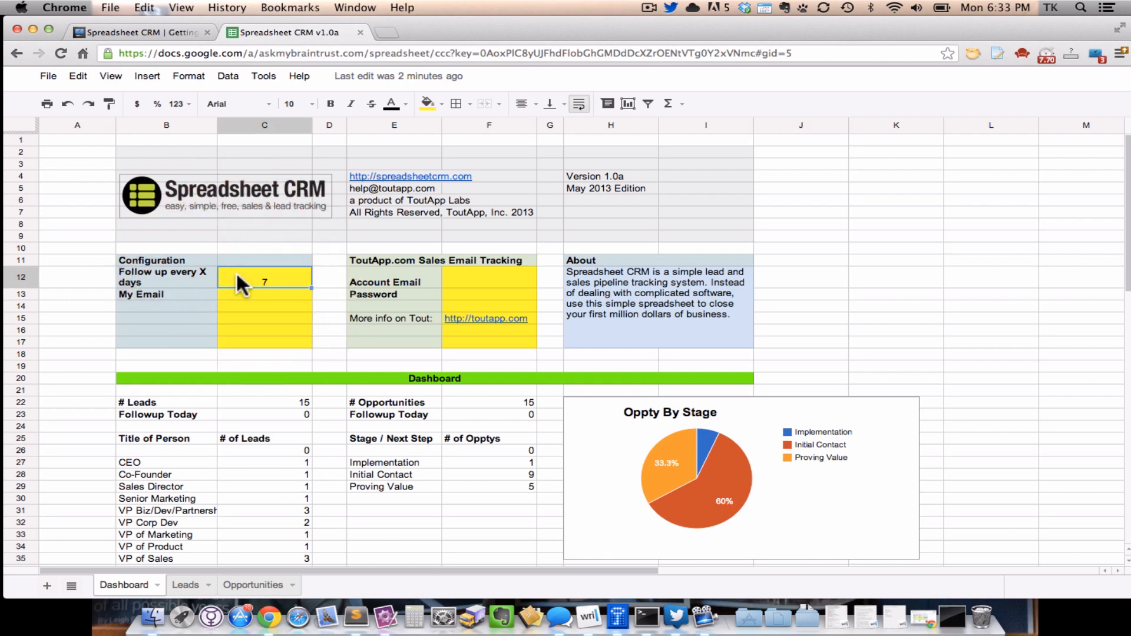
mouse_move(320, 441)
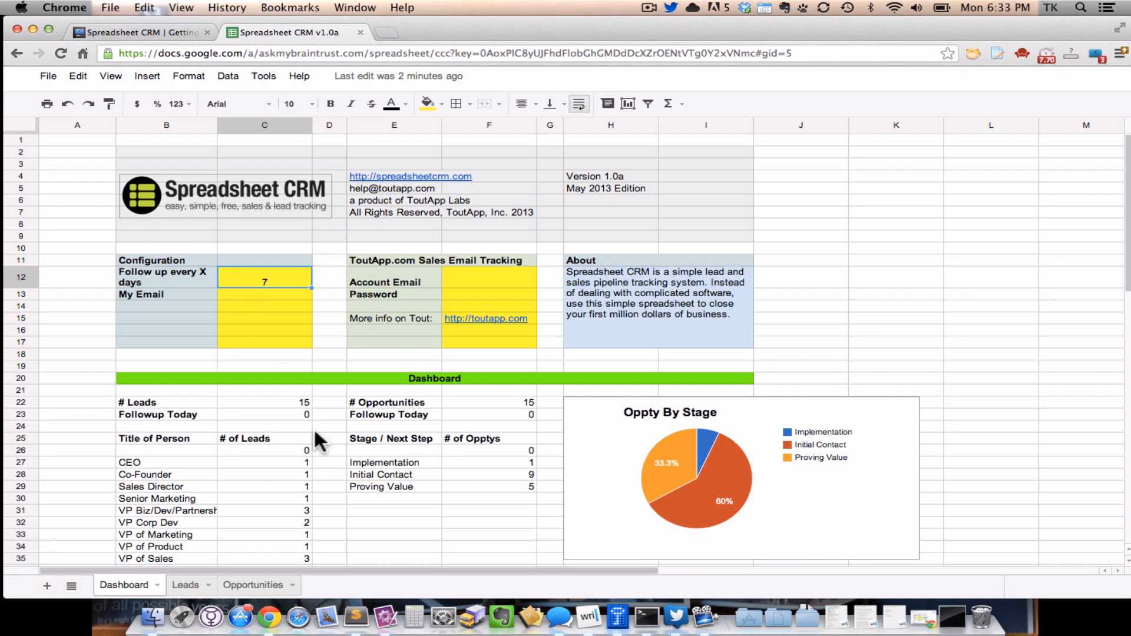
scroll("down", 3)
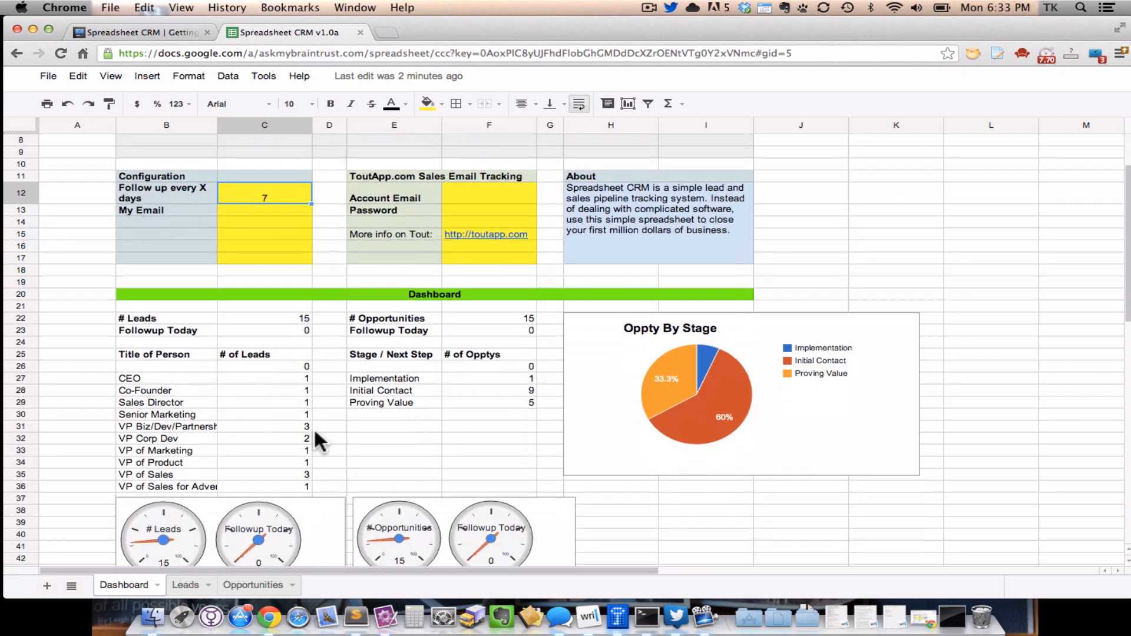
scroll("down", 3)
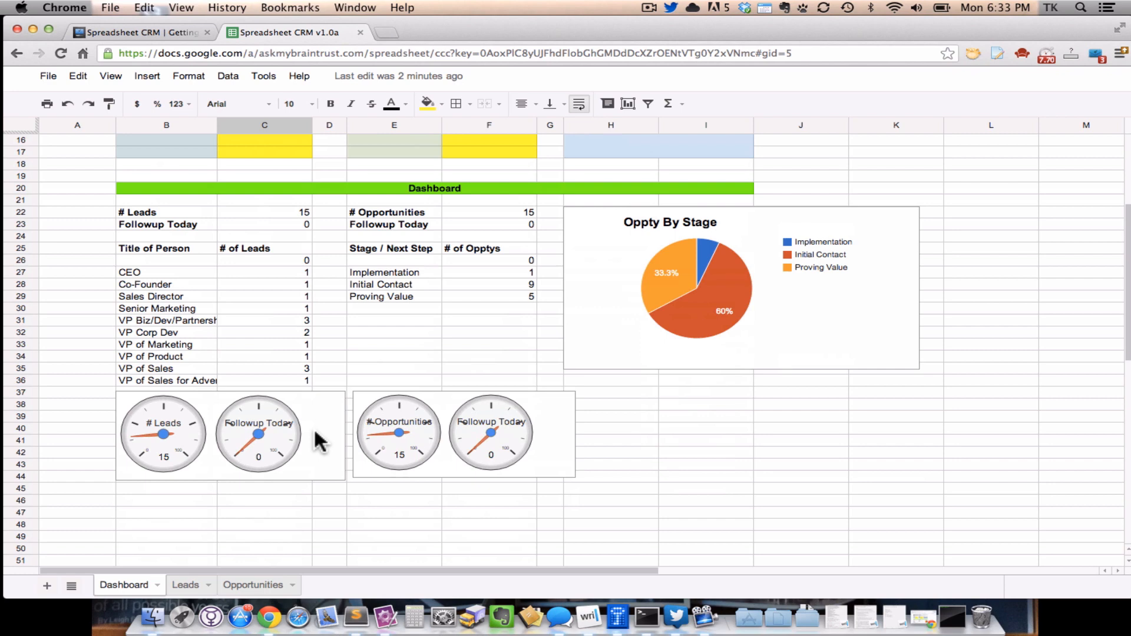
mouse_move(375, 440)
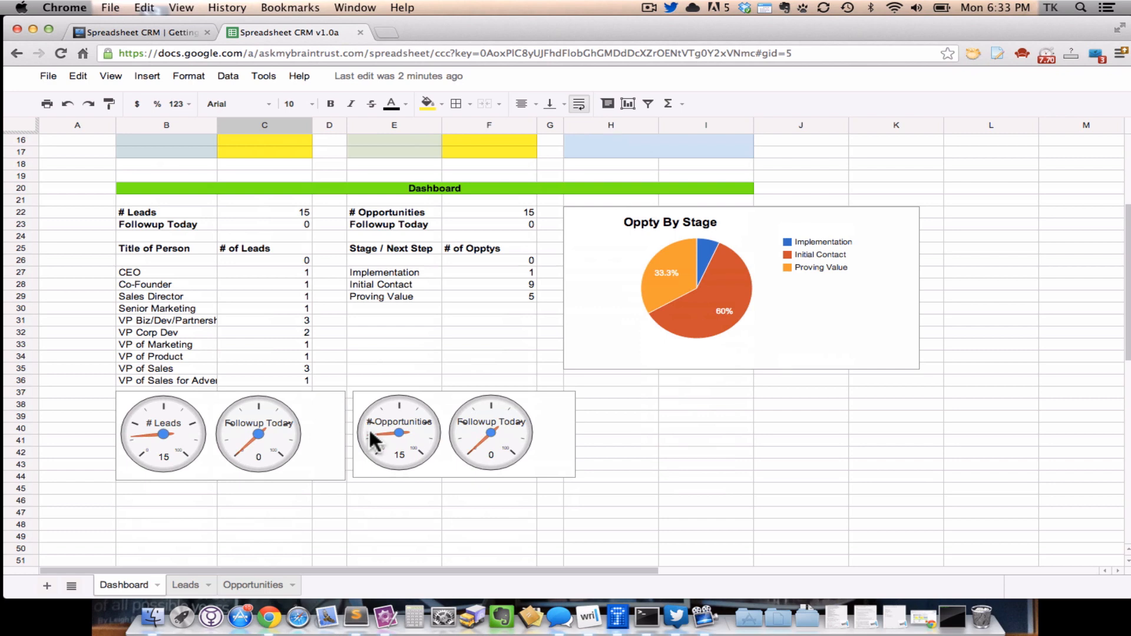
scroll("up", 3)
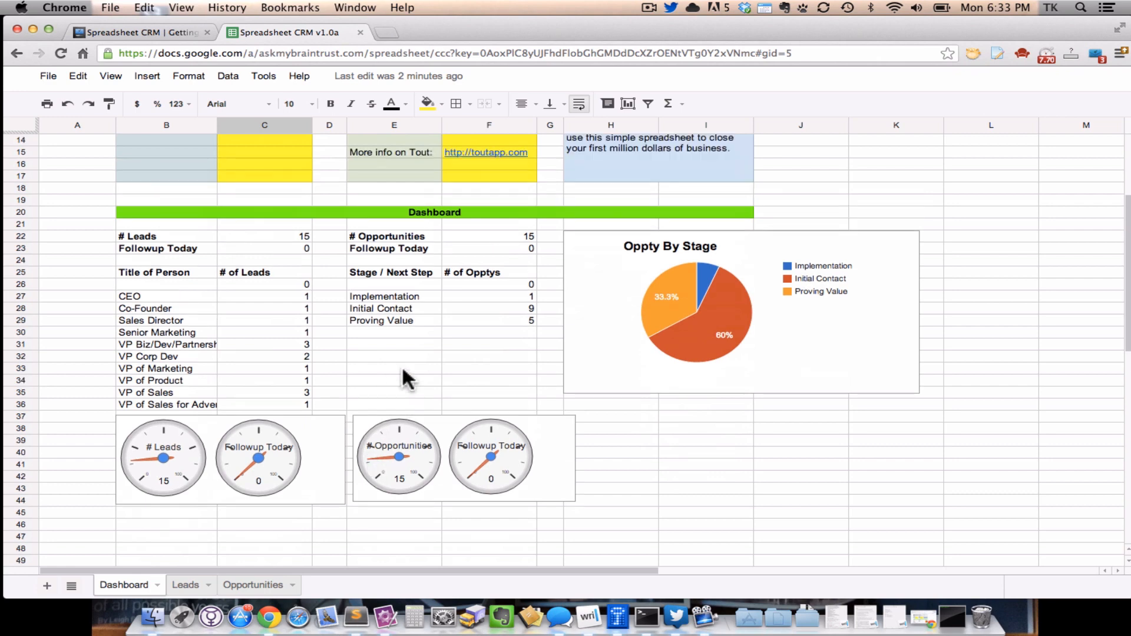
mouse_move(462, 224)
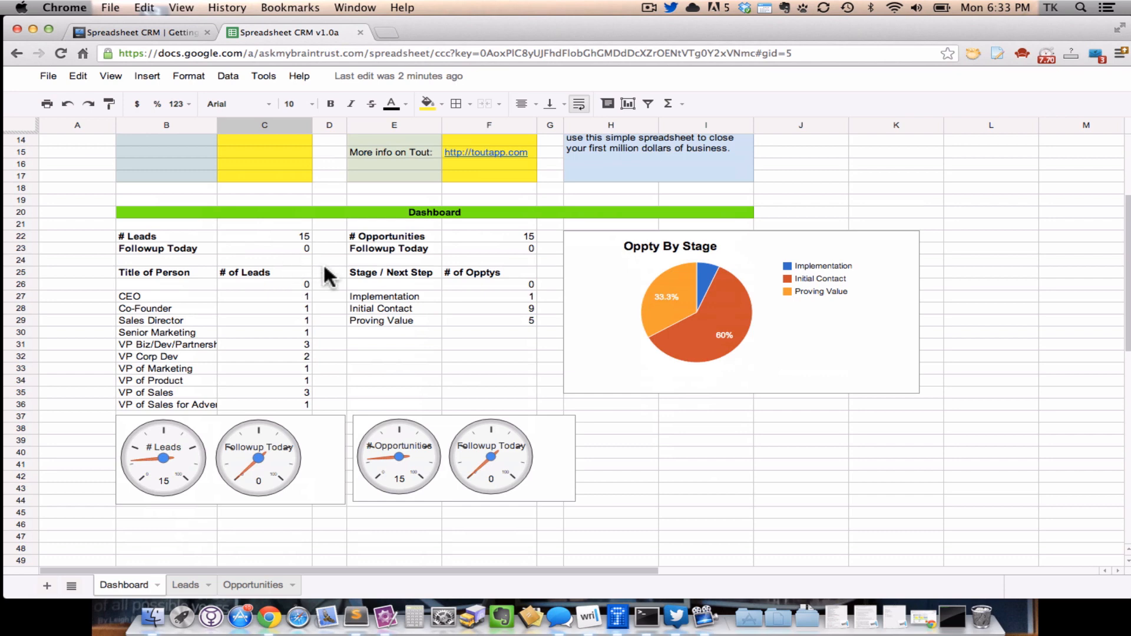
mouse_move(451, 260)
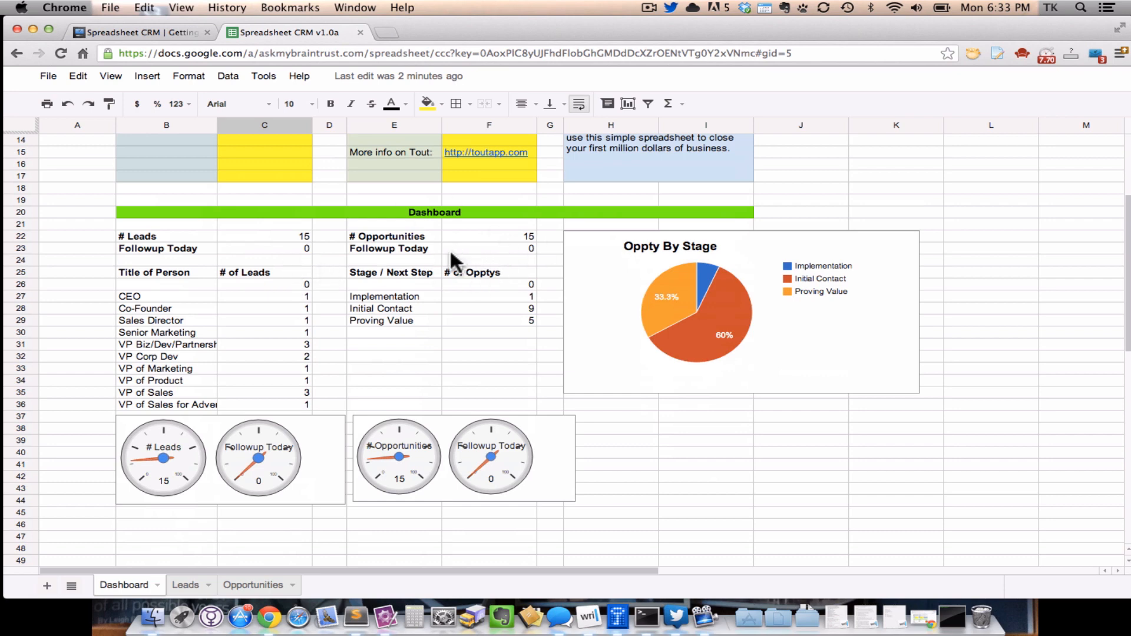
mouse_move(171, 435)
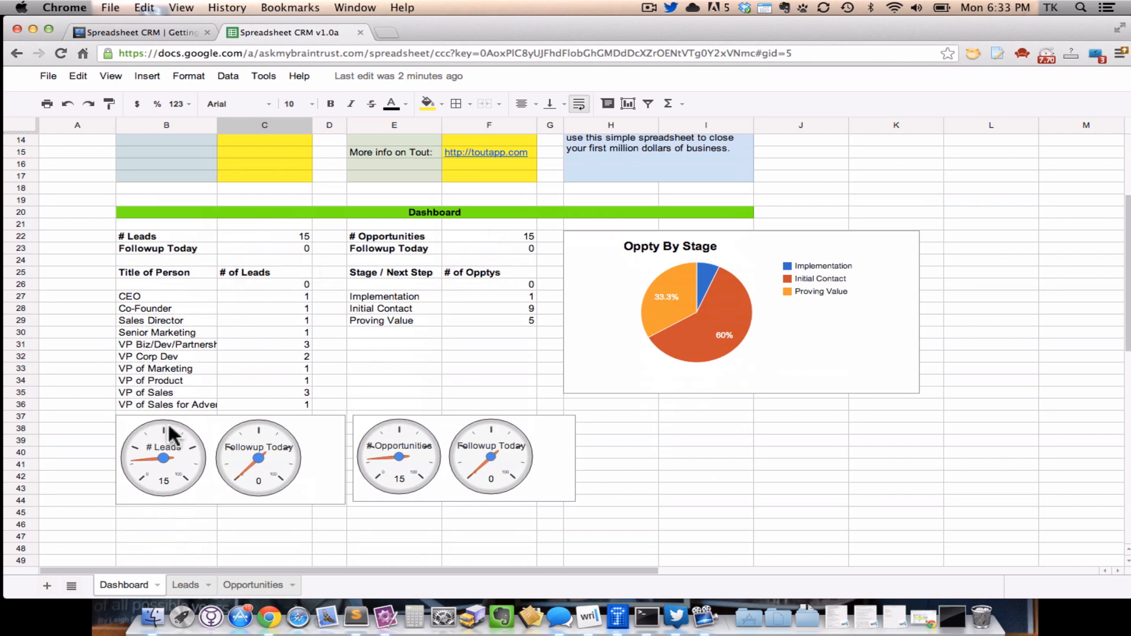
mouse_move(267, 401)
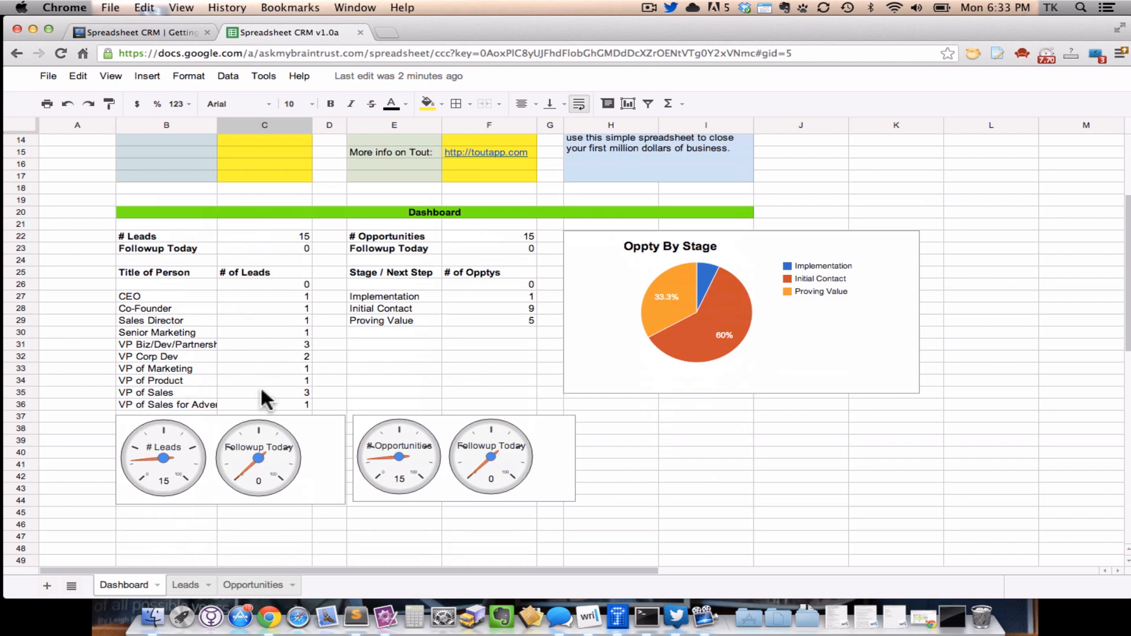
mouse_move(409, 282)
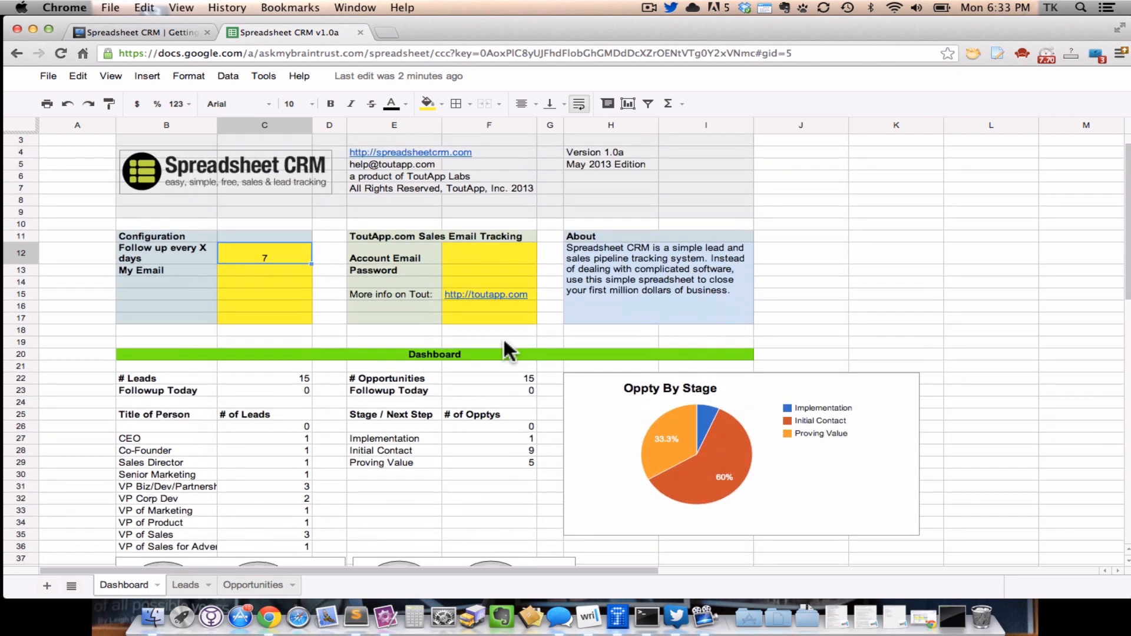
mouse_move(303, 260)
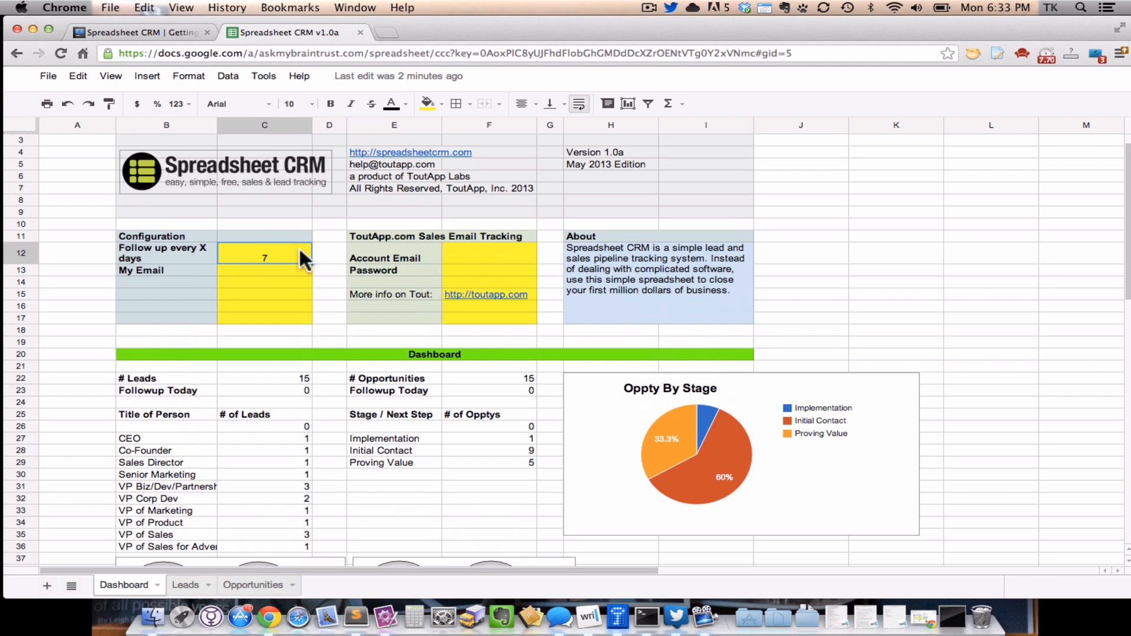
mouse_move(285, 280)
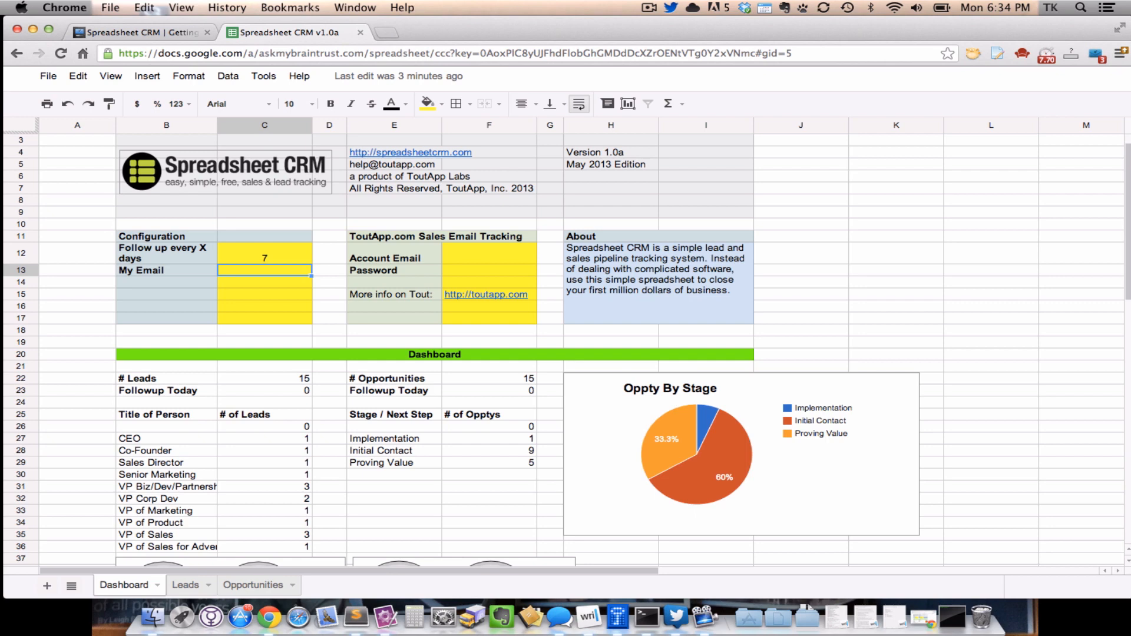
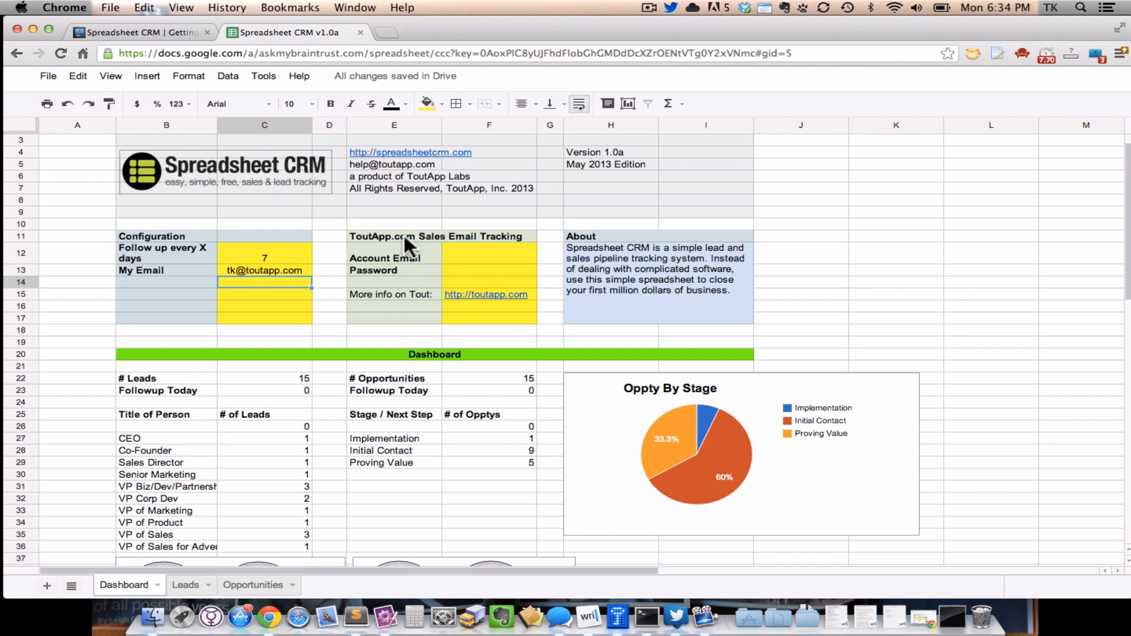
left_click(433, 235)
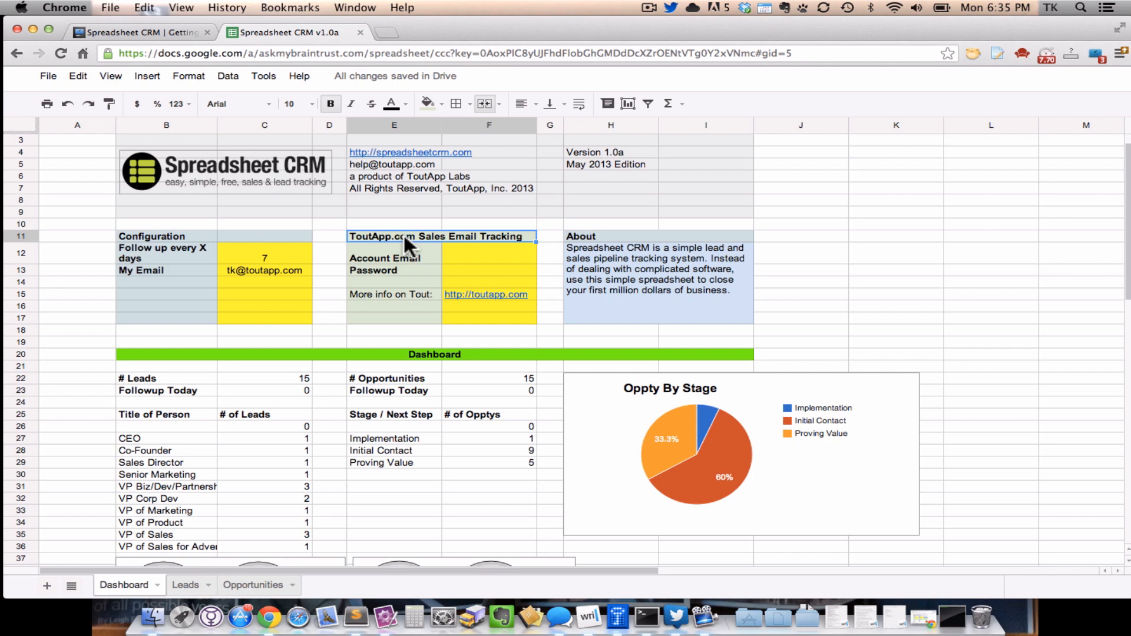
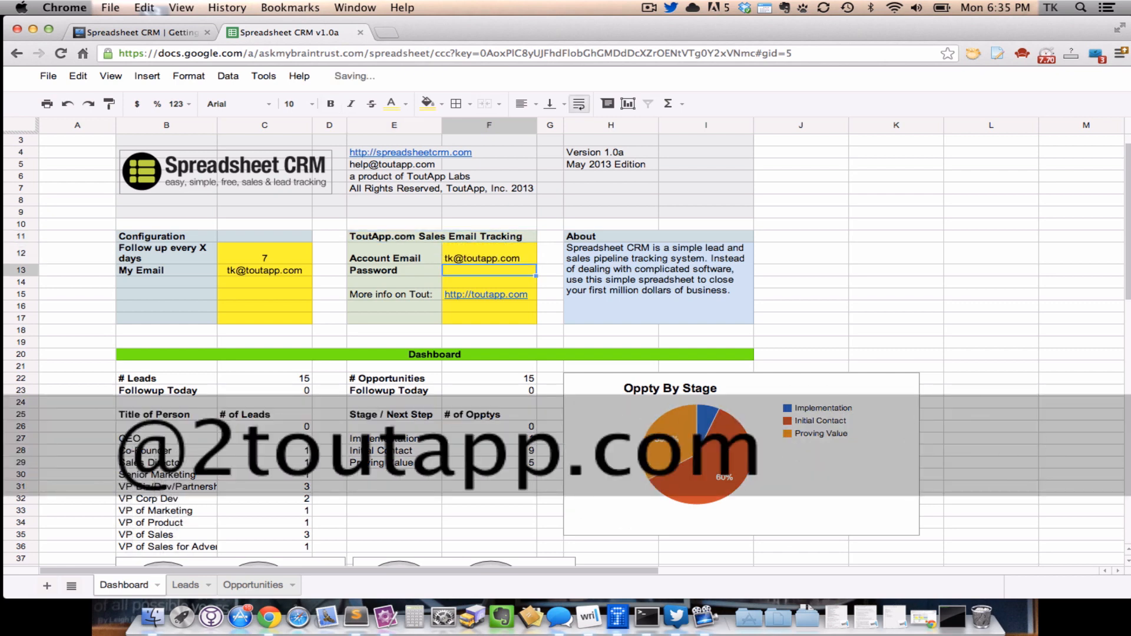
Enter the ToutApp account email 'tk' and the password in the tracking settings
type("password")
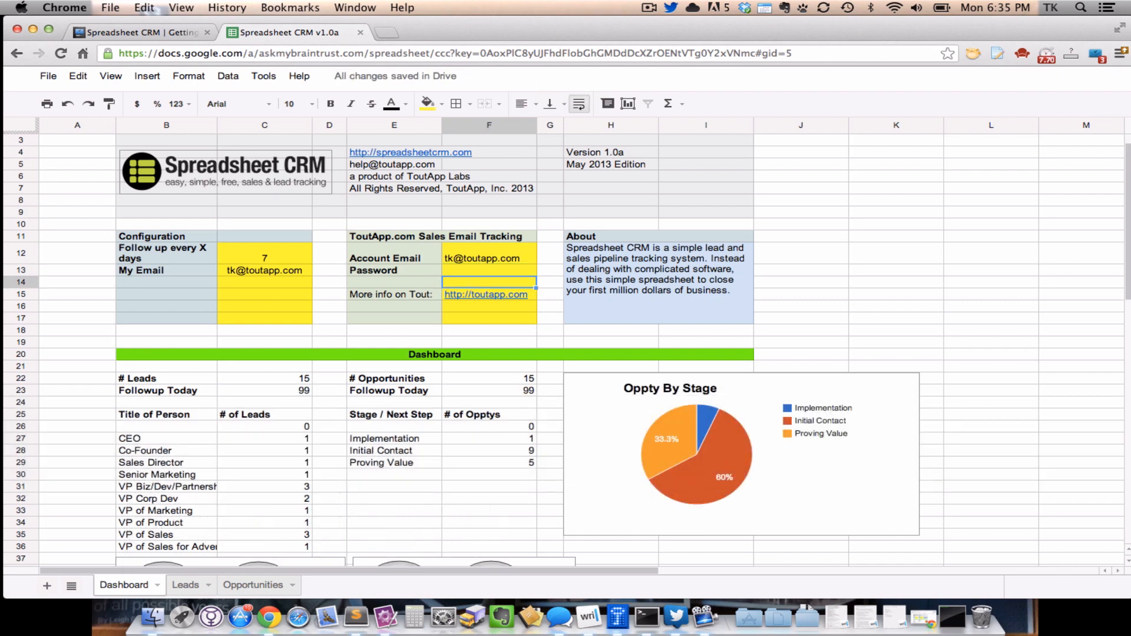
left_click(489, 270)
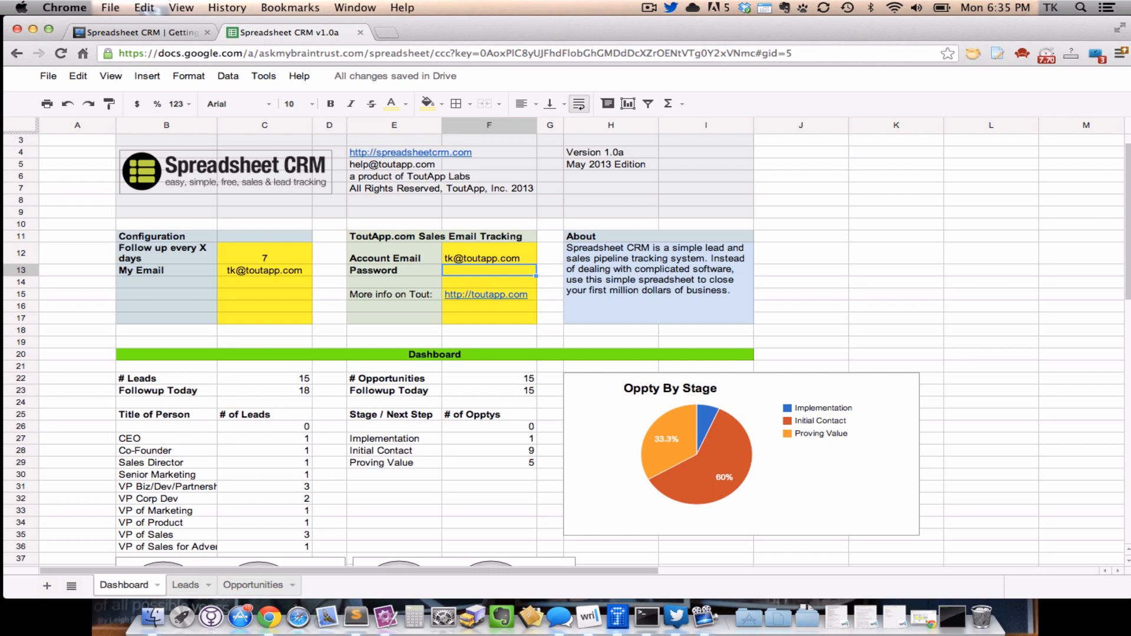
left_click(488, 282)
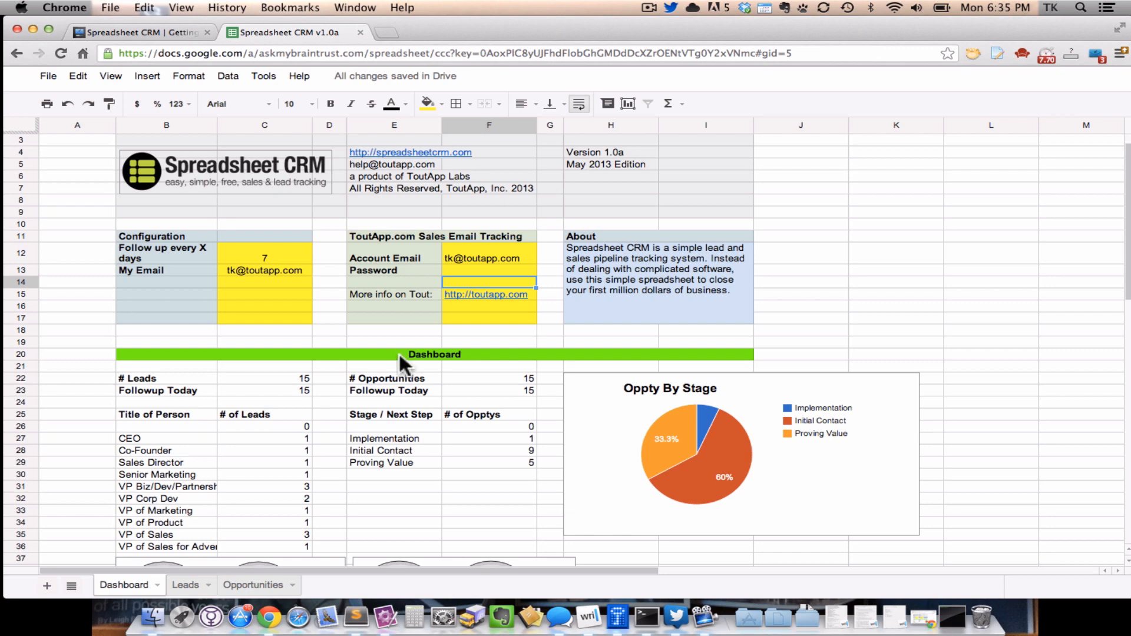
Select the Leads tab to show the 15 sample leads
left_click(393, 342)
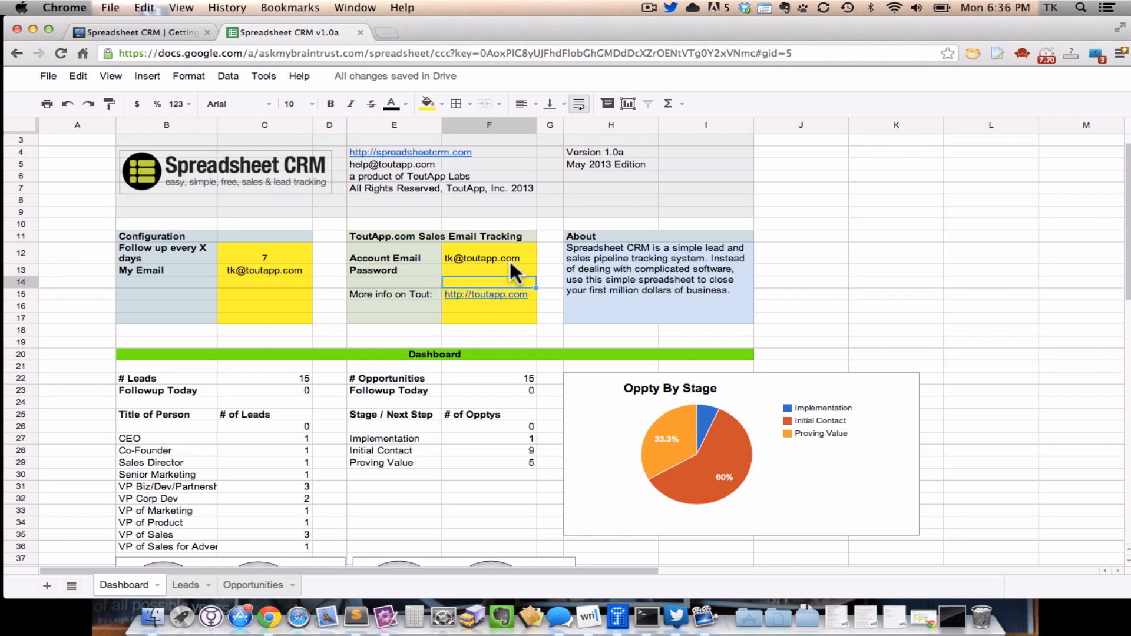
left_click(186, 585)
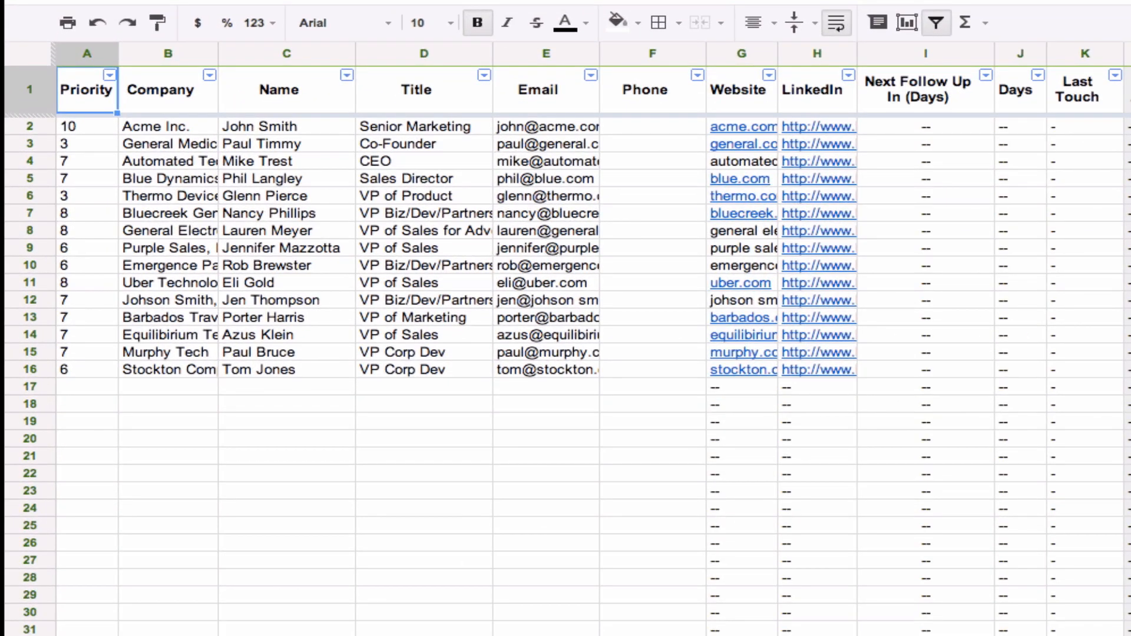
mouse_move(241, 566)
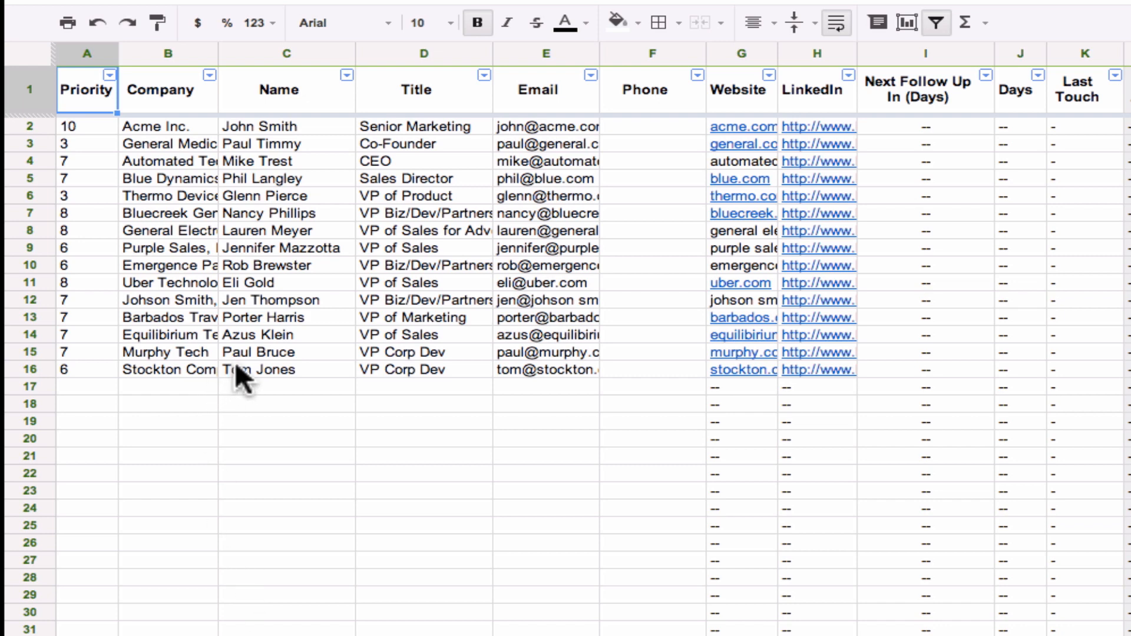
scroll("down", 3)
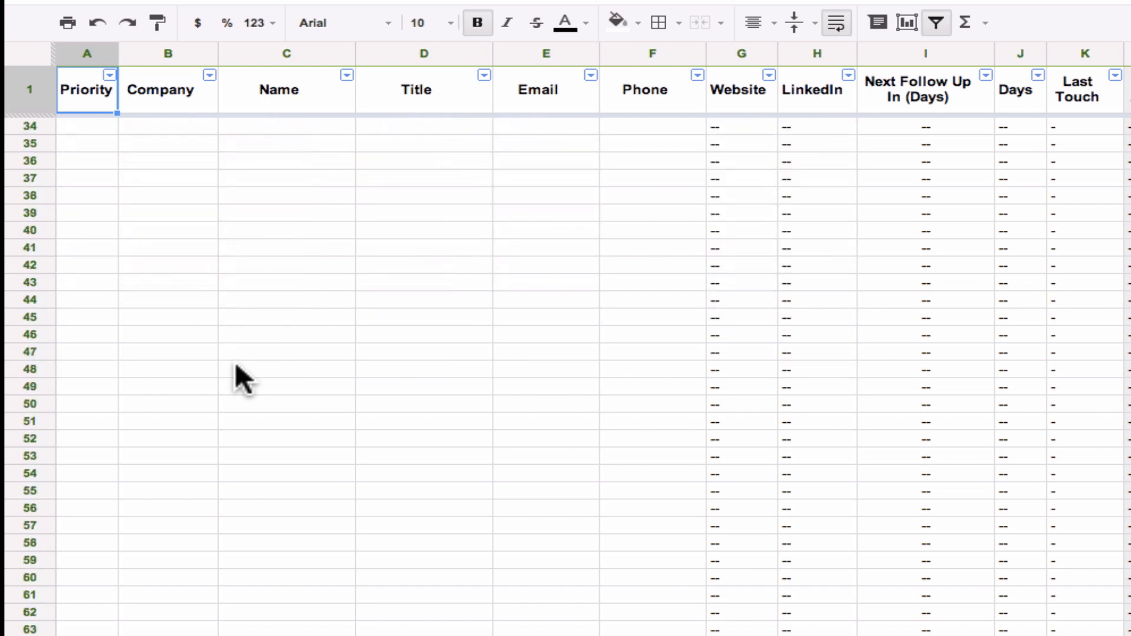
scroll("down", 3)
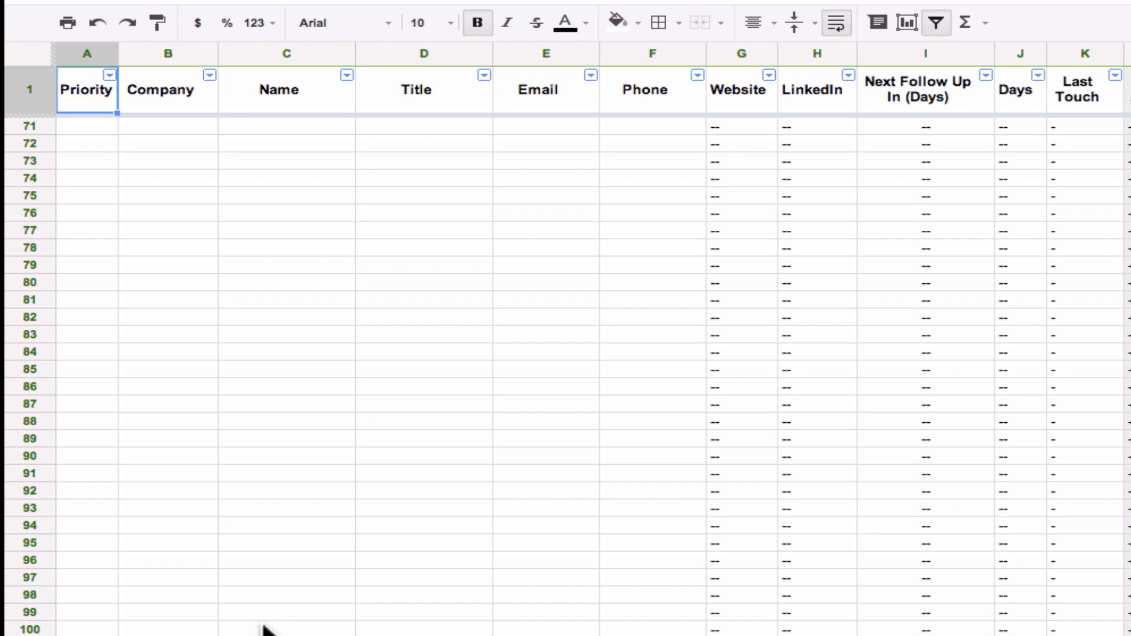
scroll("up", 3)
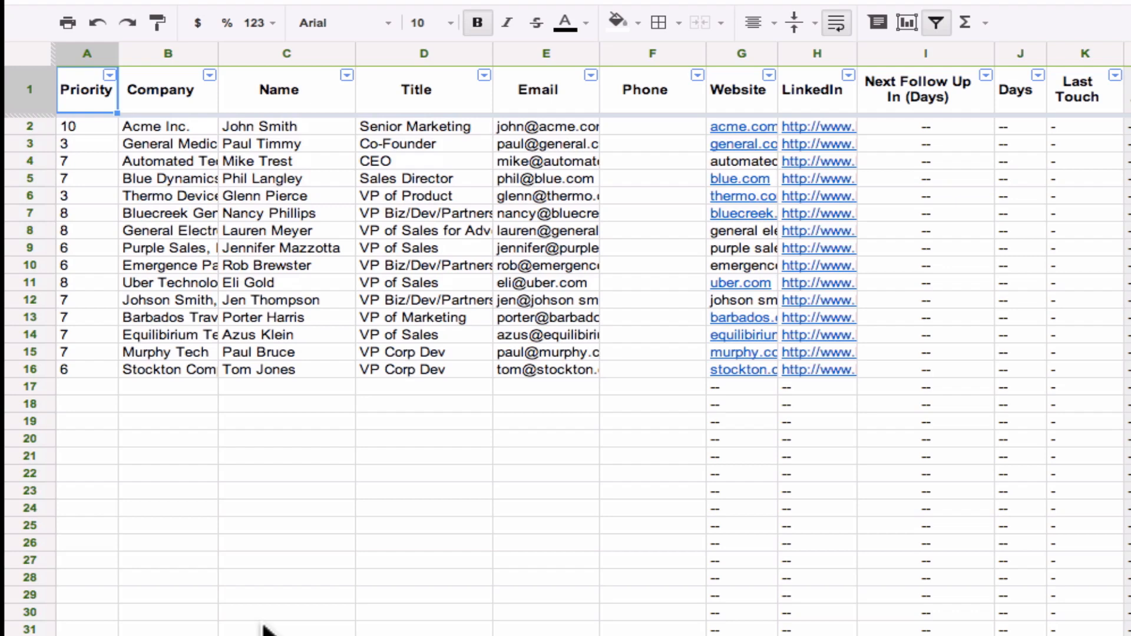
mouse_move(248, 567)
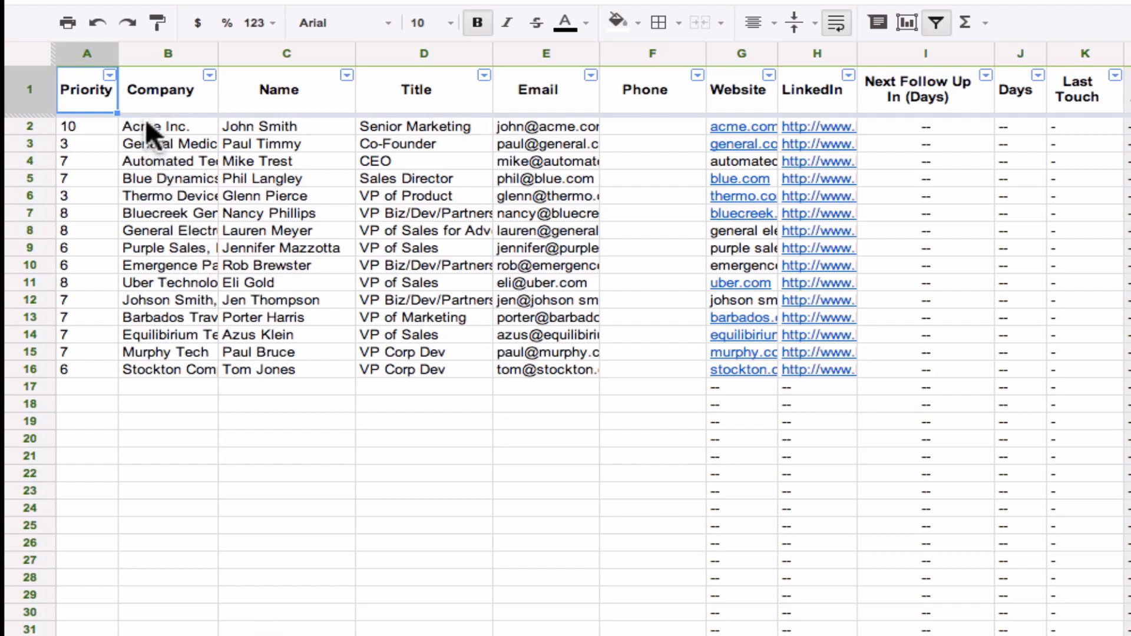
left_click_drag(168, 126, 546, 369)
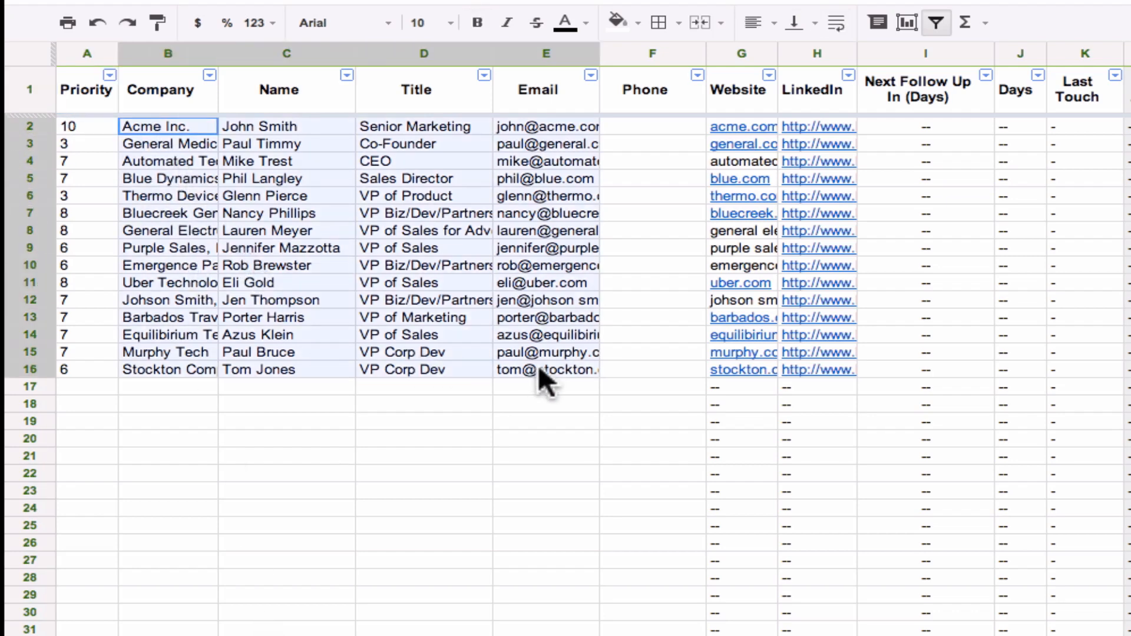
left_click(651, 54)
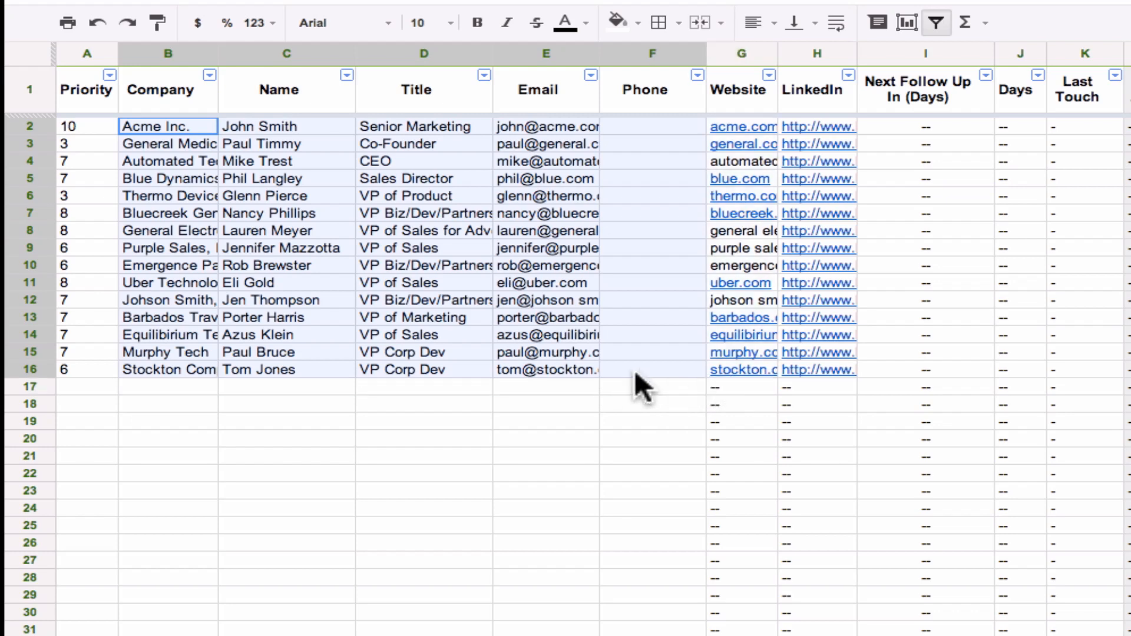
left_click(168, 126)
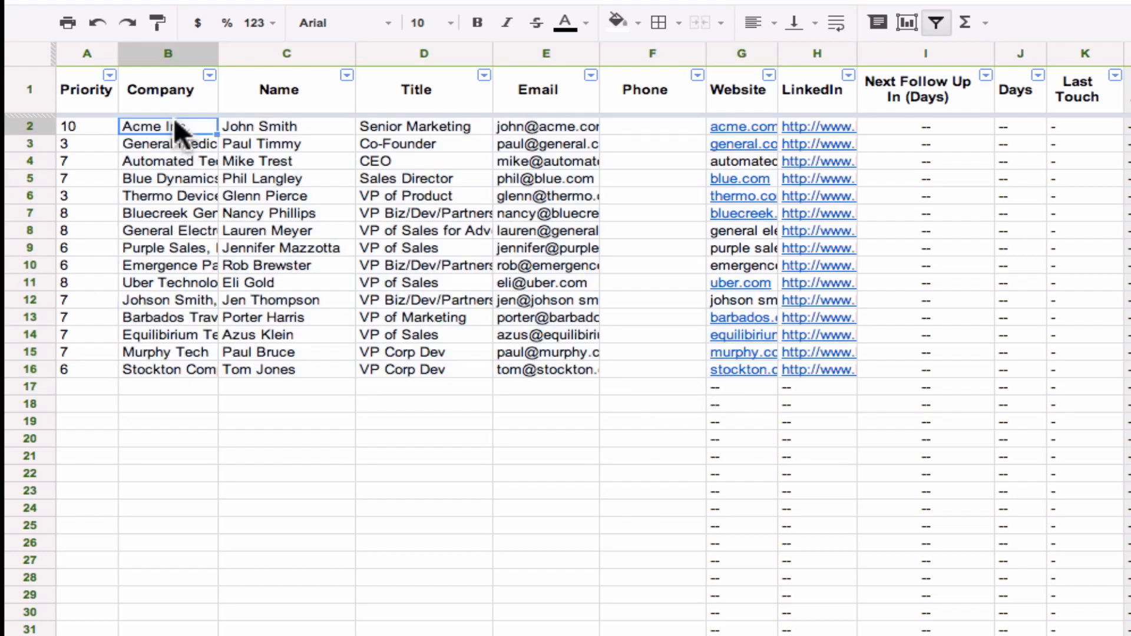
left_click(285, 126)
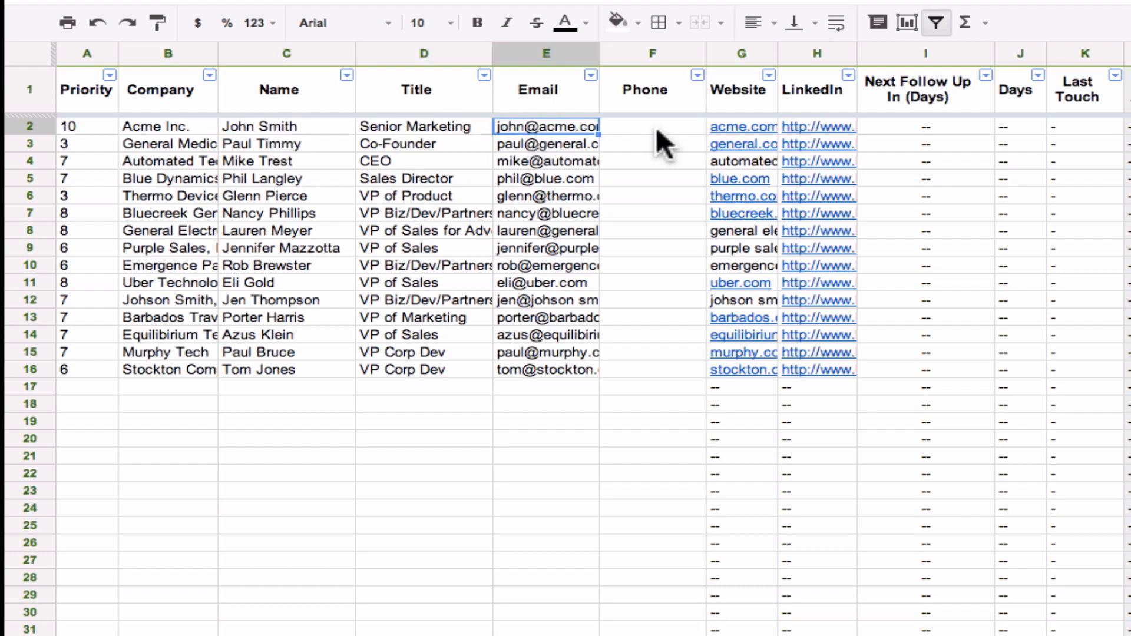
left_click(651, 126)
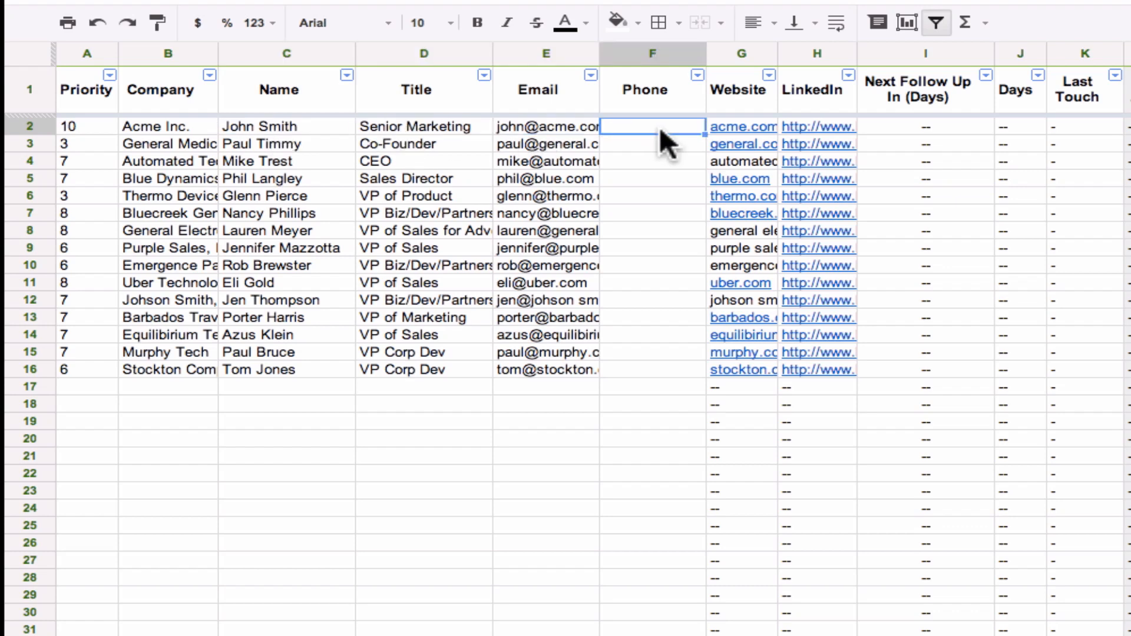
mouse_move(710, 141)
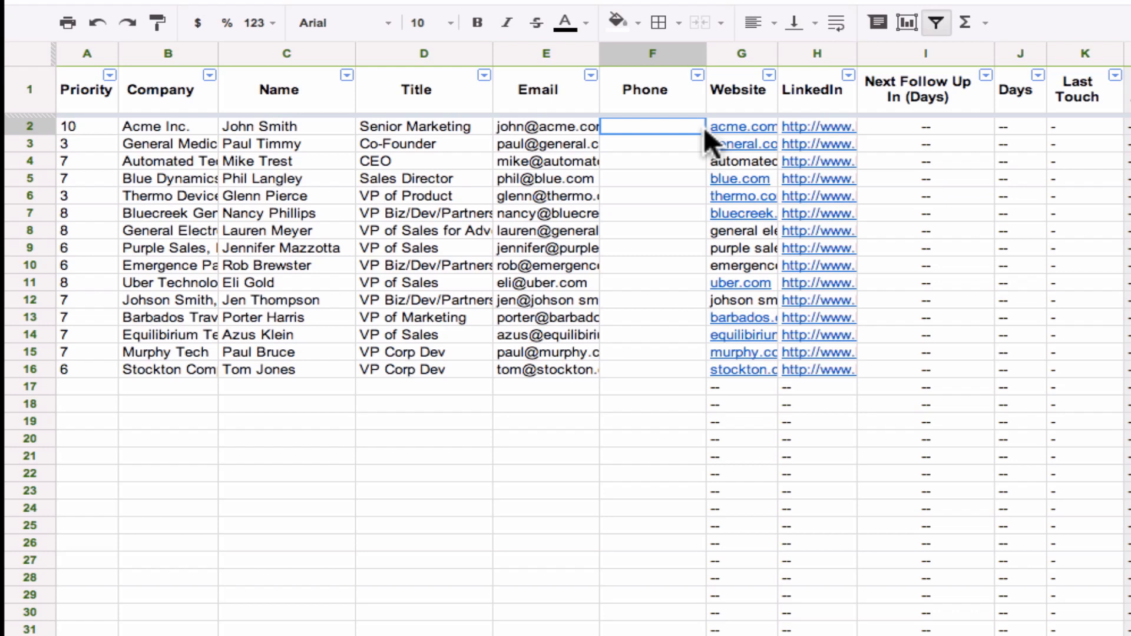
left_click(738, 126)
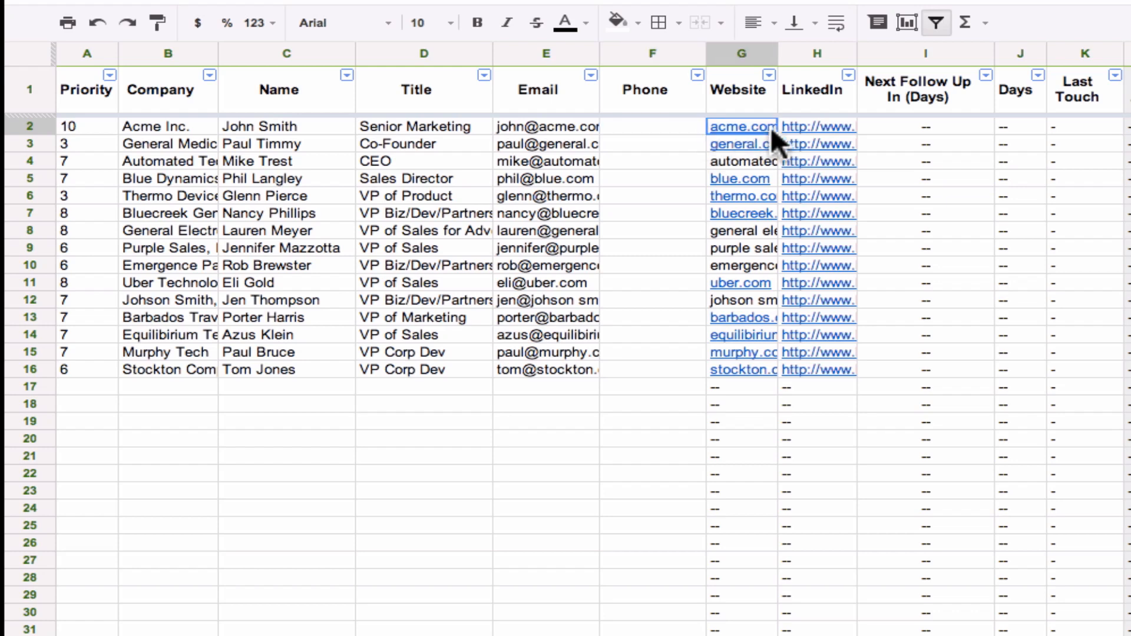
type("=if(E2=\"\",\"--\",REGEXEXTRACT(E2,\"@(.*)\"))")
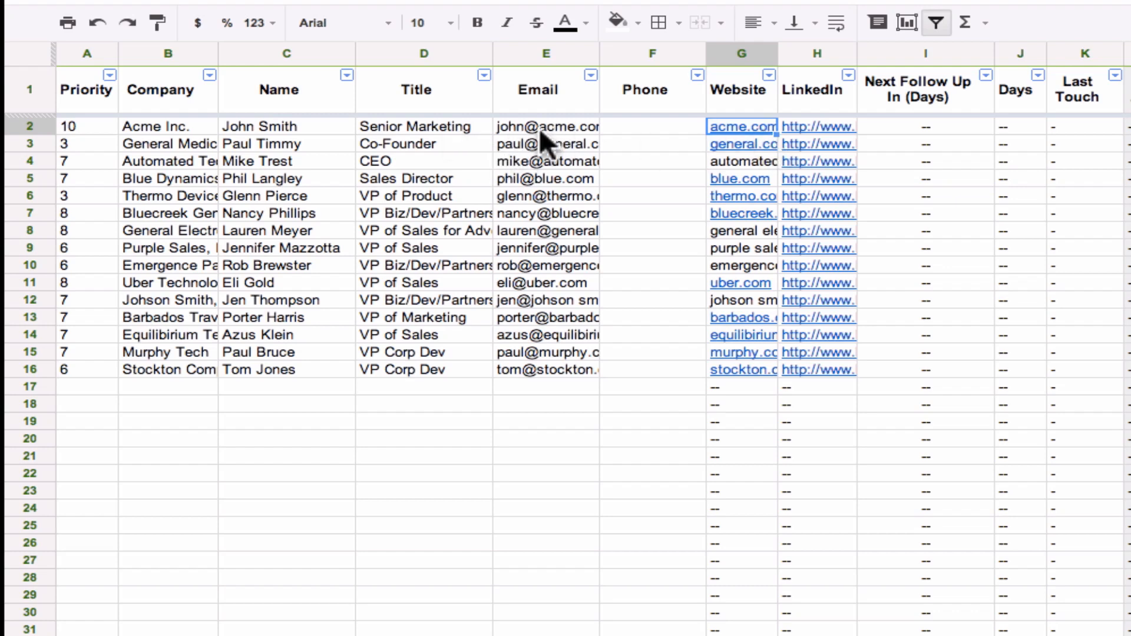
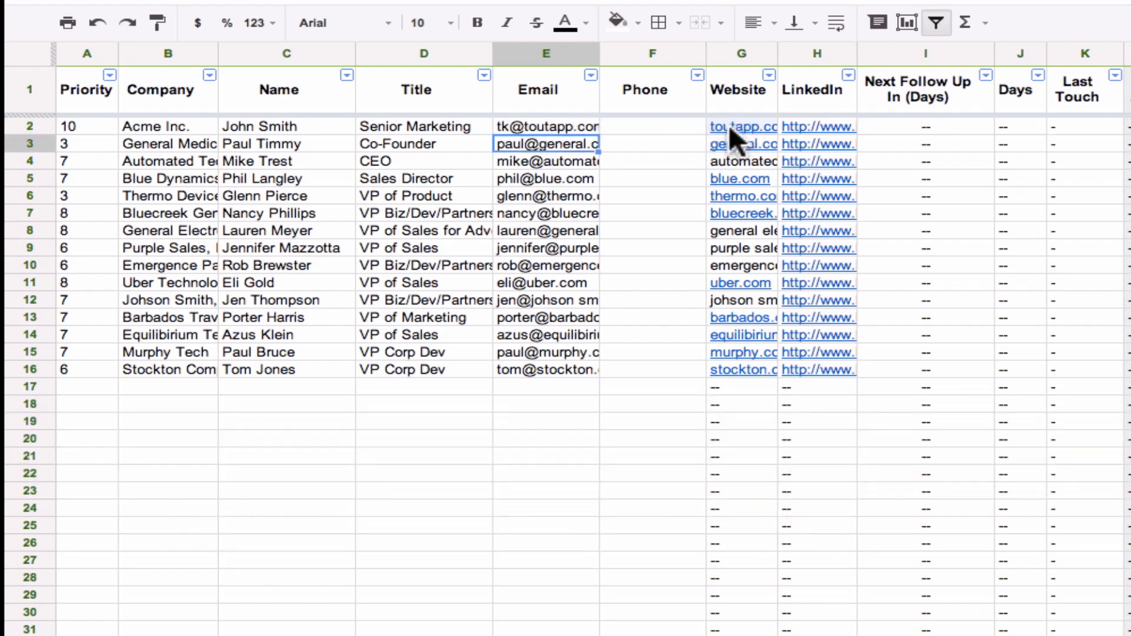
mouse_move(350, 202)
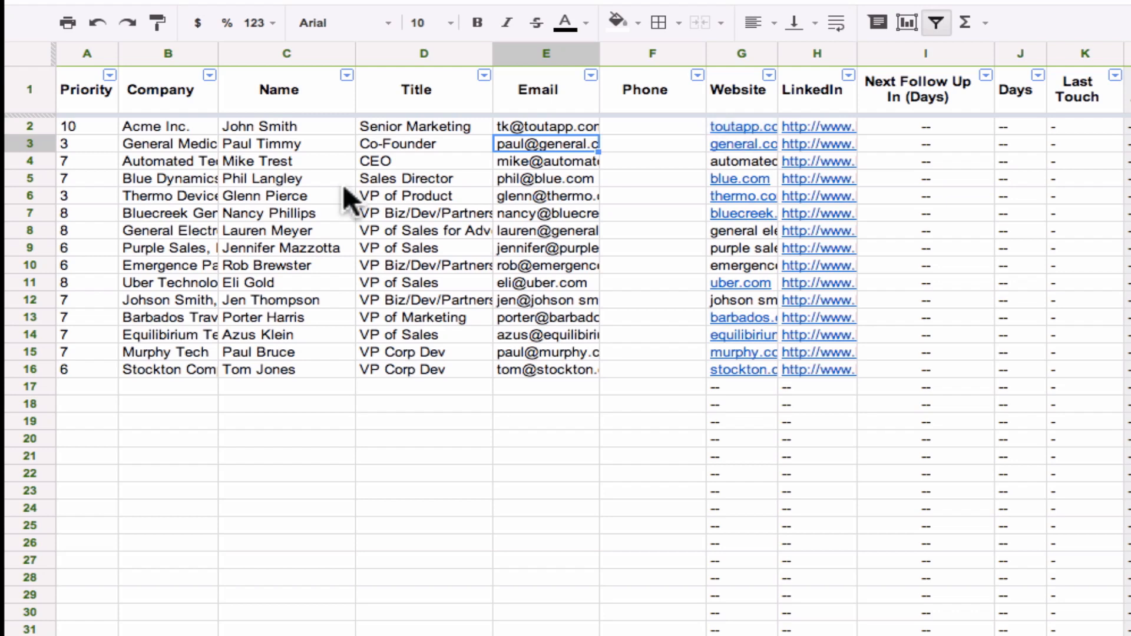
left_click(167, 126)
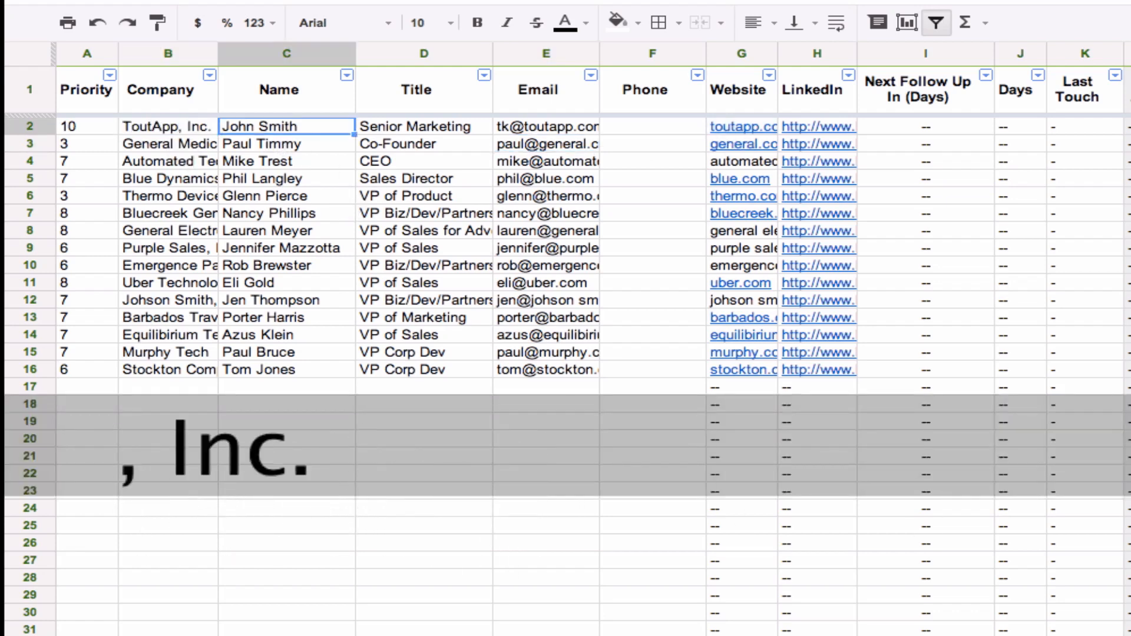
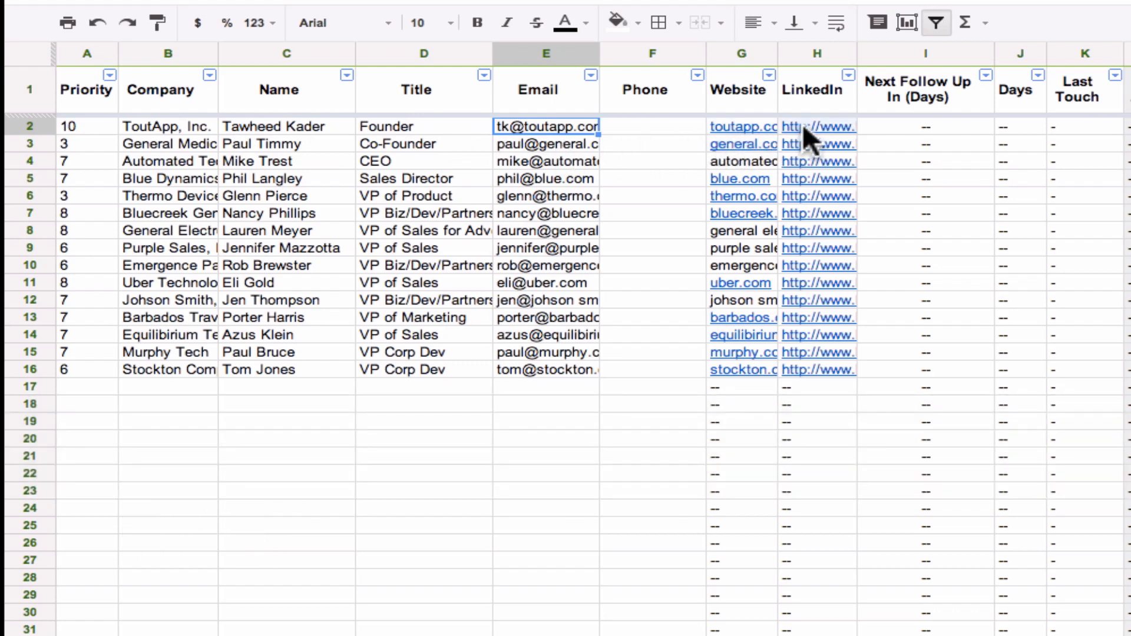
left_click(816, 126)
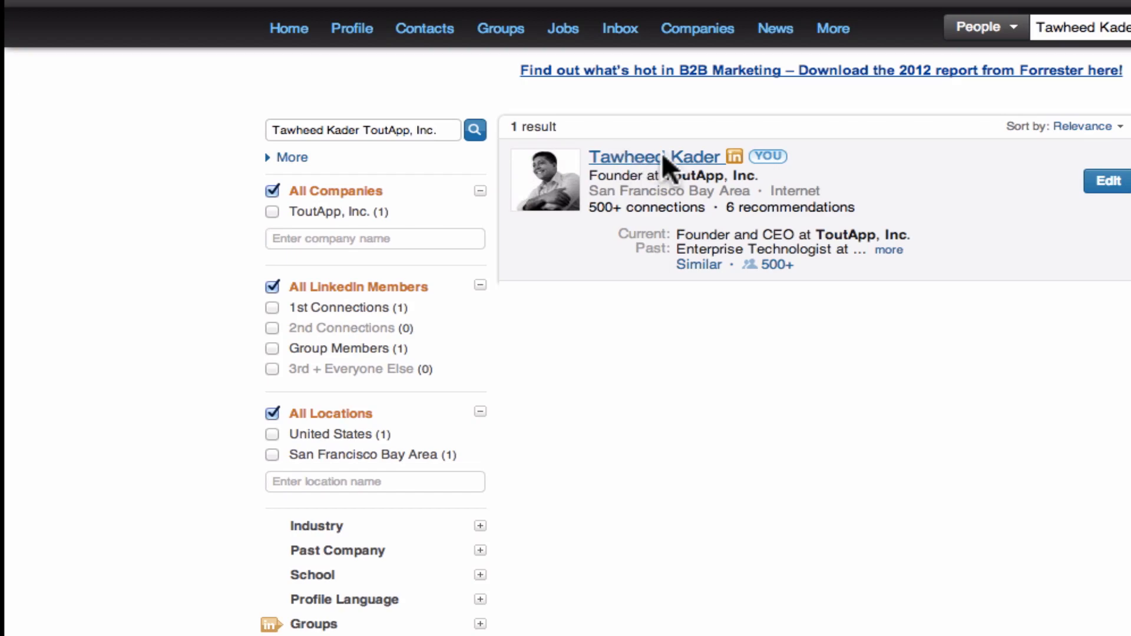
mouse_move(668, 162)
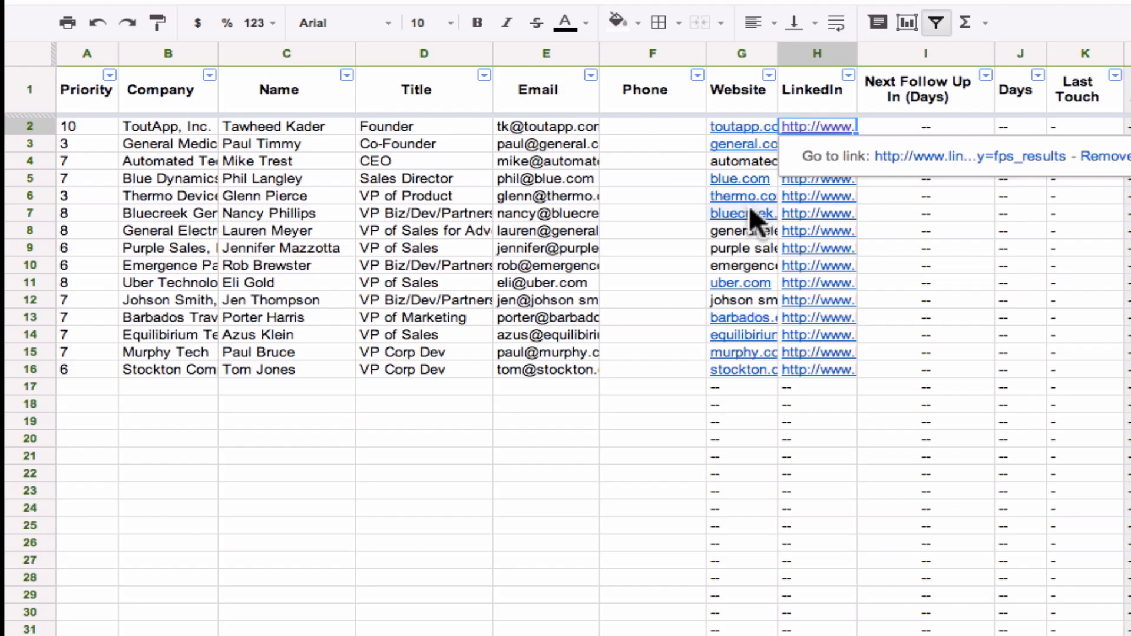
Inspect the Next Follow Up In (Days), Last Touch and Last Email Touted columns
left_click(925, 248)
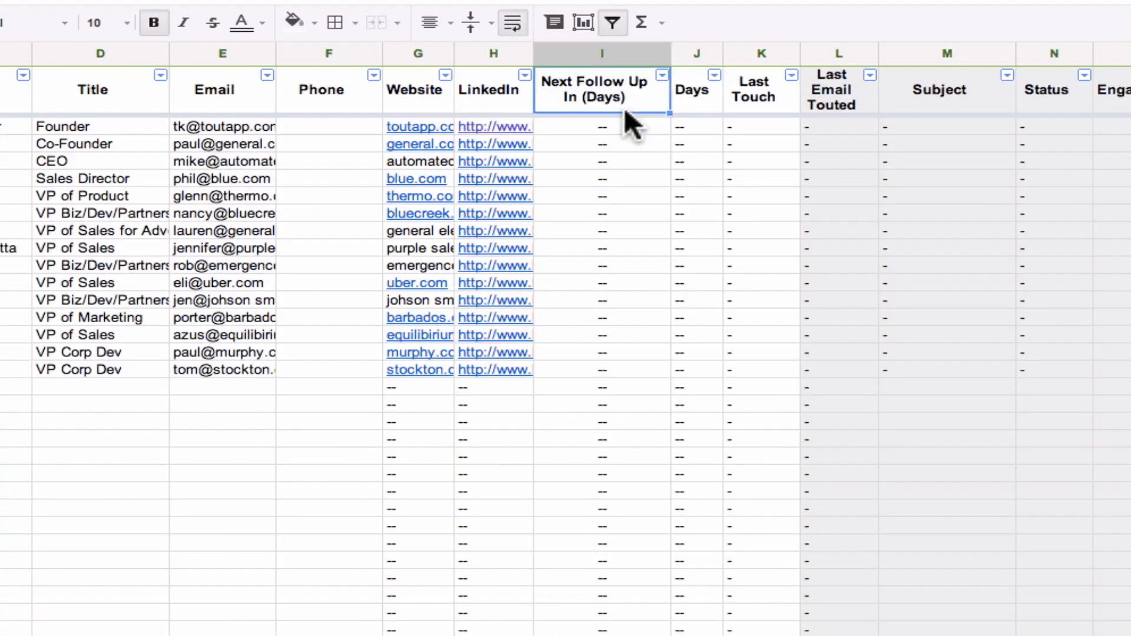
left_click(694, 52)
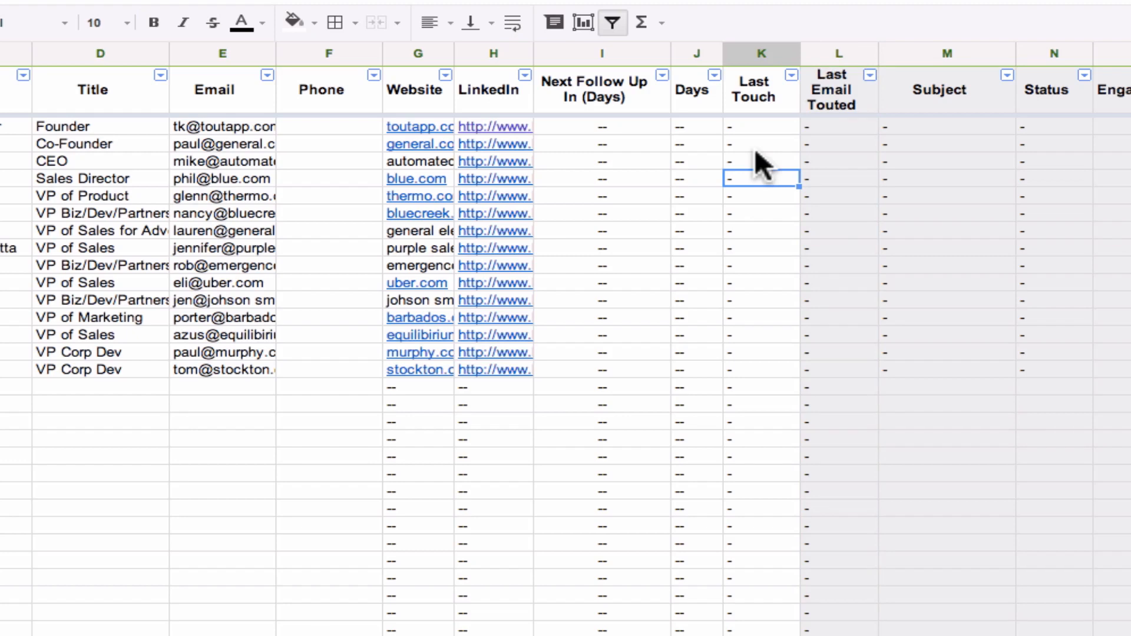
left_click(838, 126)
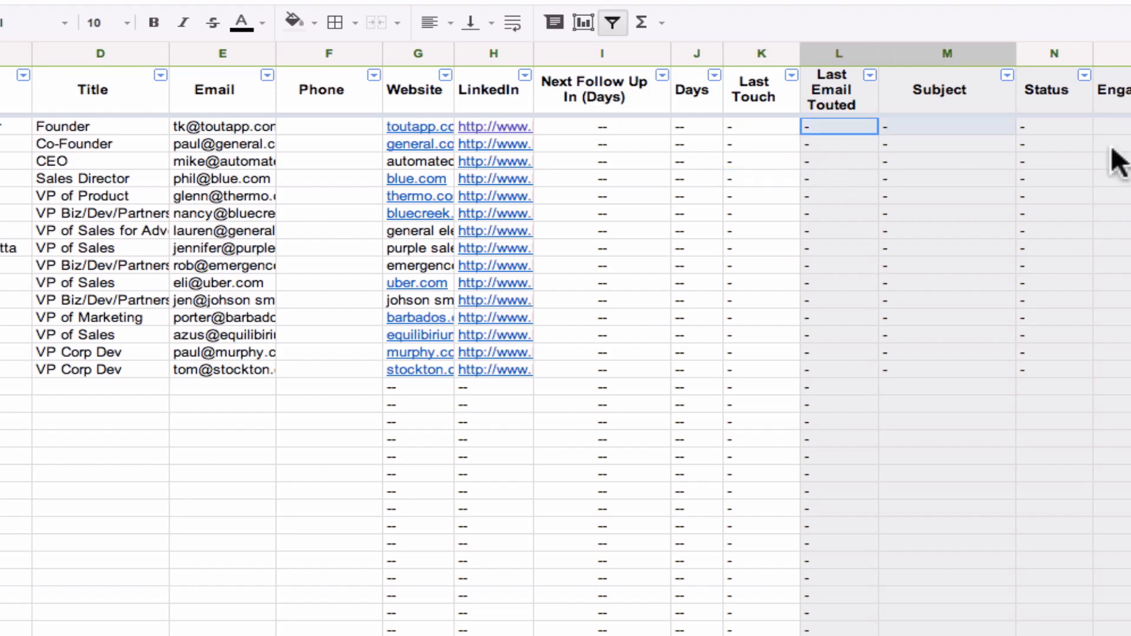
left_click_drag(839, 126, 839, 161)
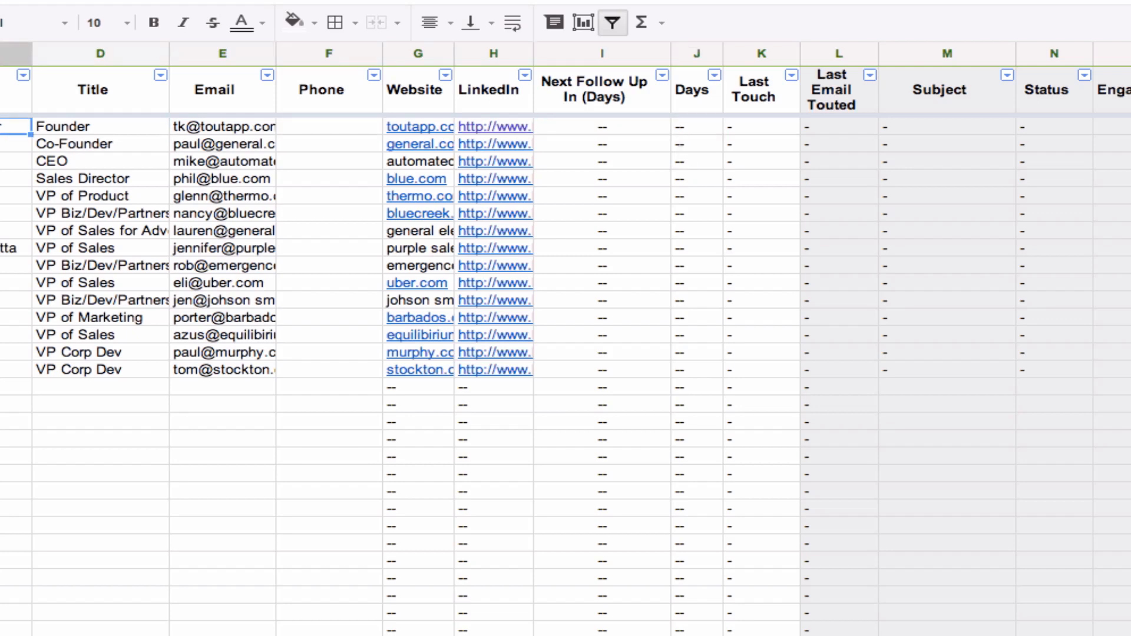
Set the Co-Founder lead's Last Touch to 5/1/2013, confirming Days 26 and follow-up -19
left_click(99, 143)
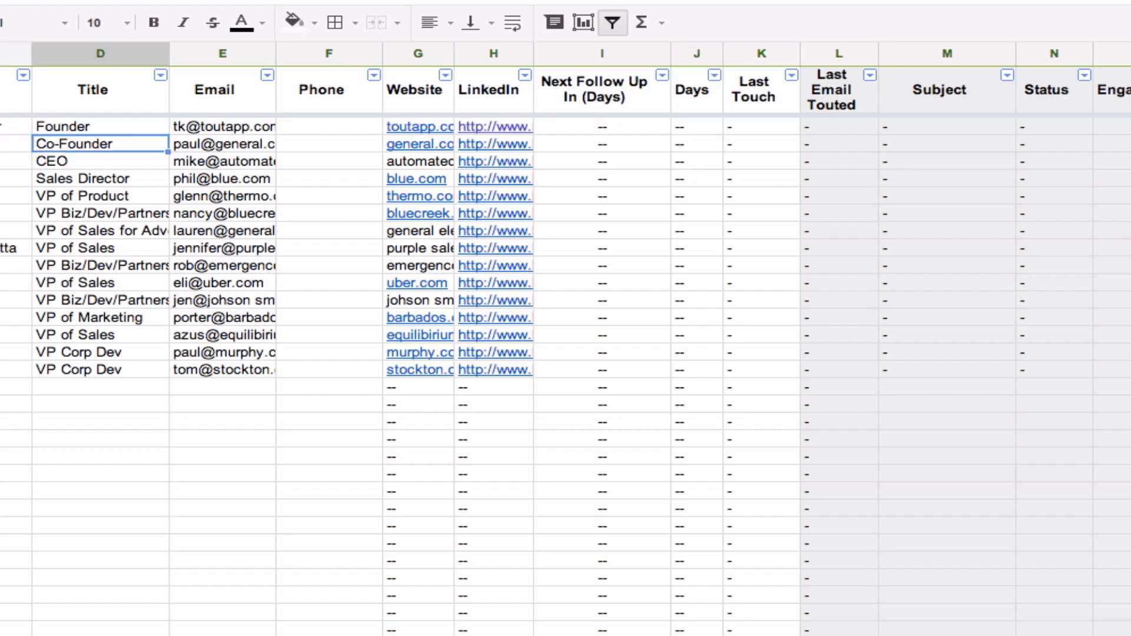
left_click(601, 144)
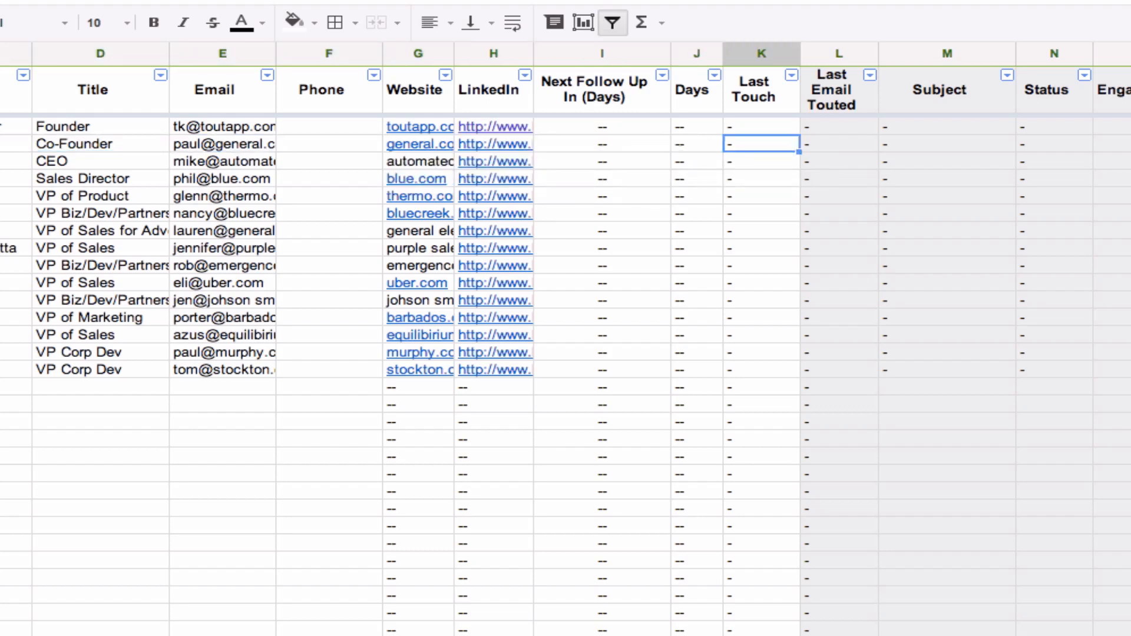
type("5/1")
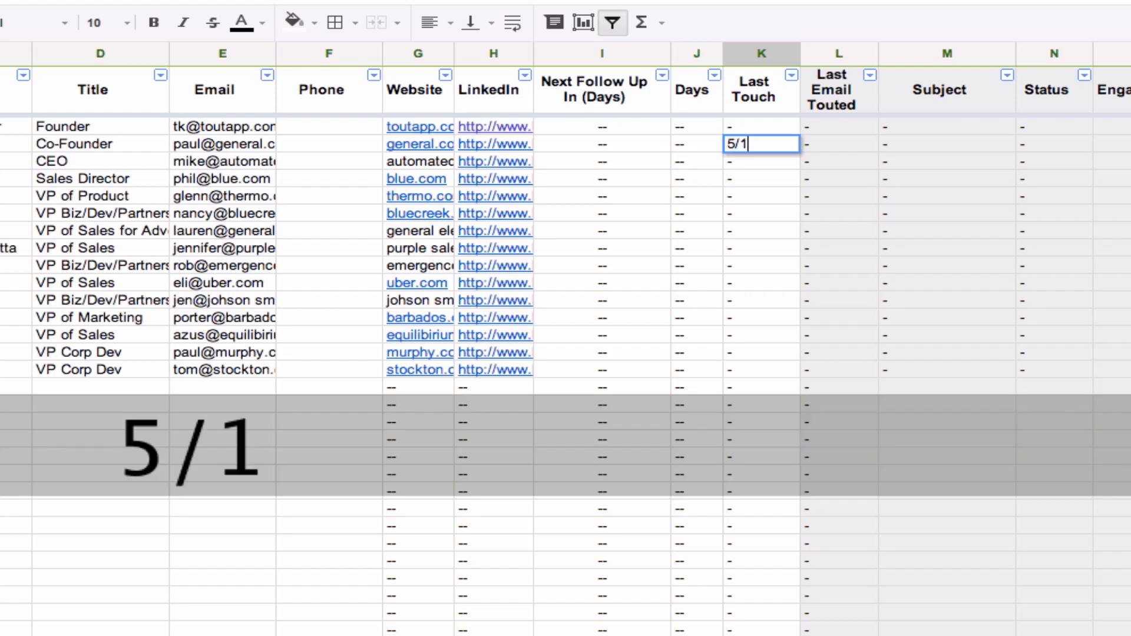
type("/2012")
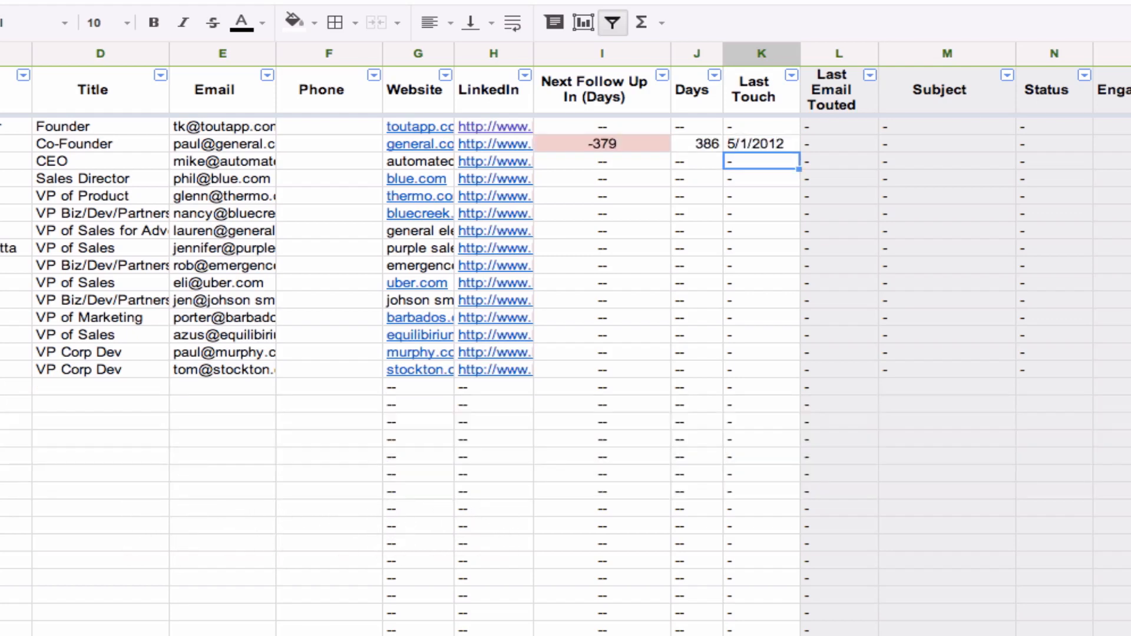
left_click(759, 143)
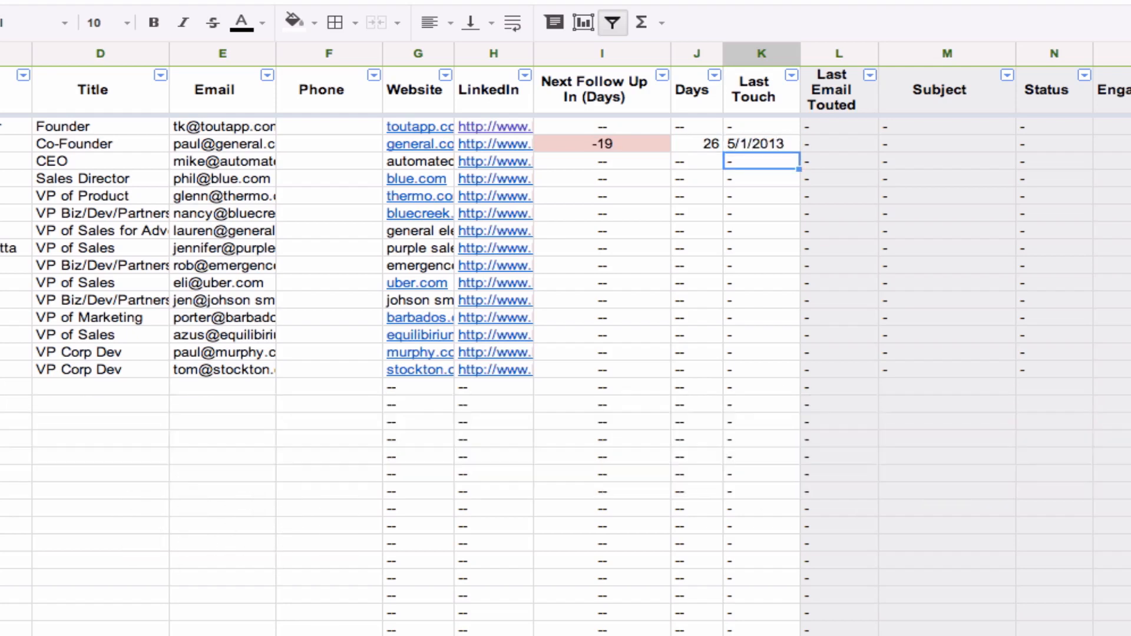
left_click(761, 143)
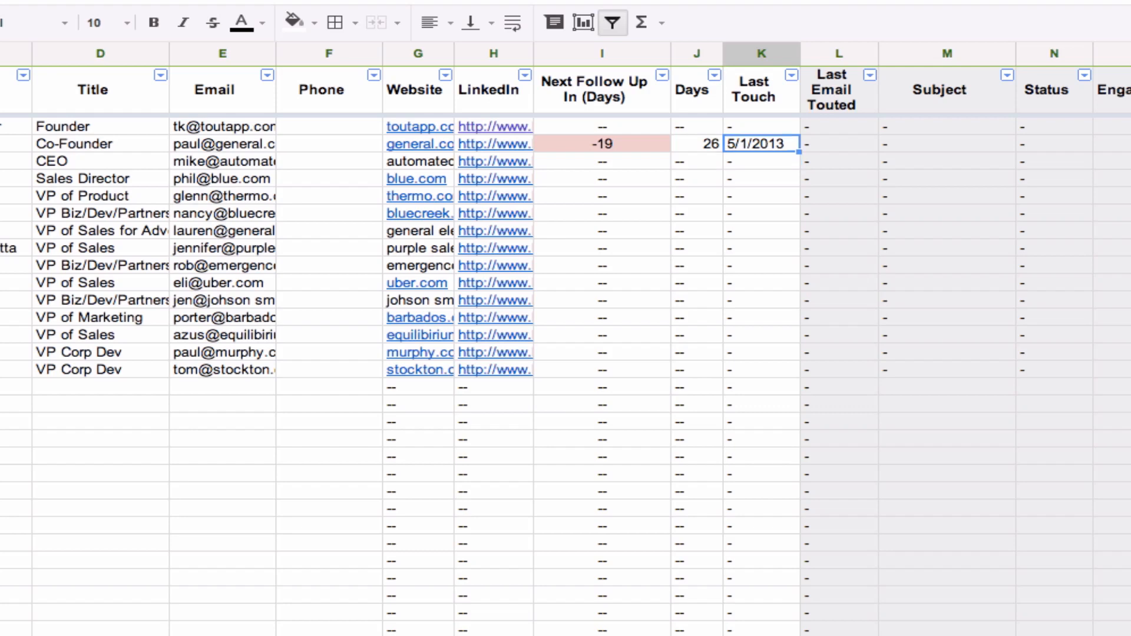
left_click(694, 144)
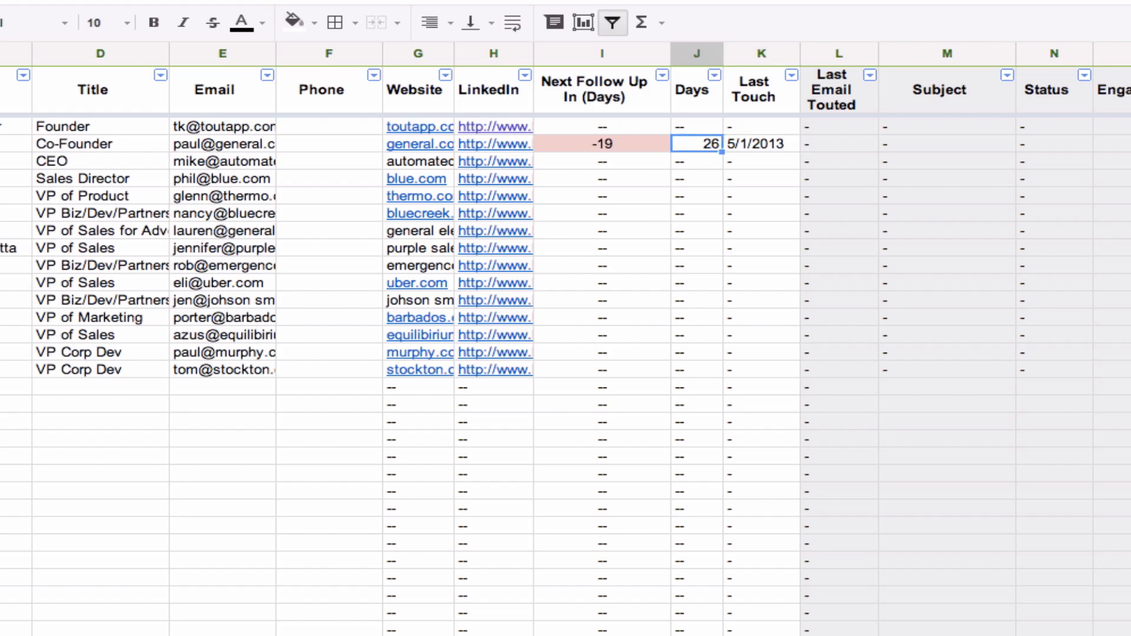
left_click(601, 144)
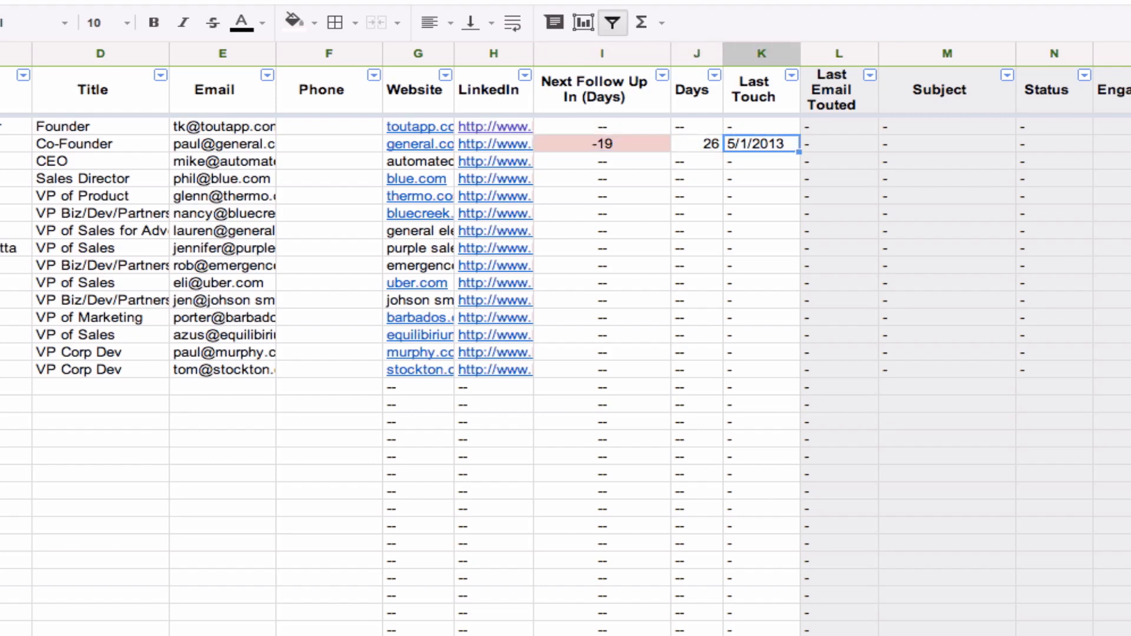
Inspect the getLatestEmail formula in Last Email Touted and the Engaged? column
left_click(838, 144)
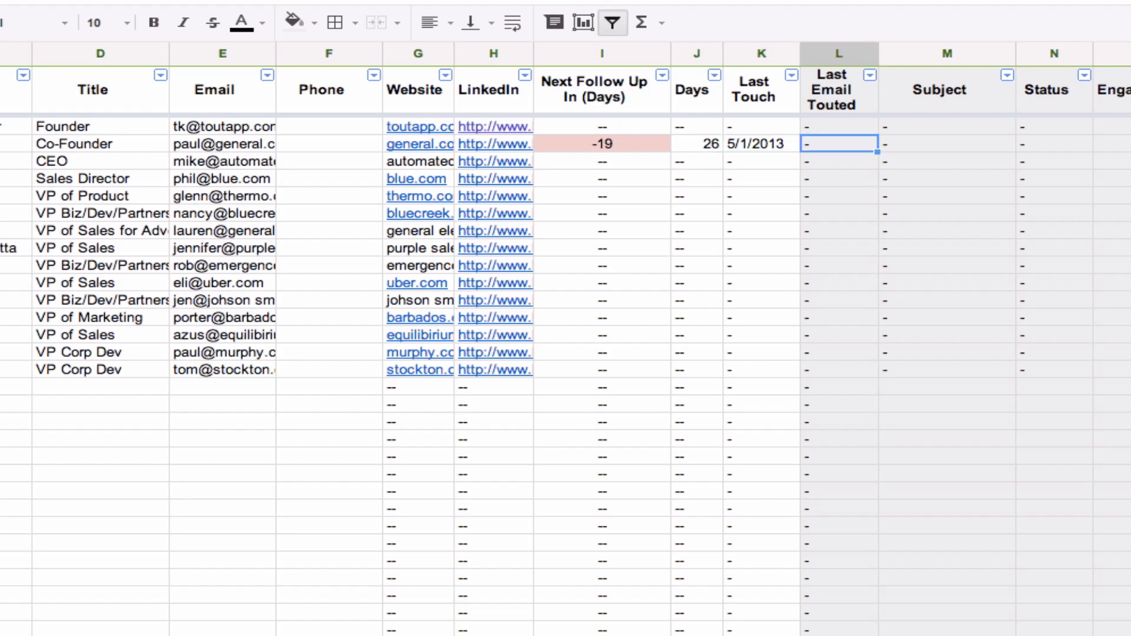
mouse_move(736, 144)
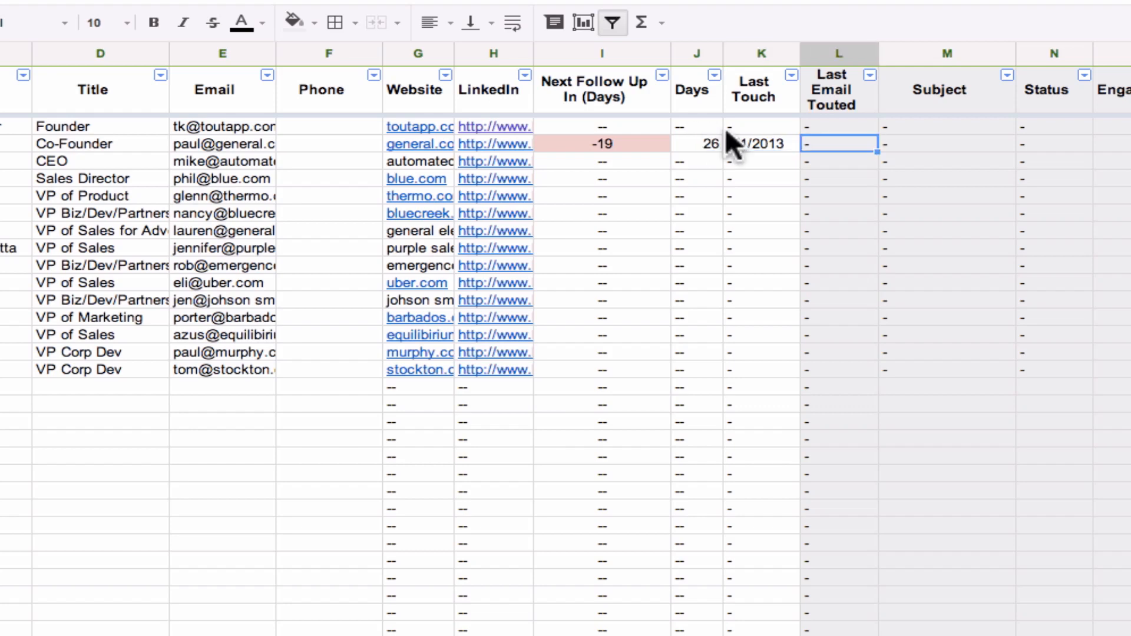
type("=getLatestEmail(E3,ToutUsername, ToutPassword")
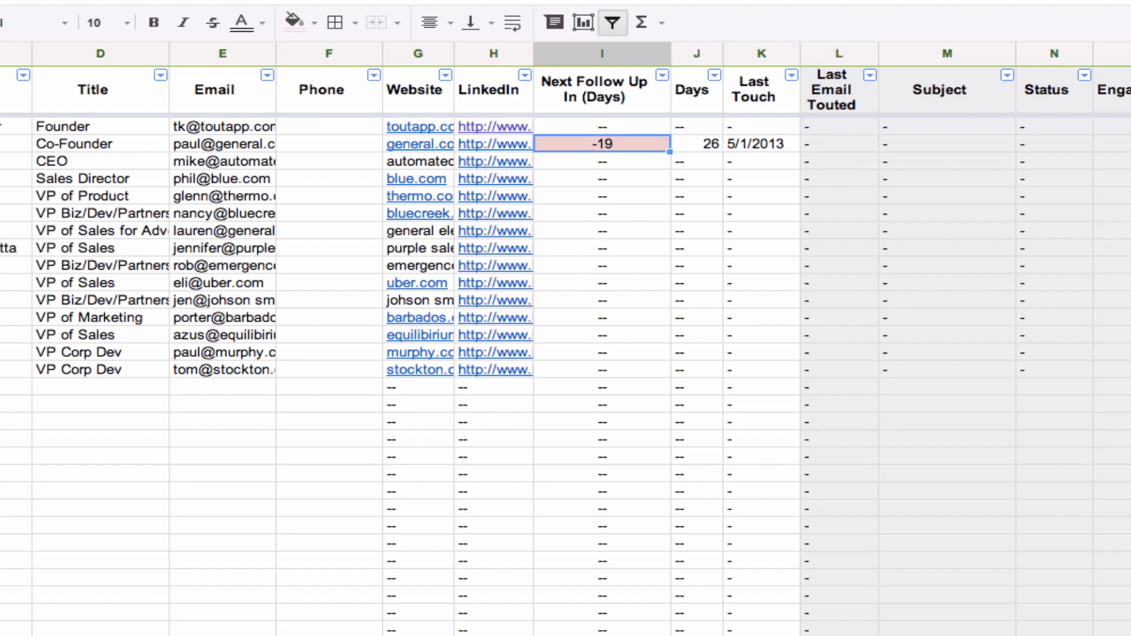
left_click(838, 143)
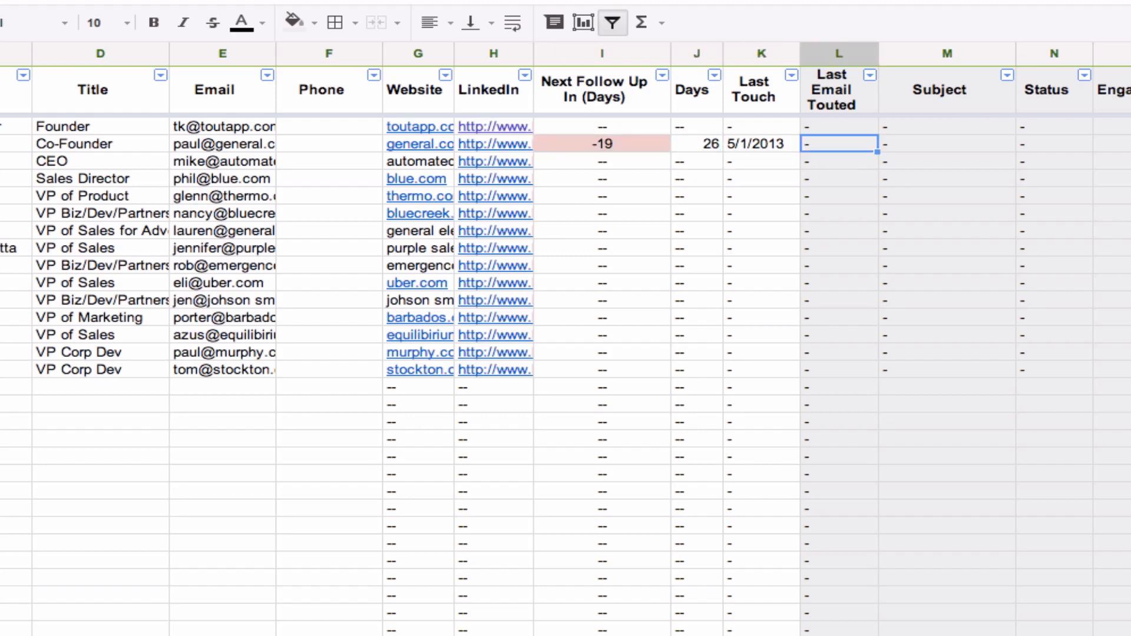
left_click(947, 144)
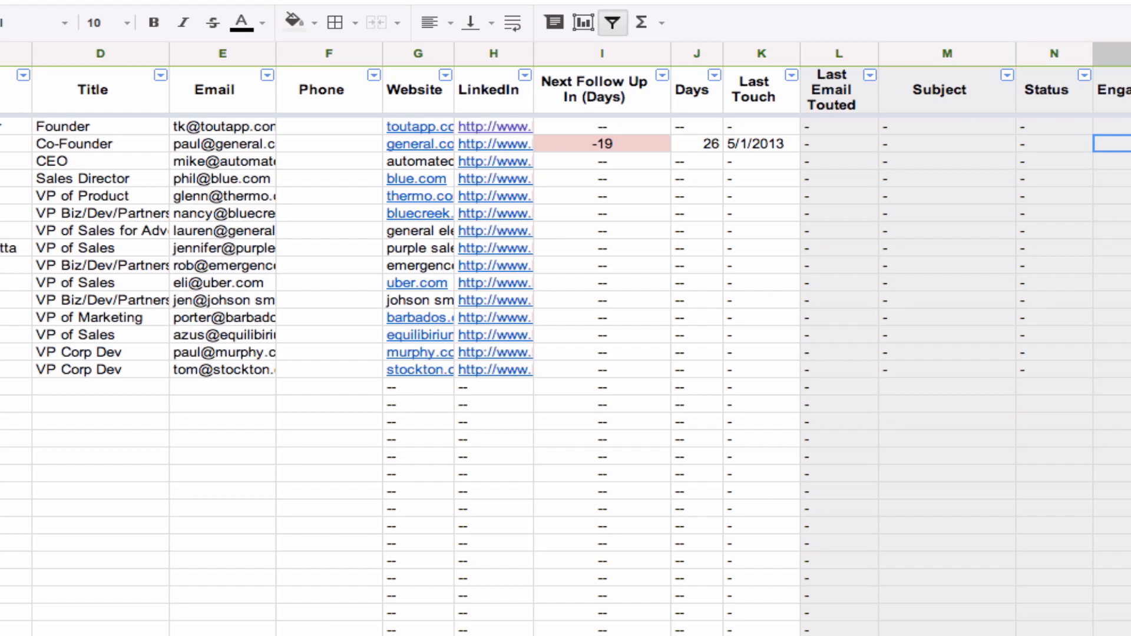
mouse_move(656, 143)
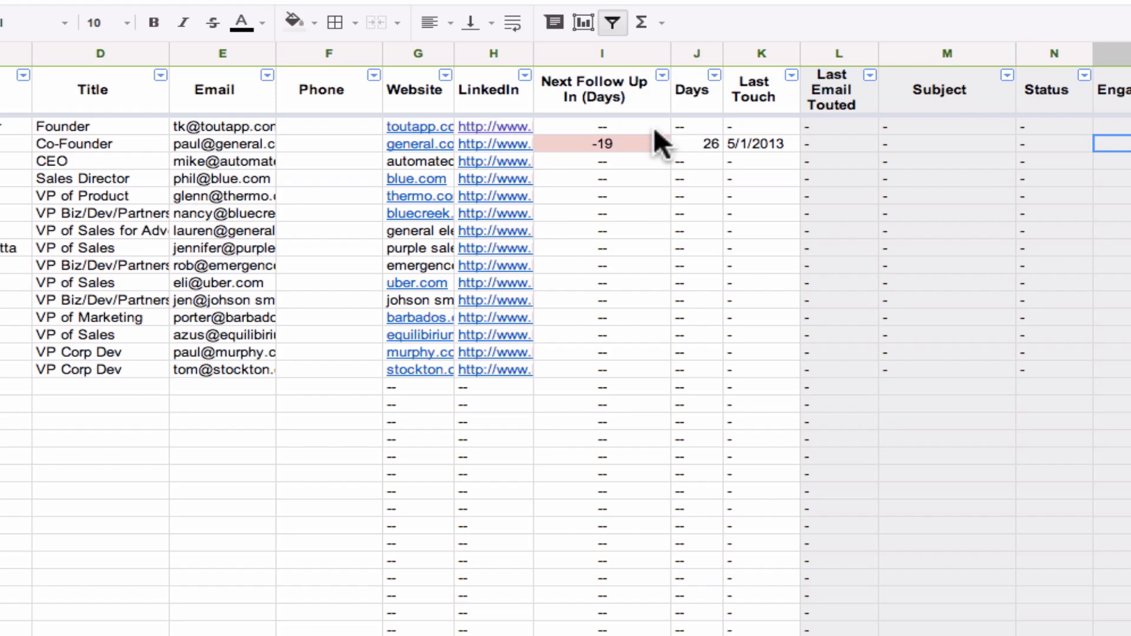
left_click(760, 143)
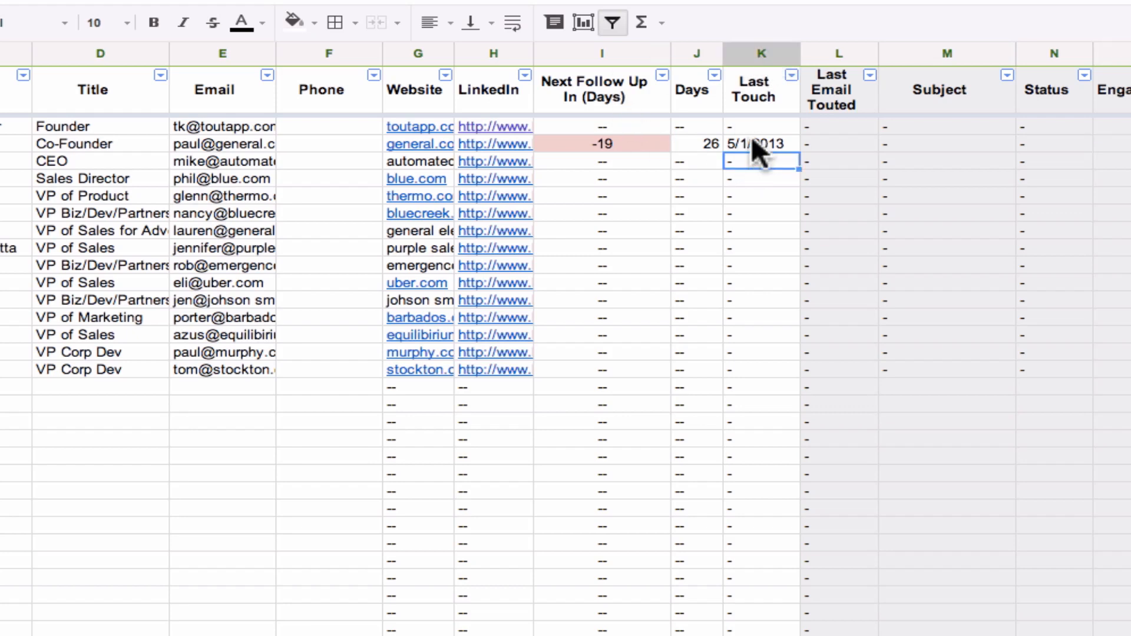
left_click(761, 53)
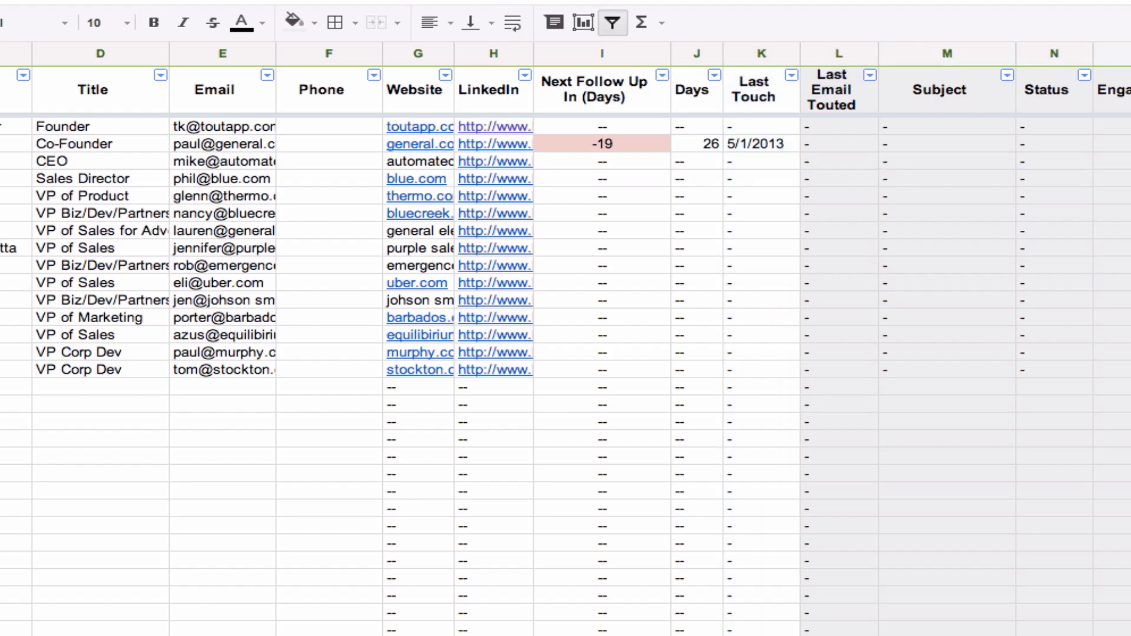
left_click(838, 161)
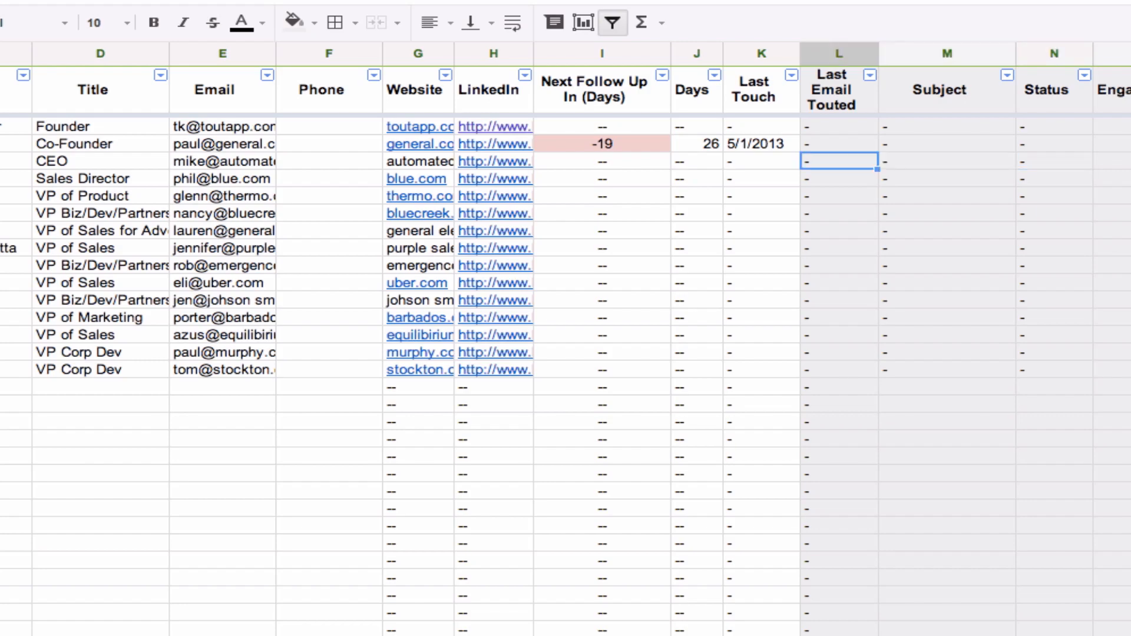
Scroll right through Lead Source, Industry and Sub-Industry out to Level
scroll("right", 3)
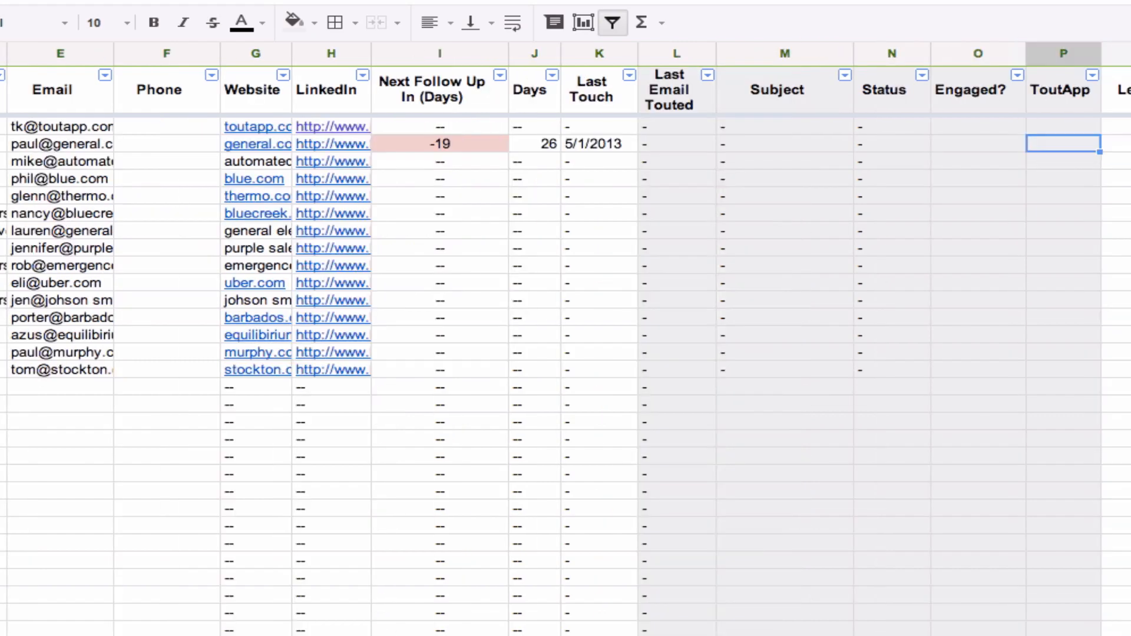
scroll("right", 3)
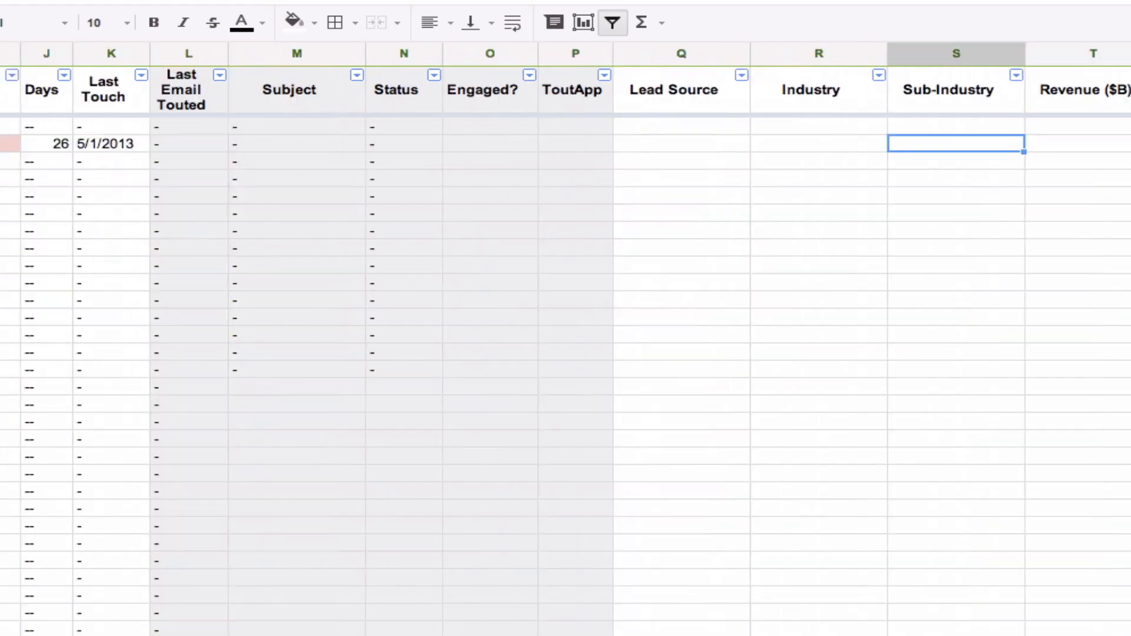
left_click(819, 142)
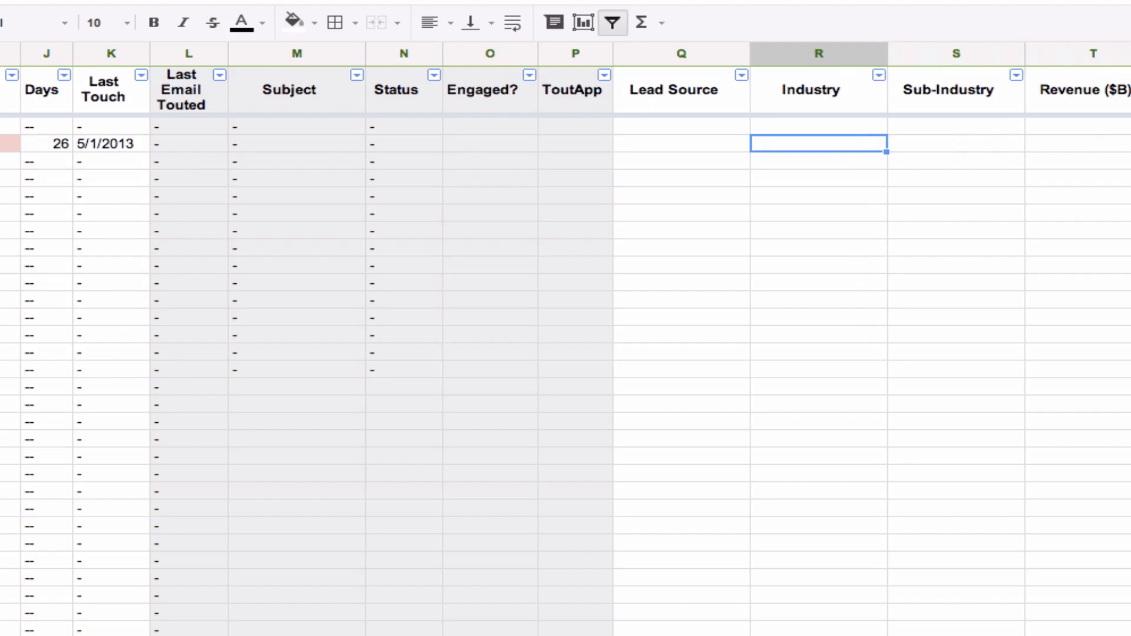
left_click(680, 143)
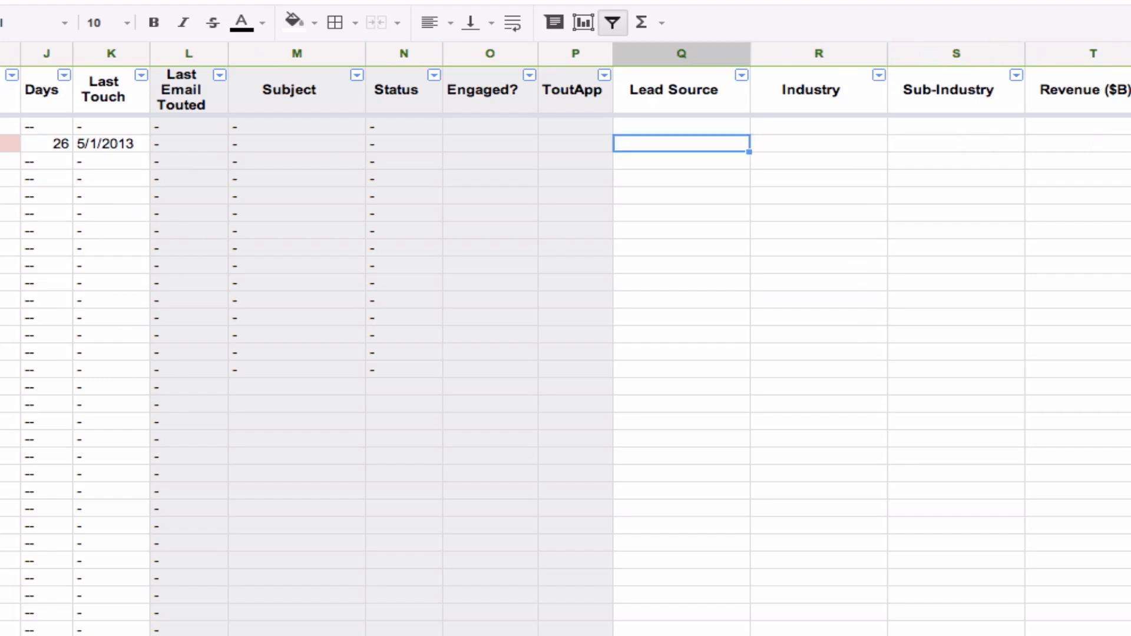
left_click(955, 142)
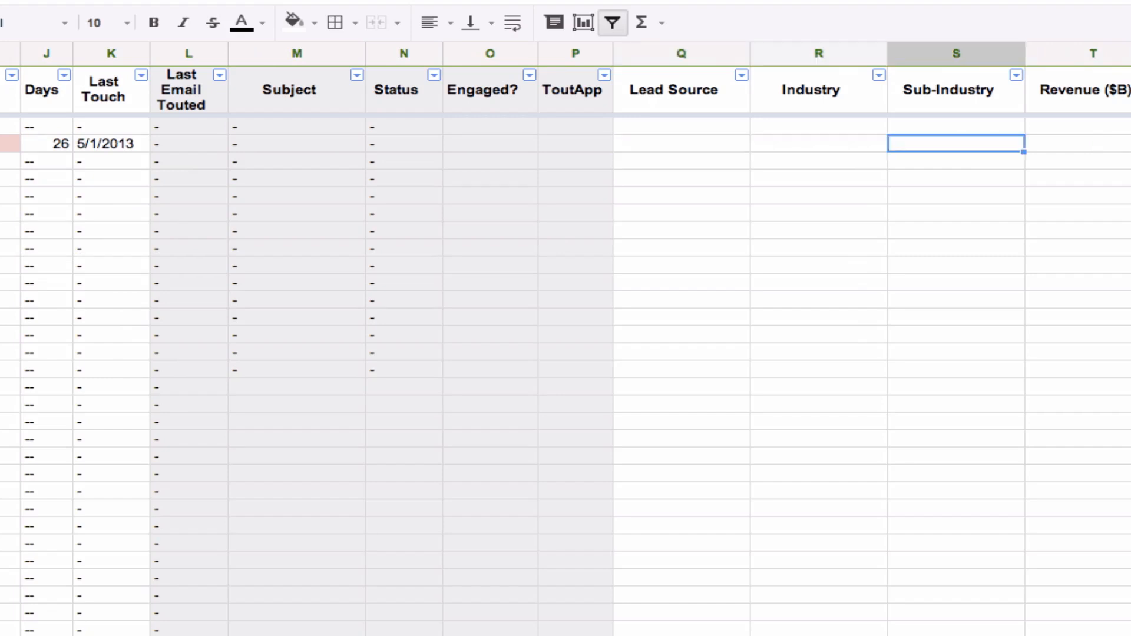
scroll("right", 3)
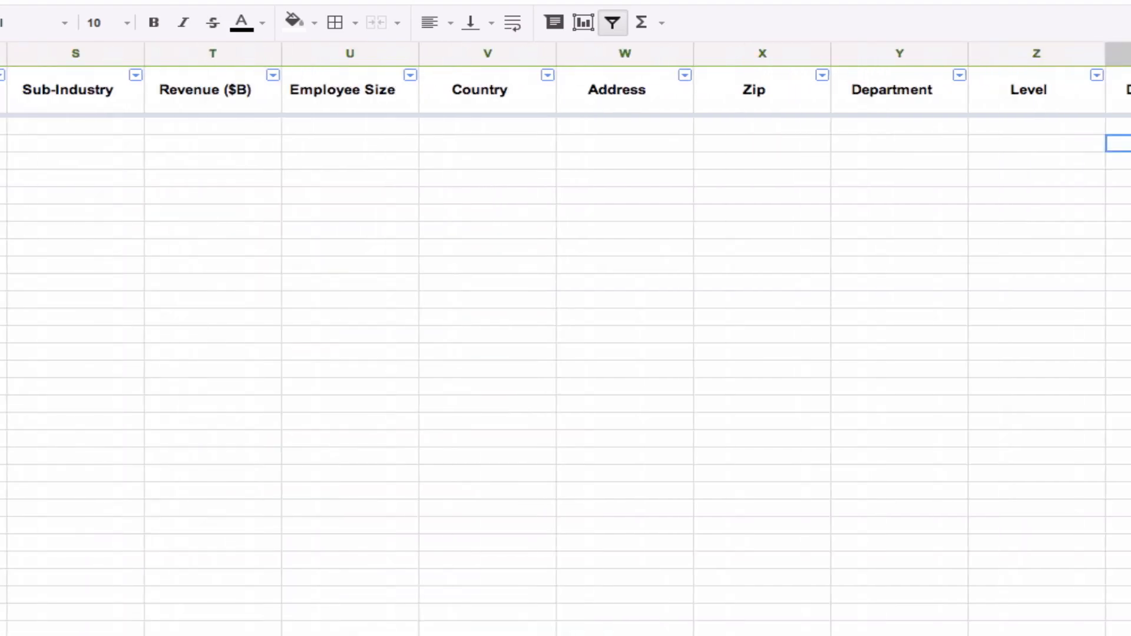
scroll("left", 3)
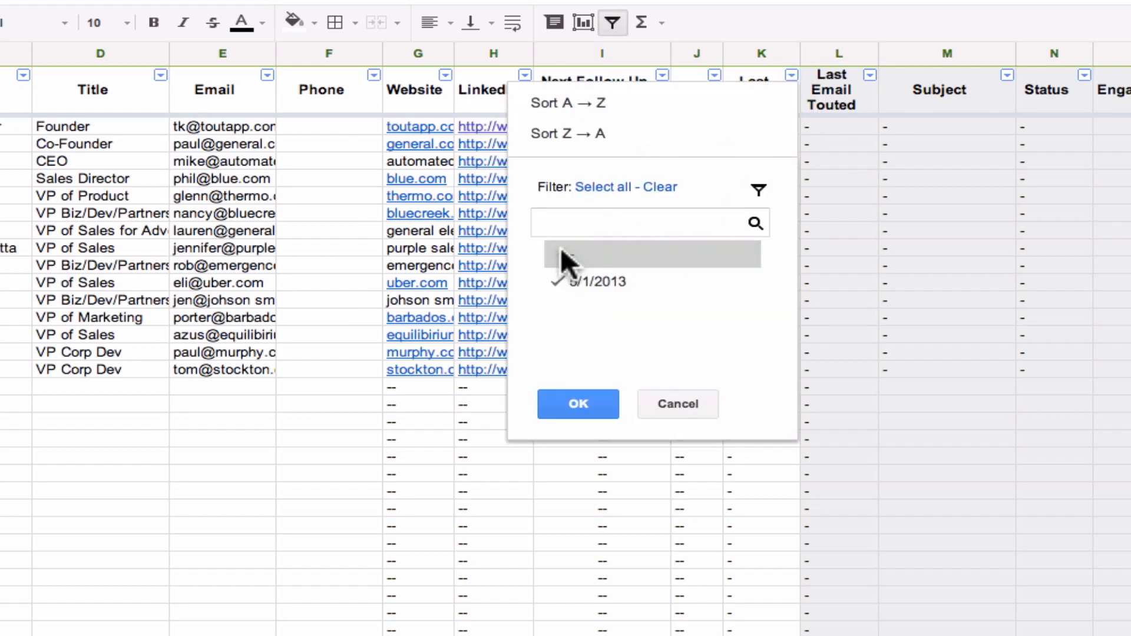
Enter Last Touch dates 5/27/2013 and 5/20/2013 so eight leads show 0 days
left_click(578, 403)
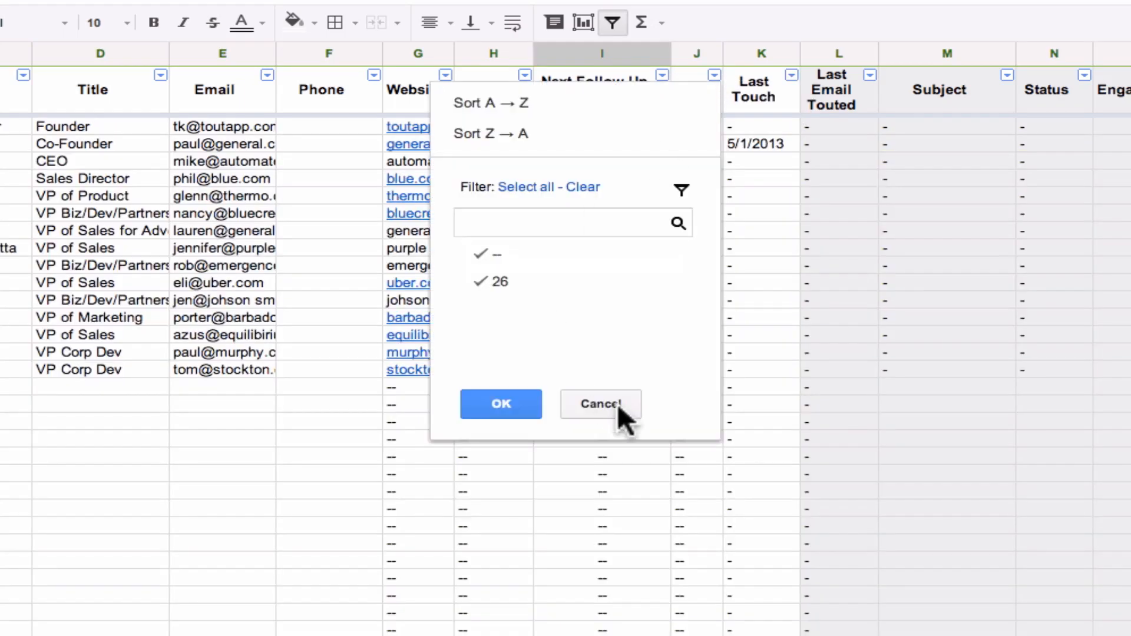
left_click(600, 403)
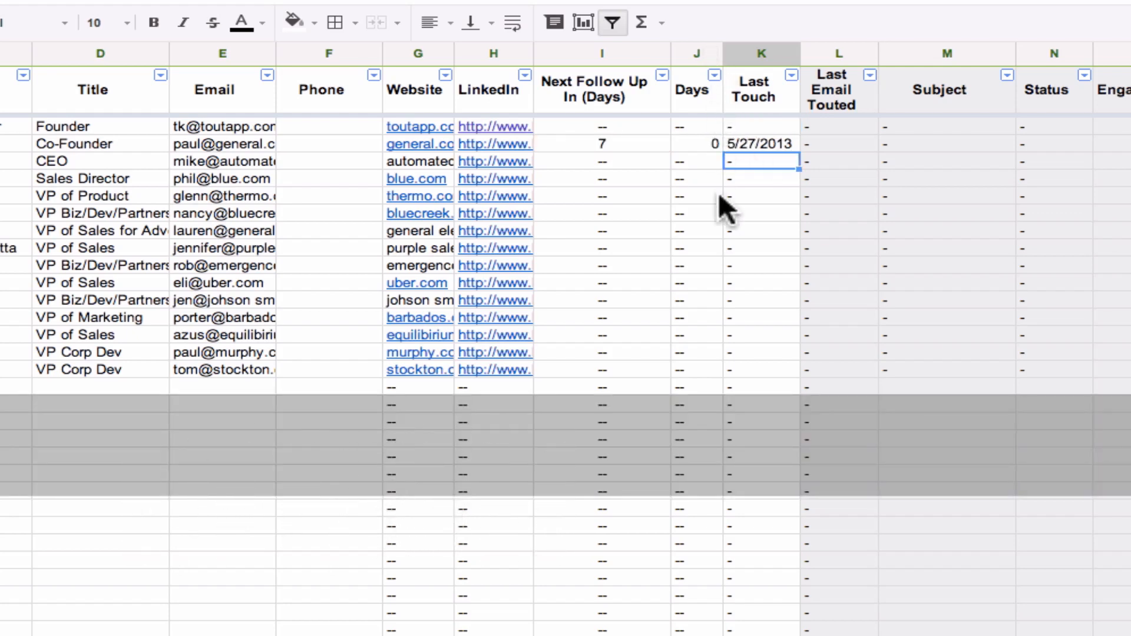
type("5/27/2013")
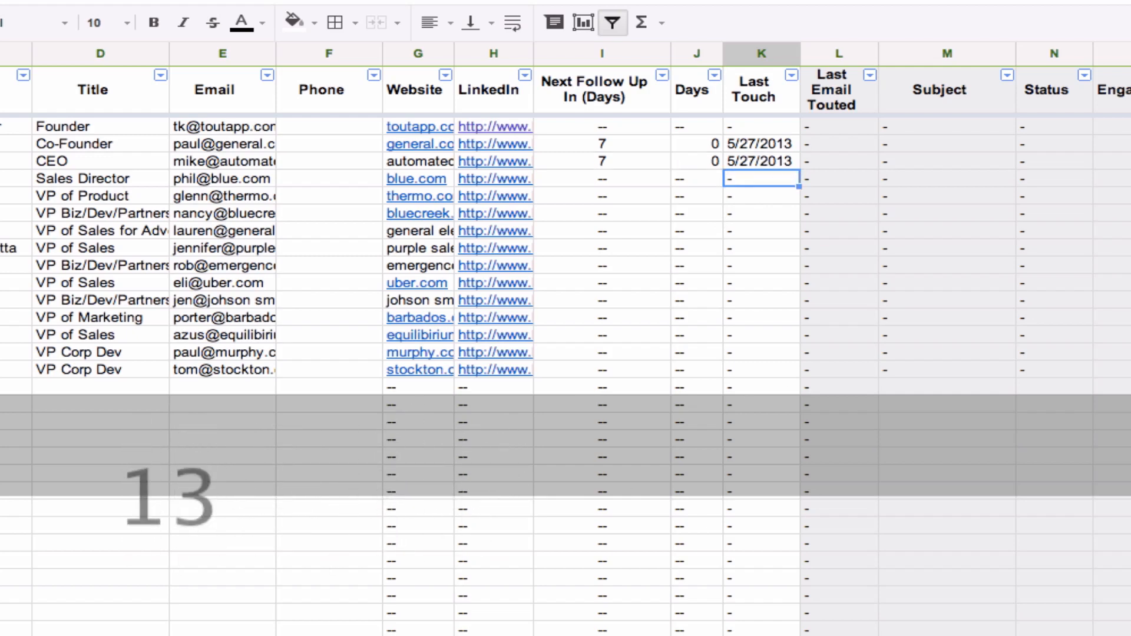
type("5/20/2013")
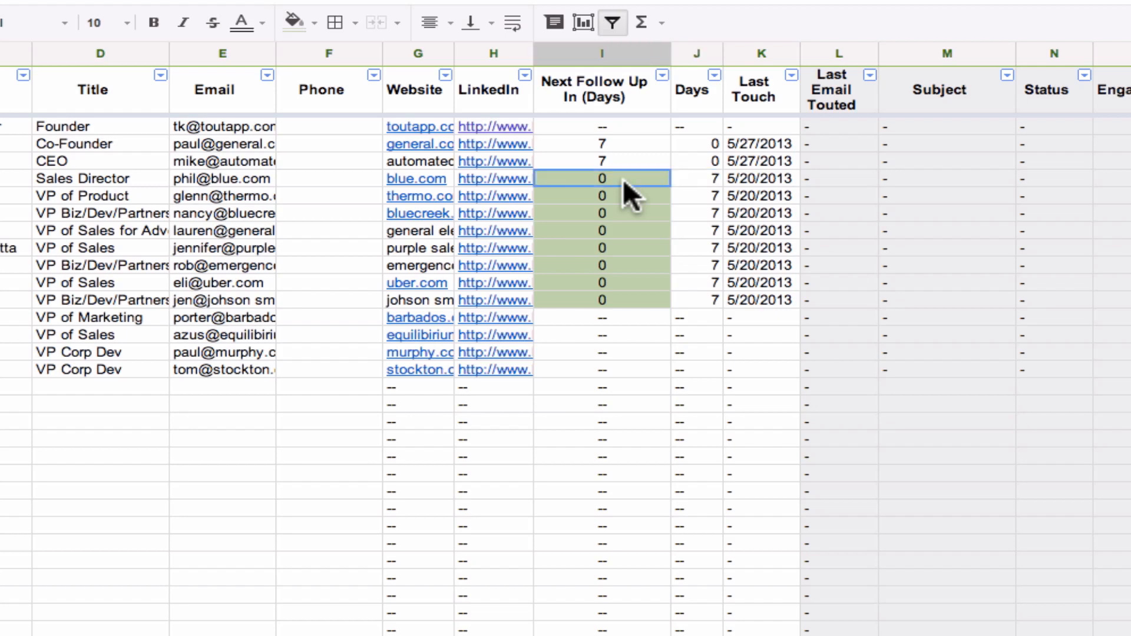
left_click(659, 74)
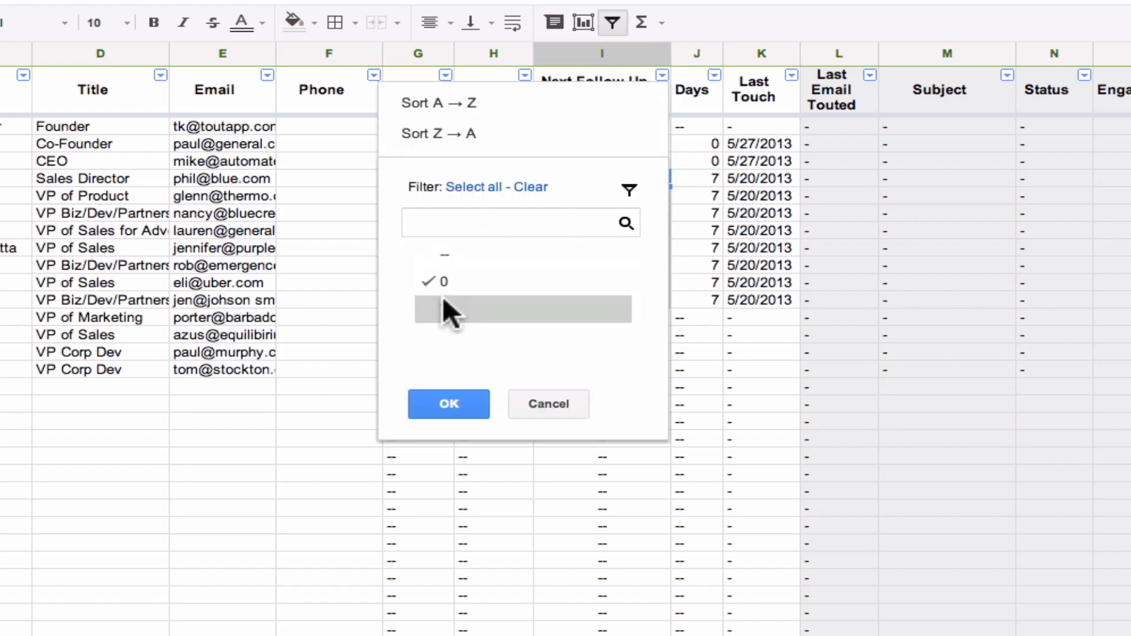
left_click(447, 403)
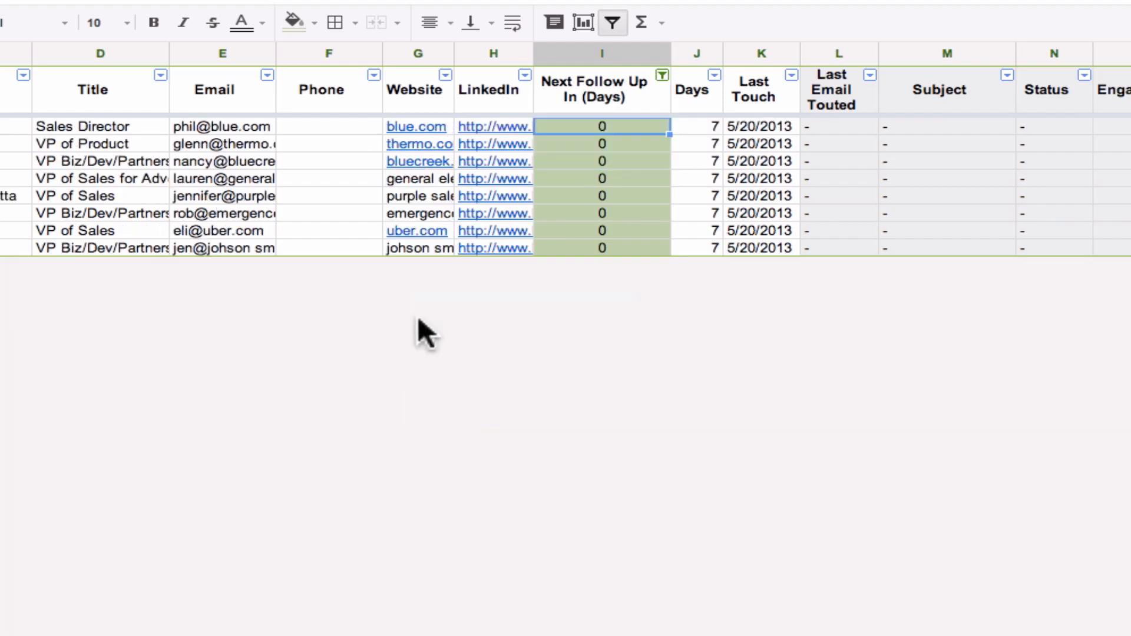
mouse_move(462, 260)
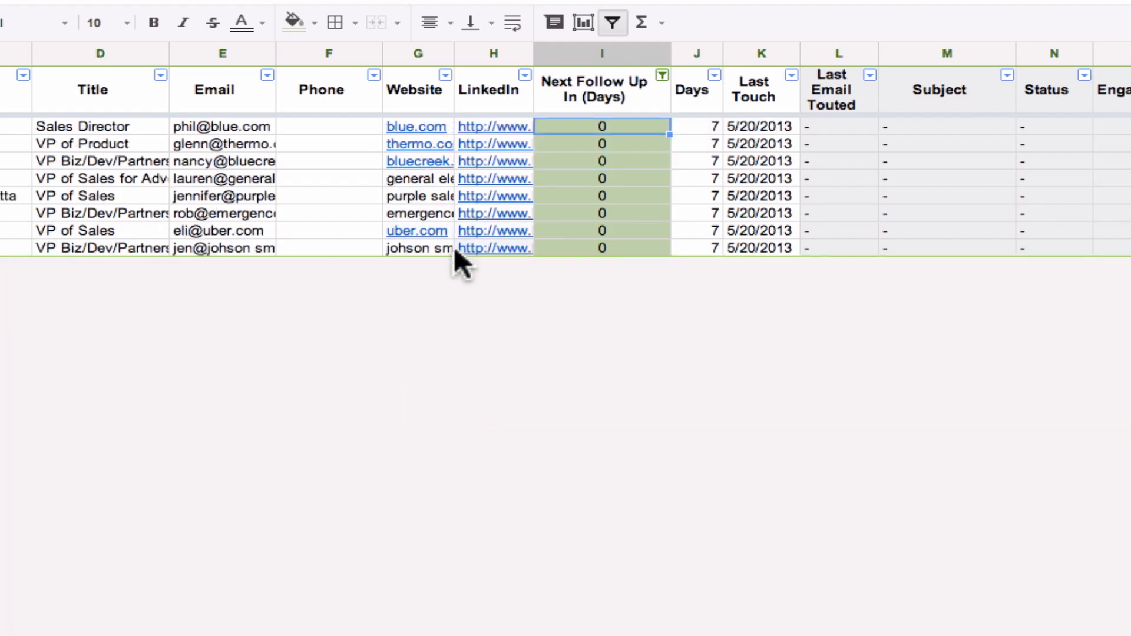
mouse_move(552, 216)
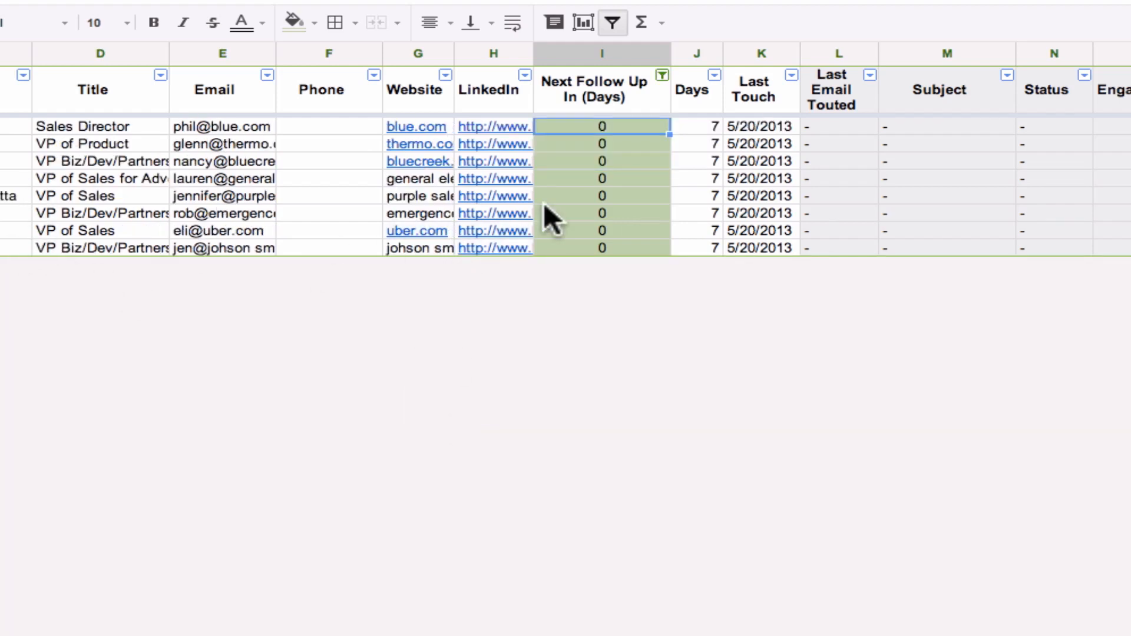
mouse_move(223, 141)
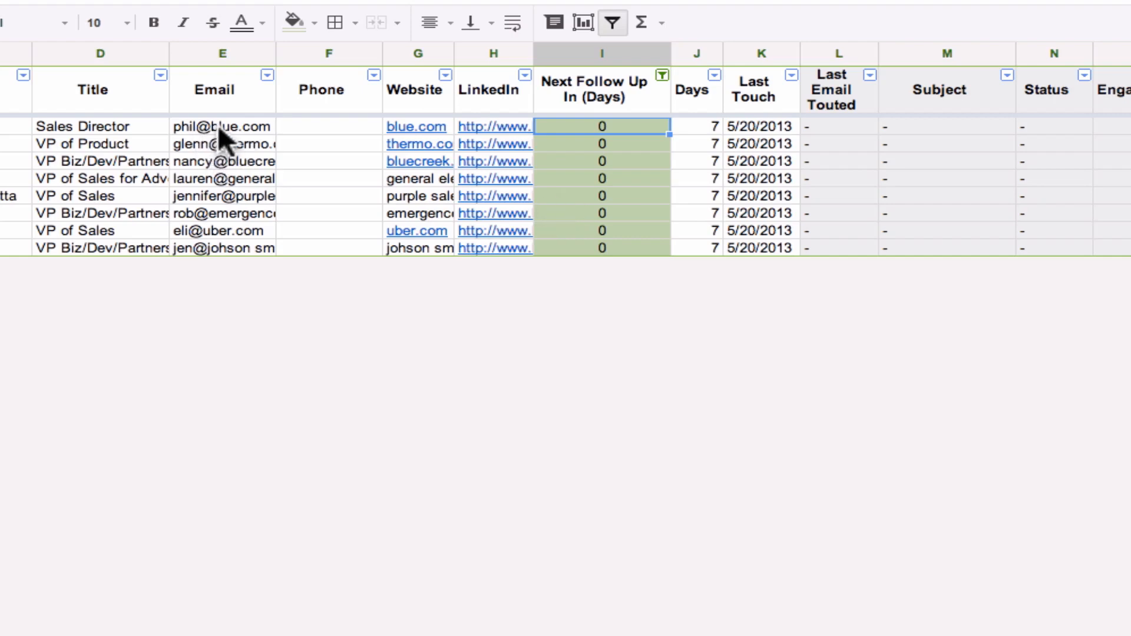
left_click(221, 126)
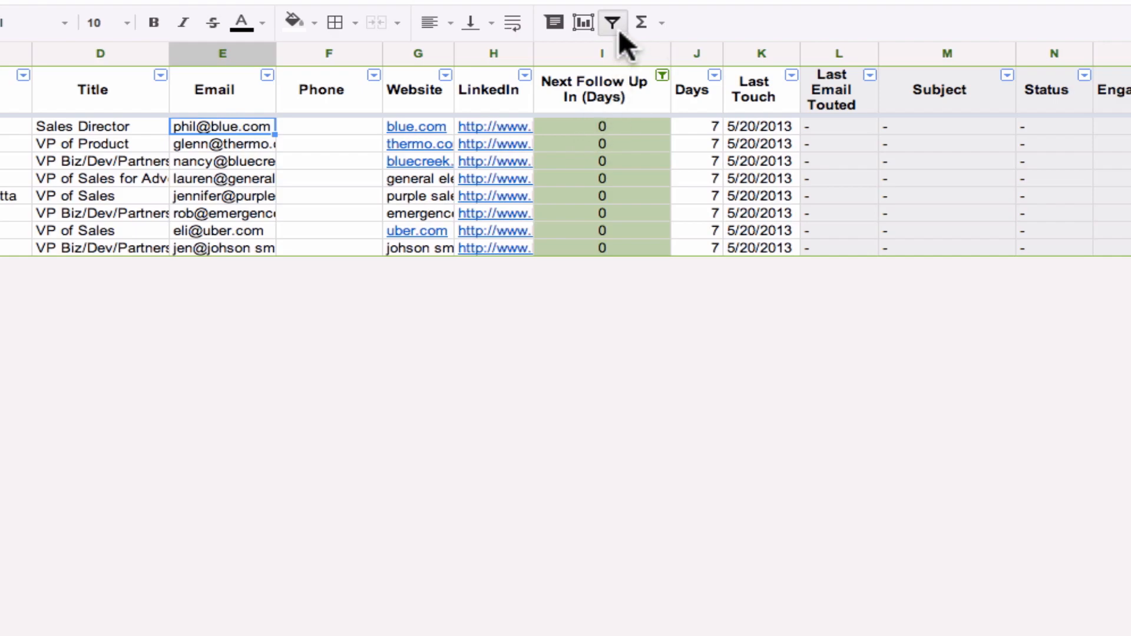
left_click(611, 23)
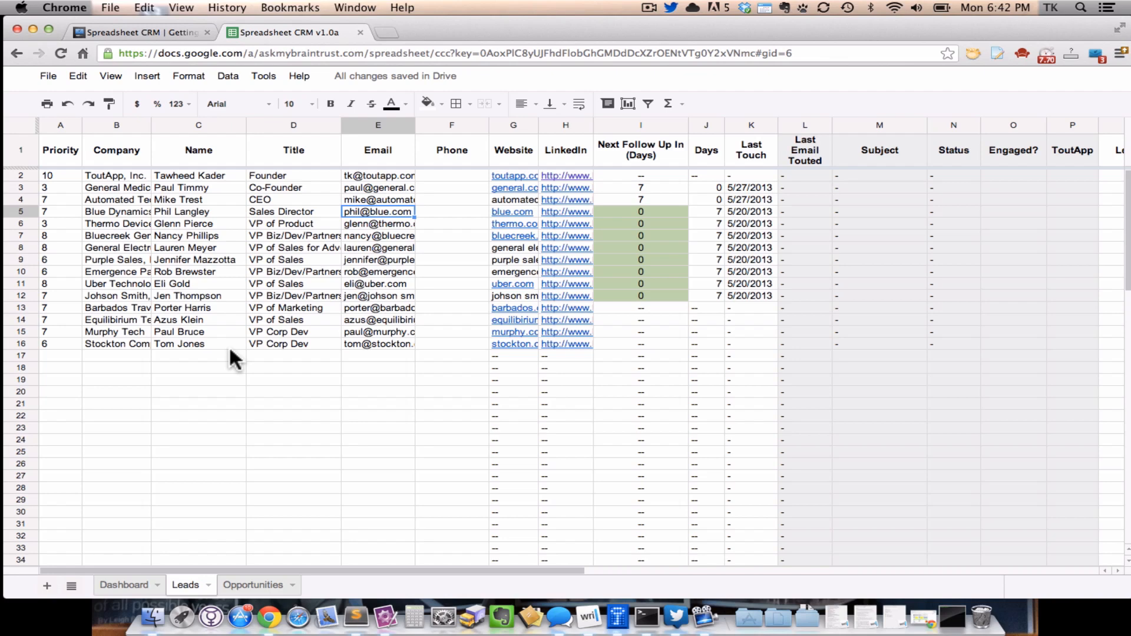
mouse_move(229, 360)
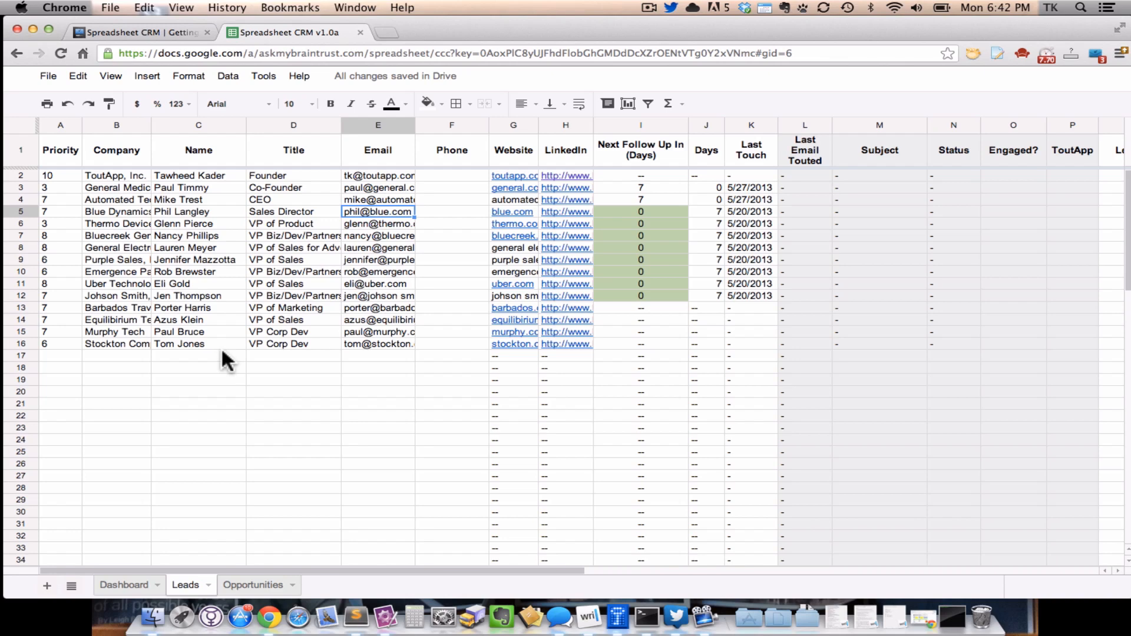
mouse_move(45, 231)
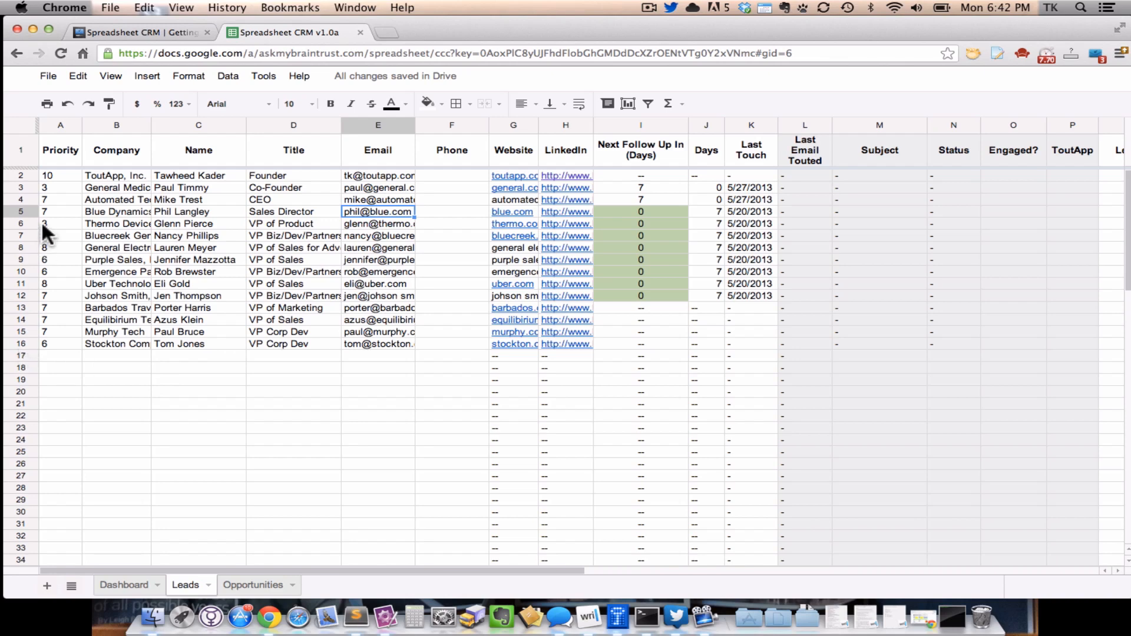
Copy Blue Dynamics' row B5:E5 from Leads and go to Opportunities
left_click(20, 211)
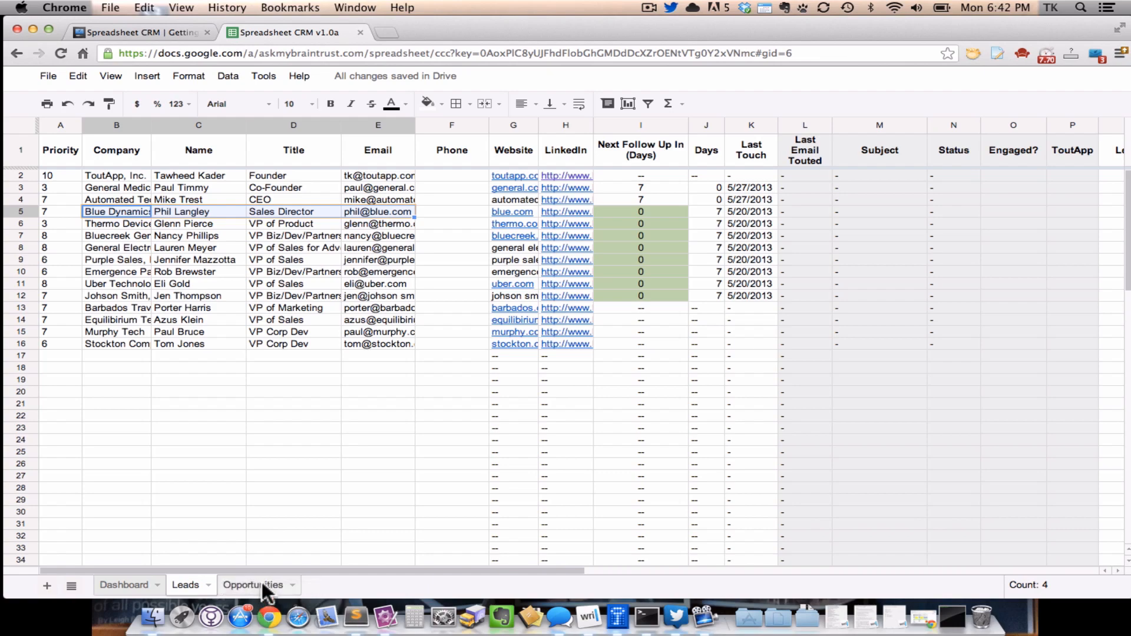
left_click(253, 585)
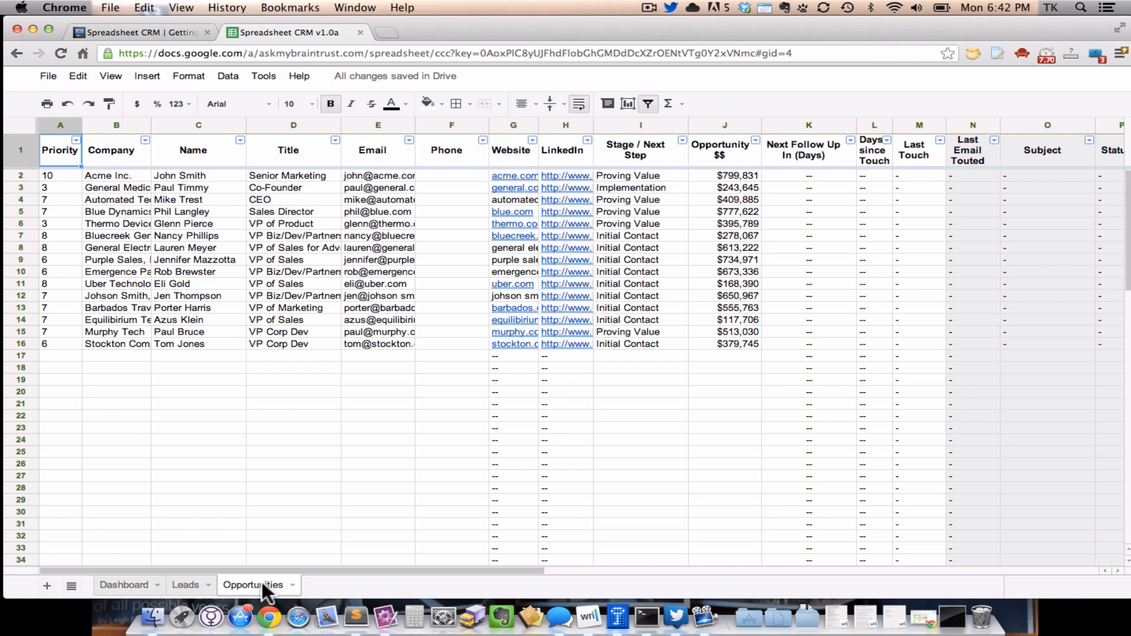
left_click(116, 367)
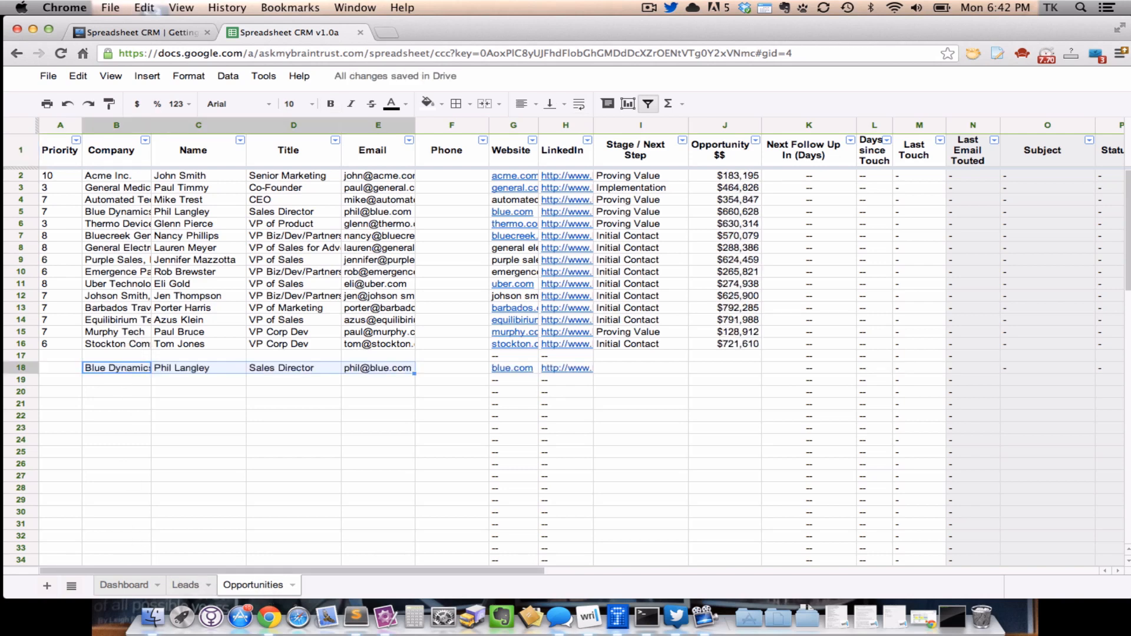
left_click(115, 427)
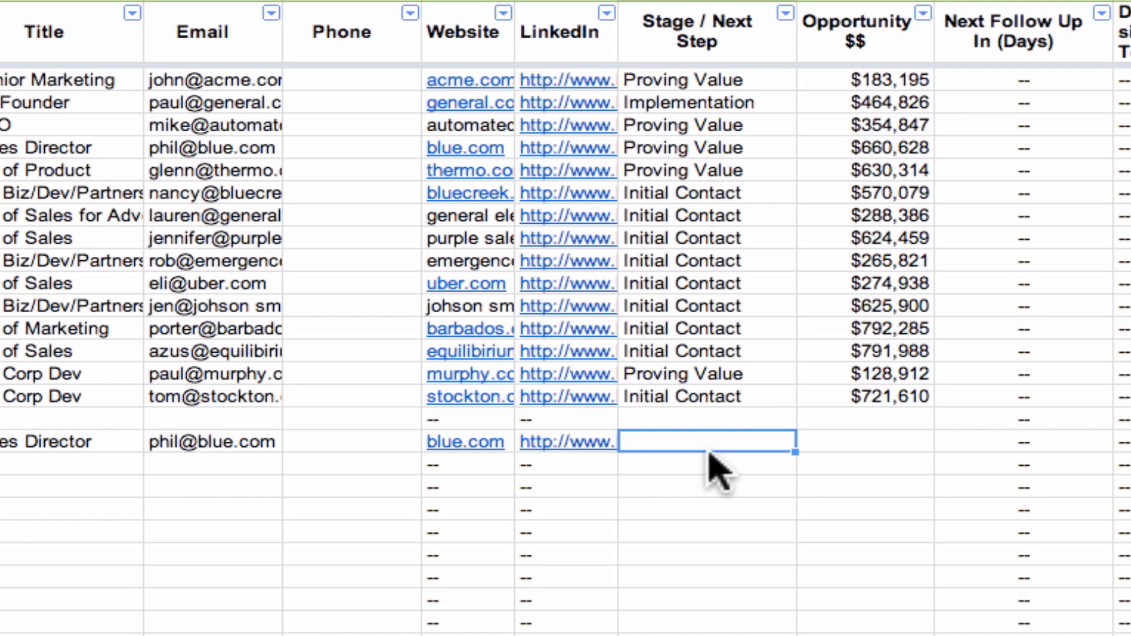
Give row 18 value 100,000, last touch 5/27/2013 and stage Pricing/Negotiations
type("Proving")
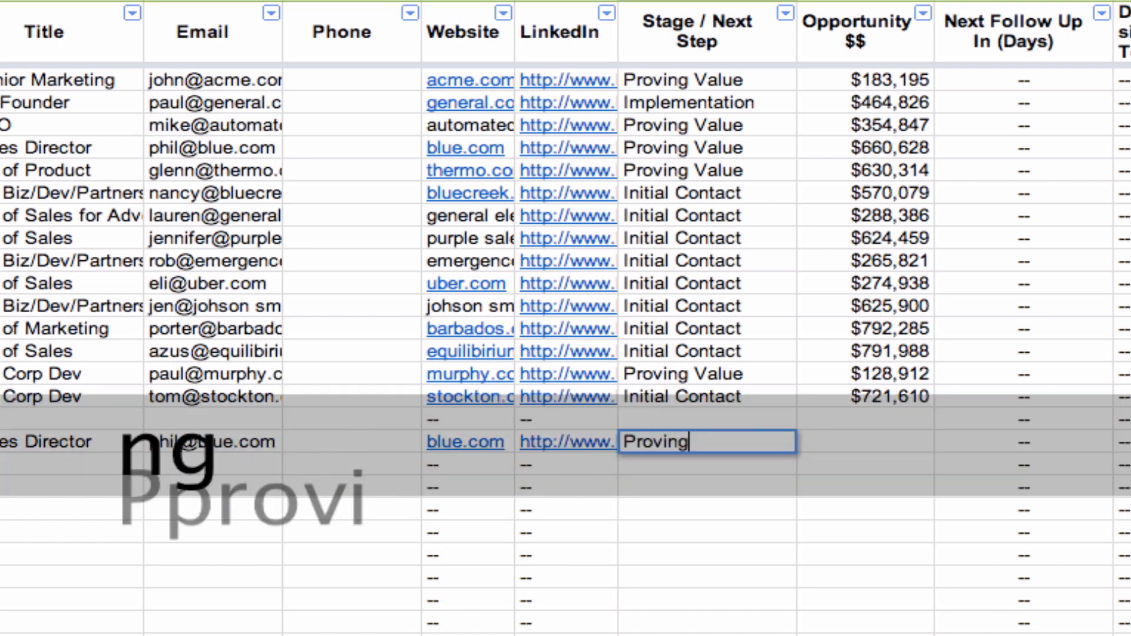
key("Backspace")
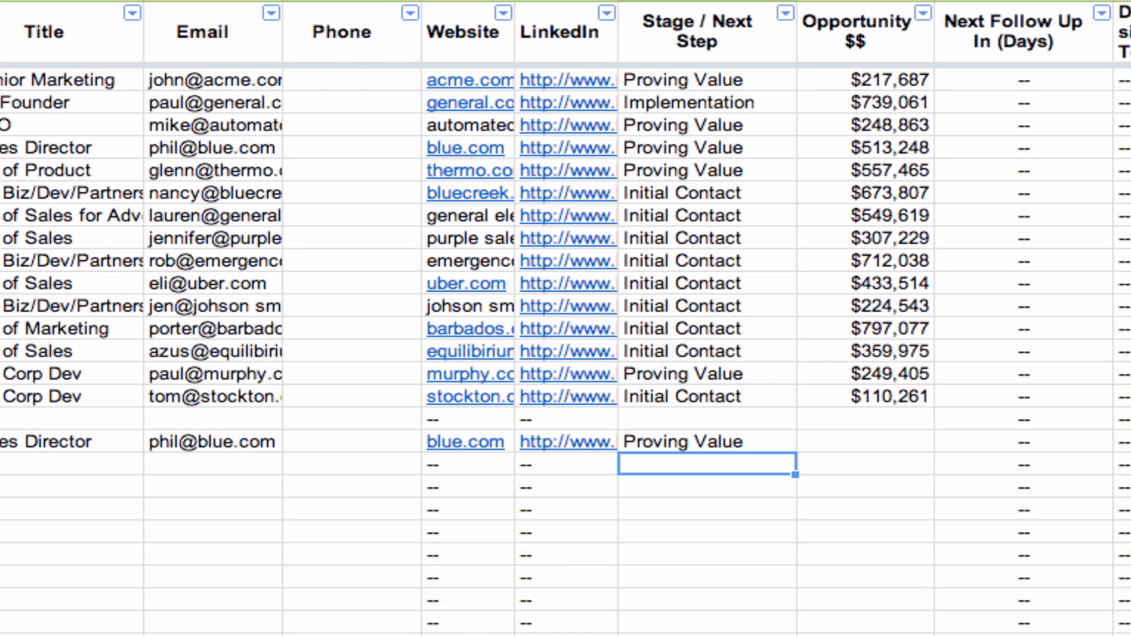
left_click(865, 441)
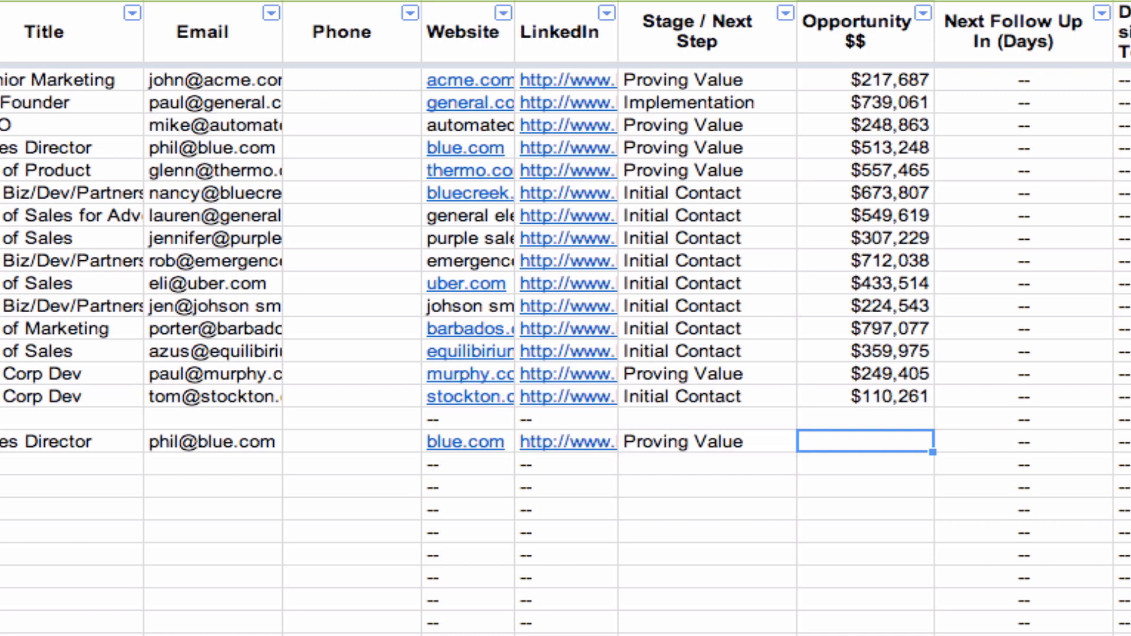
type("100,000")
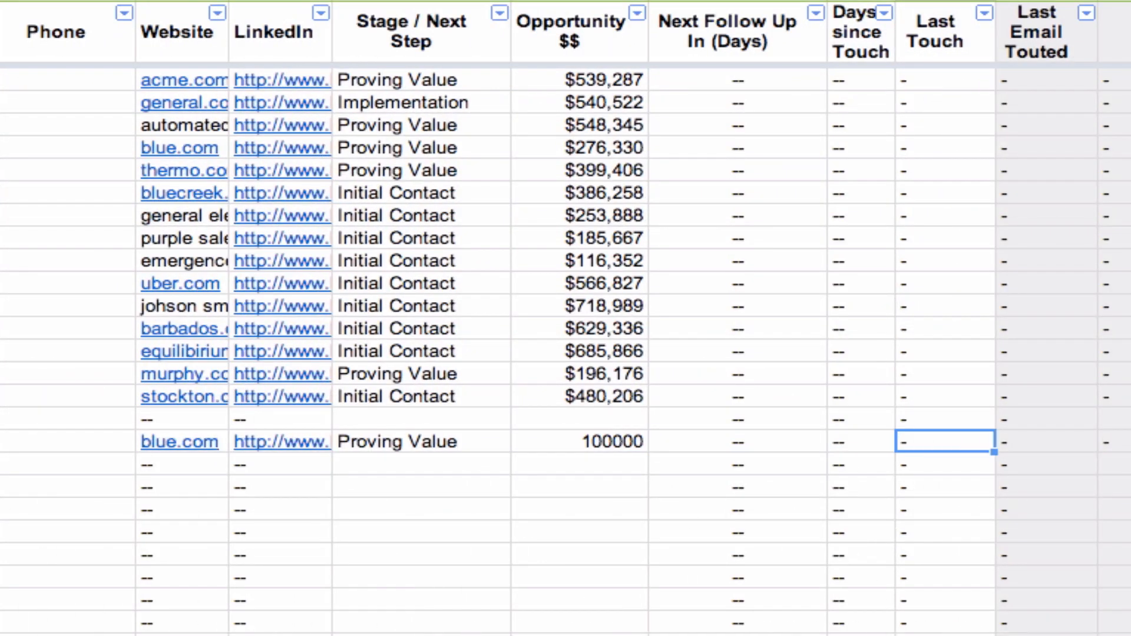
type("5/27/2013")
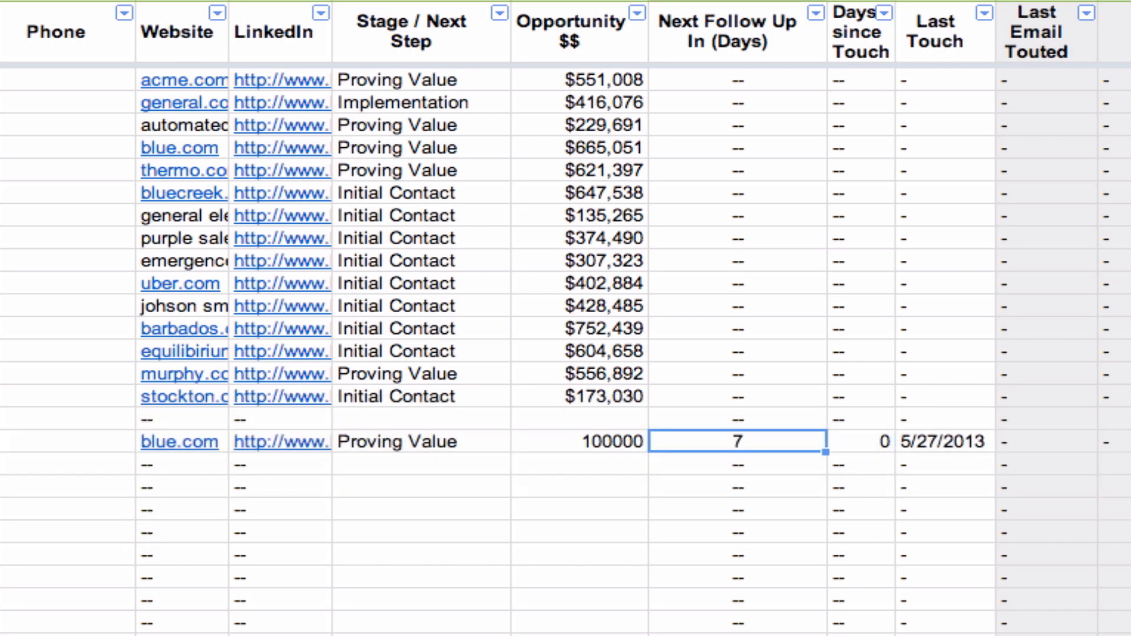
mouse_move(559, 534)
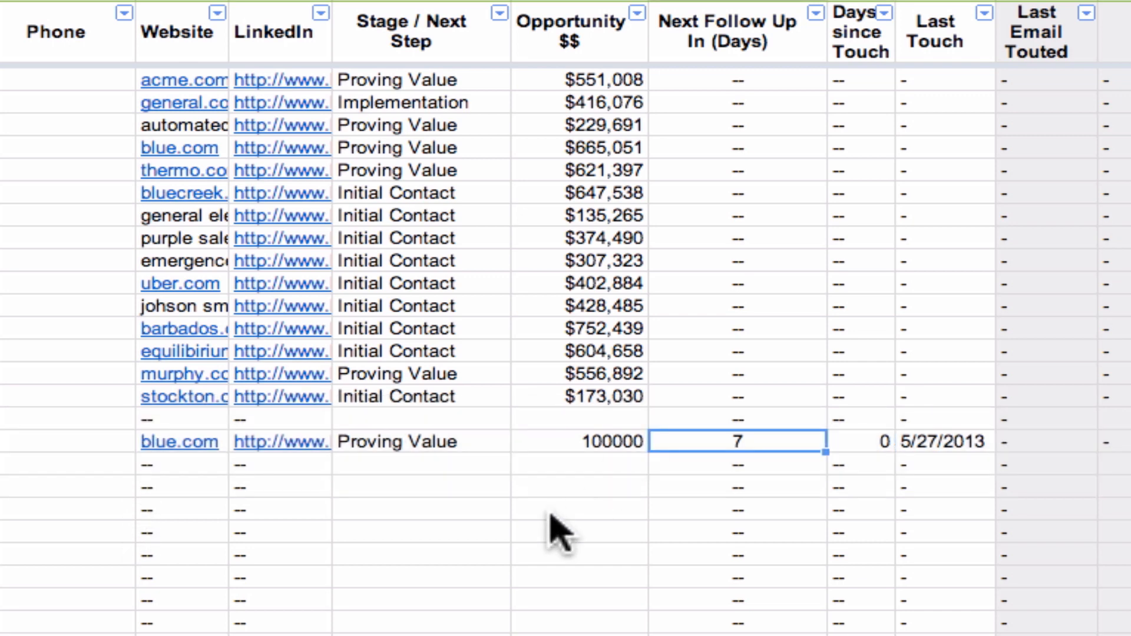
left_click(421, 441)
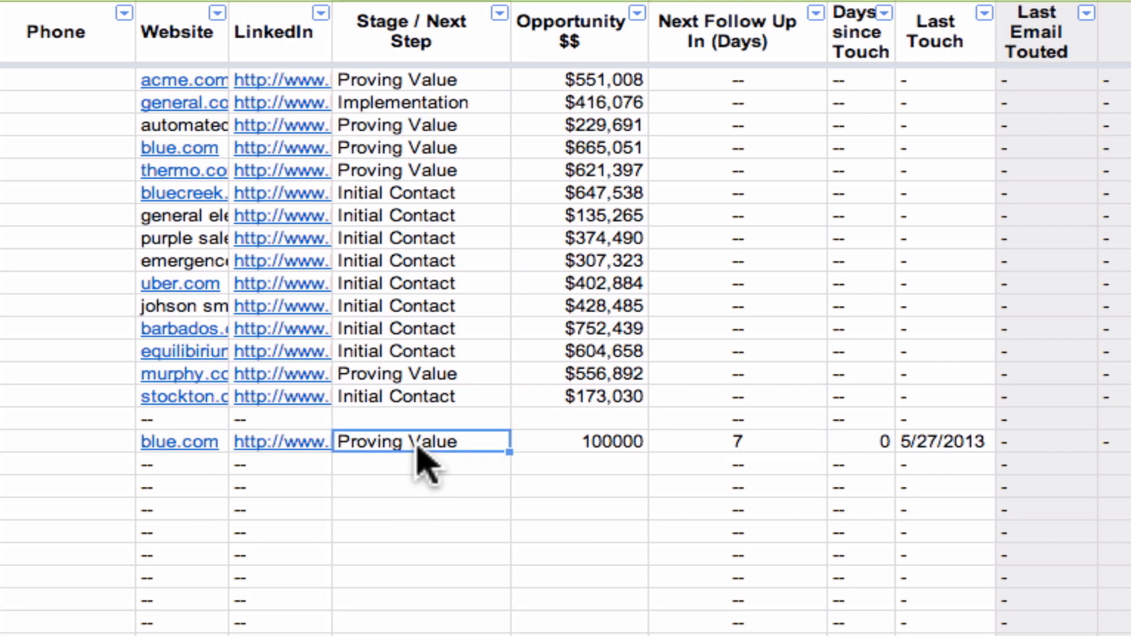
type("Pricing/Negotiations")
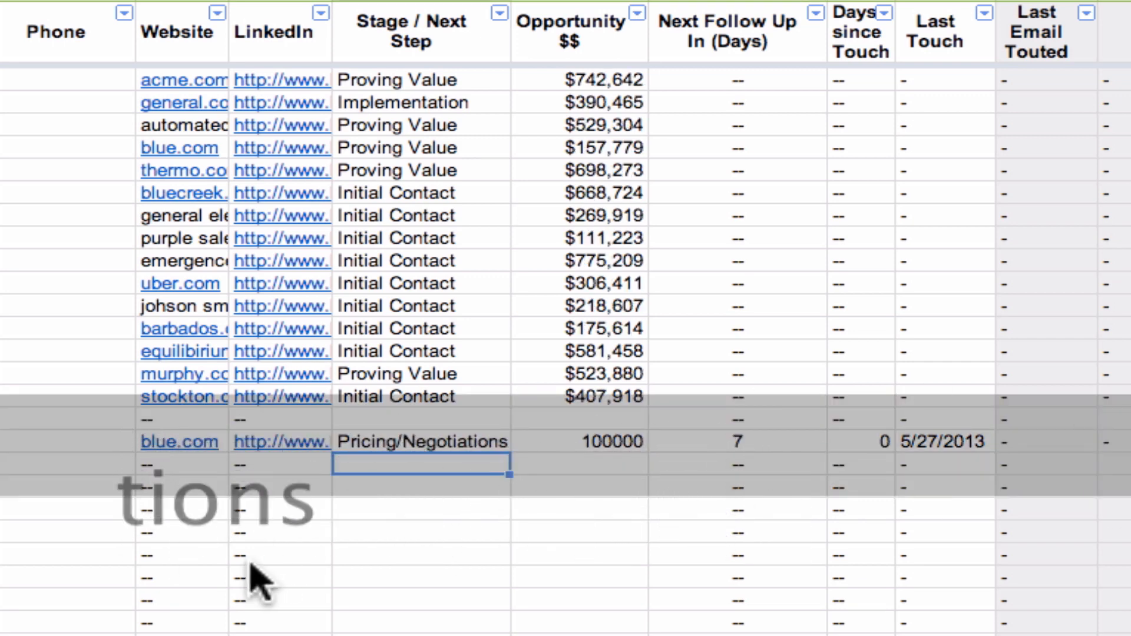
scroll("left", 3)
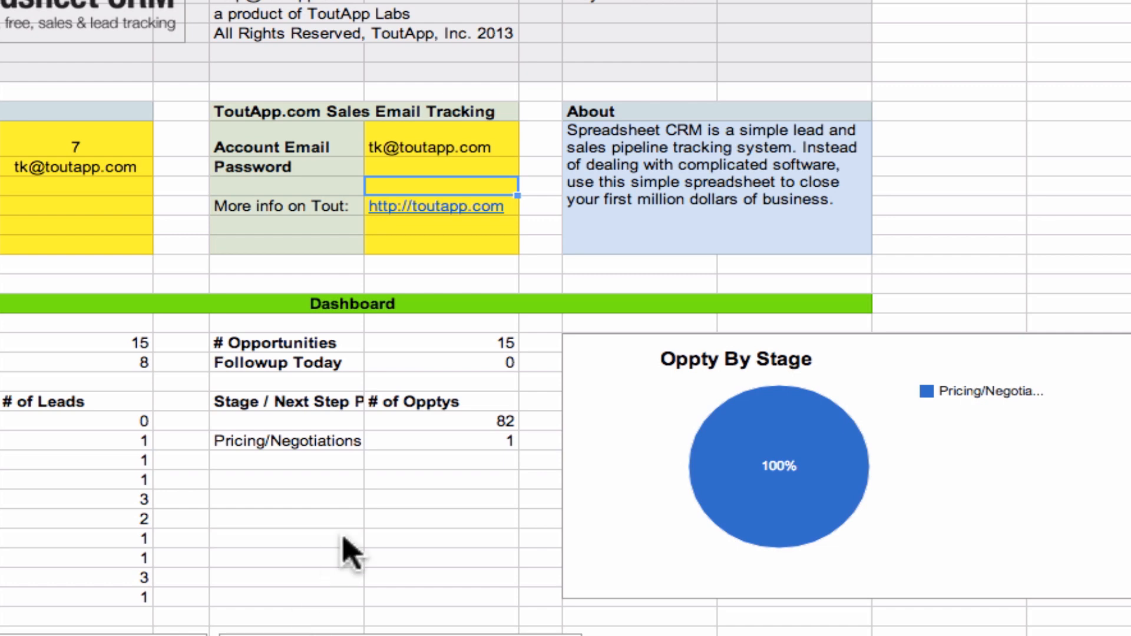
Check the Pricing/Negotiations stage entry for the new opportunity
left_click(287, 441)
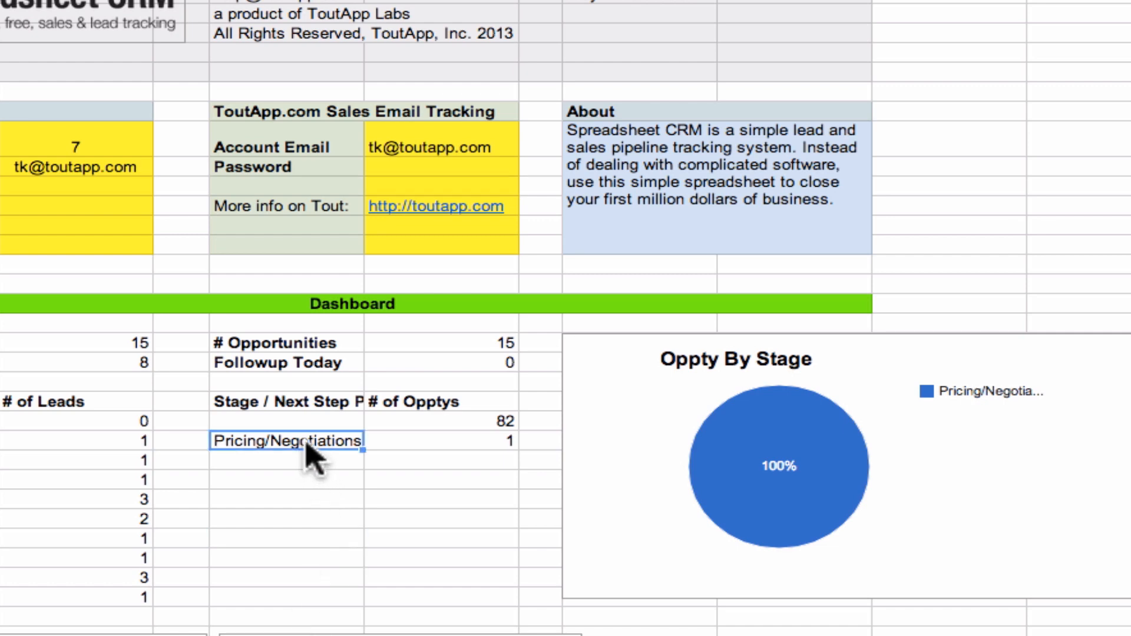
left_click(441, 441)
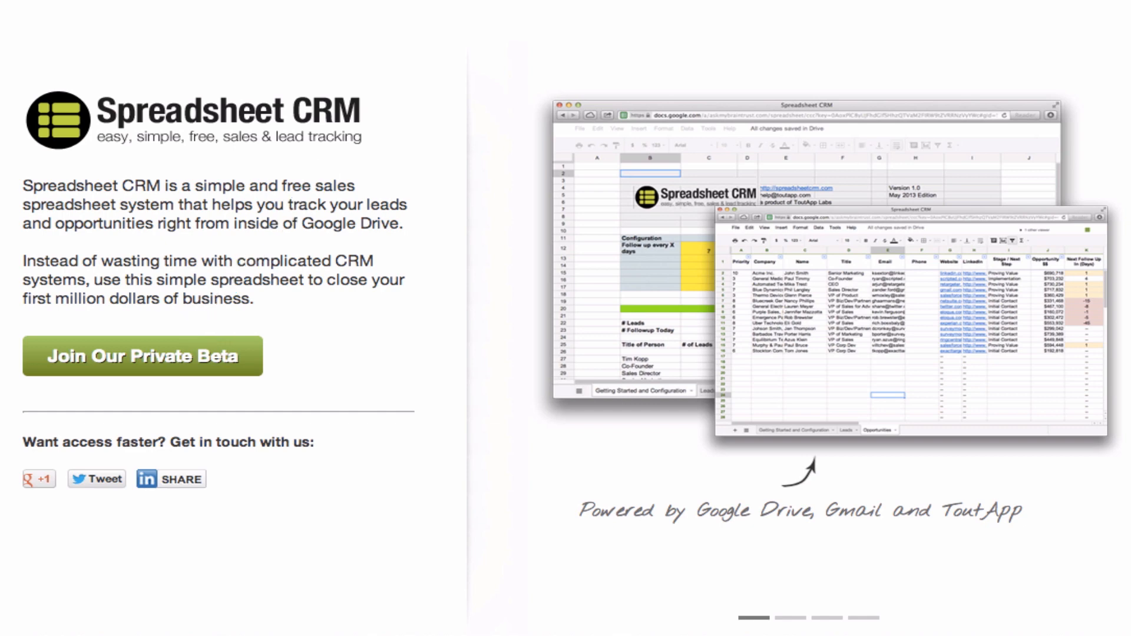
Advance the Spreadsheet CRM landing page carousel to the second screenshot
left_click(793, 617)
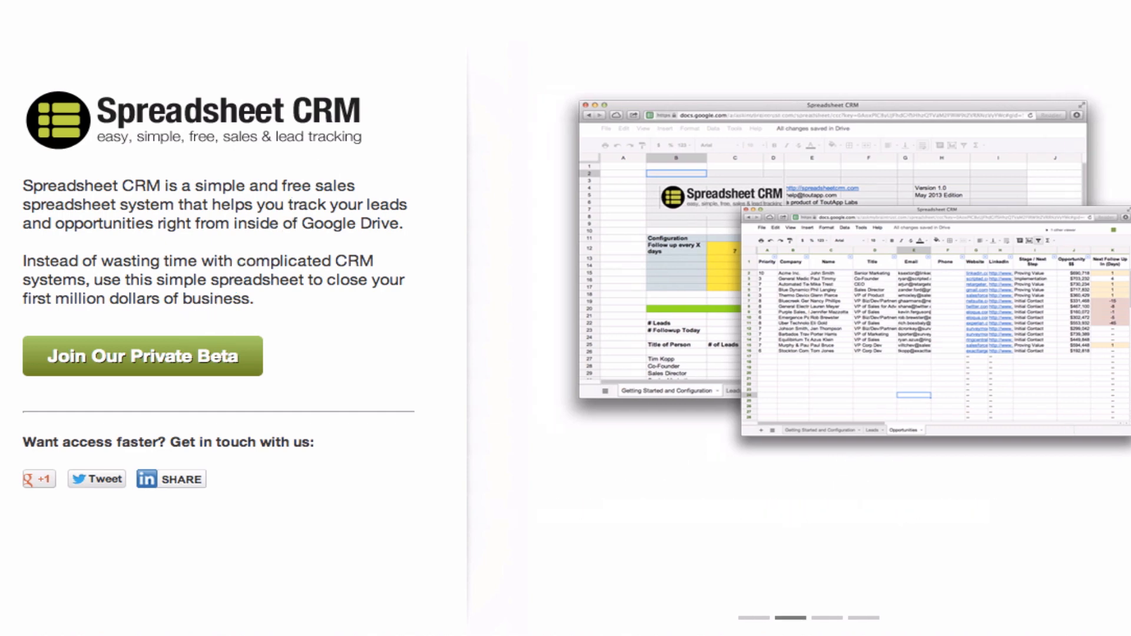